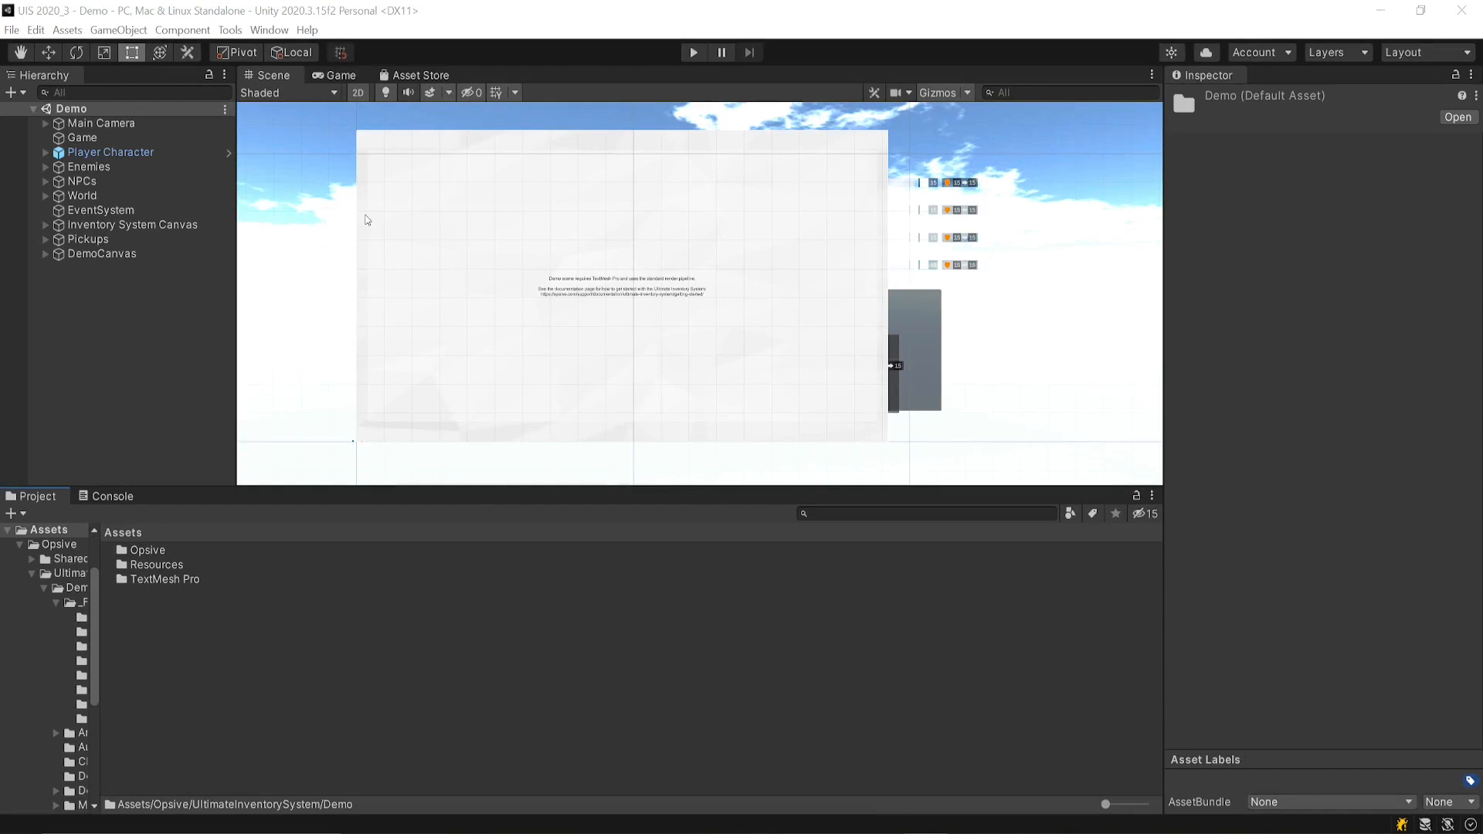
Review the Ultimate Inventory System main manager window's setup page, then close it
left_click(230, 29)
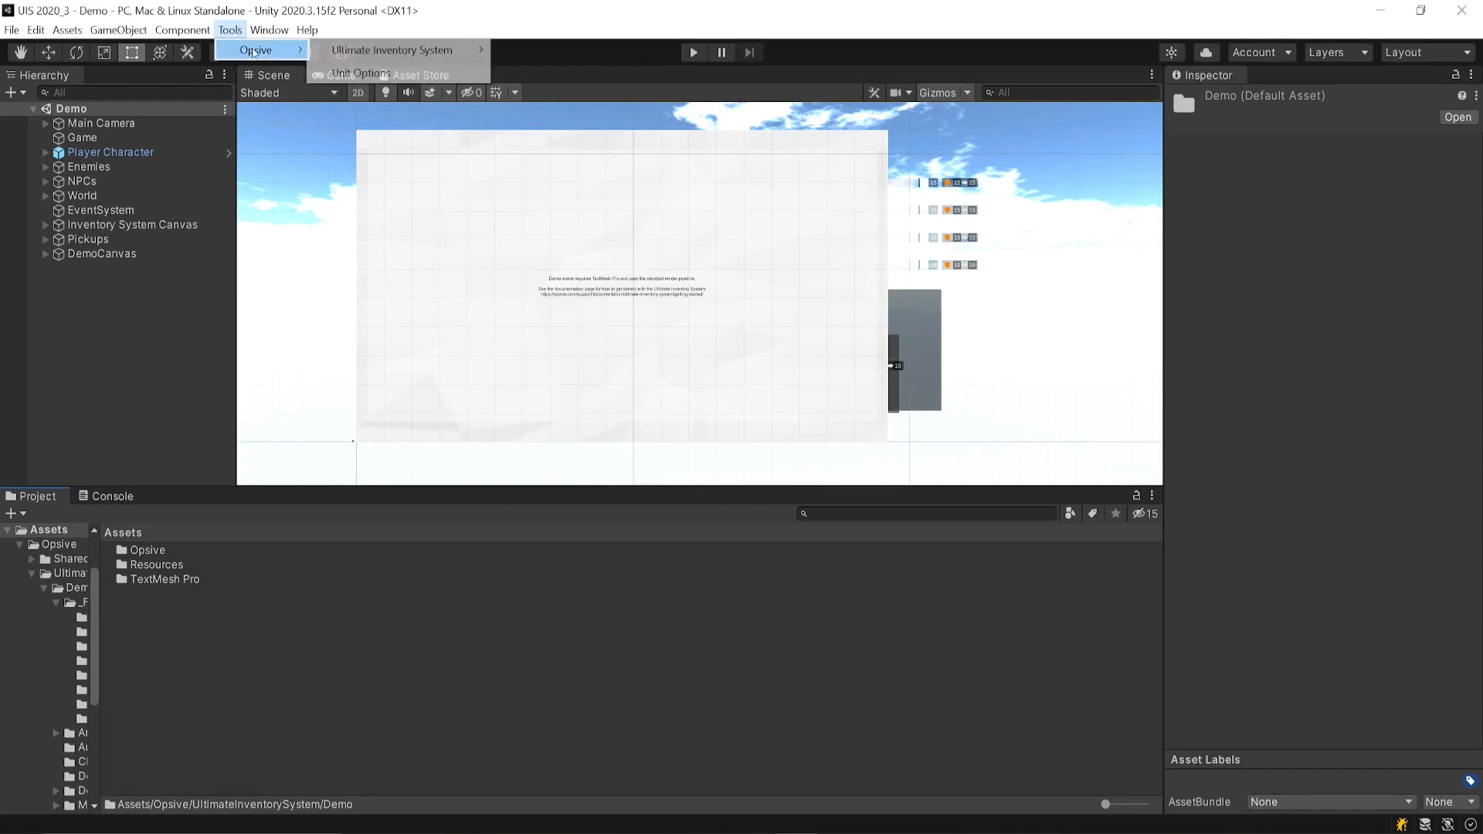
left_click(229, 29)
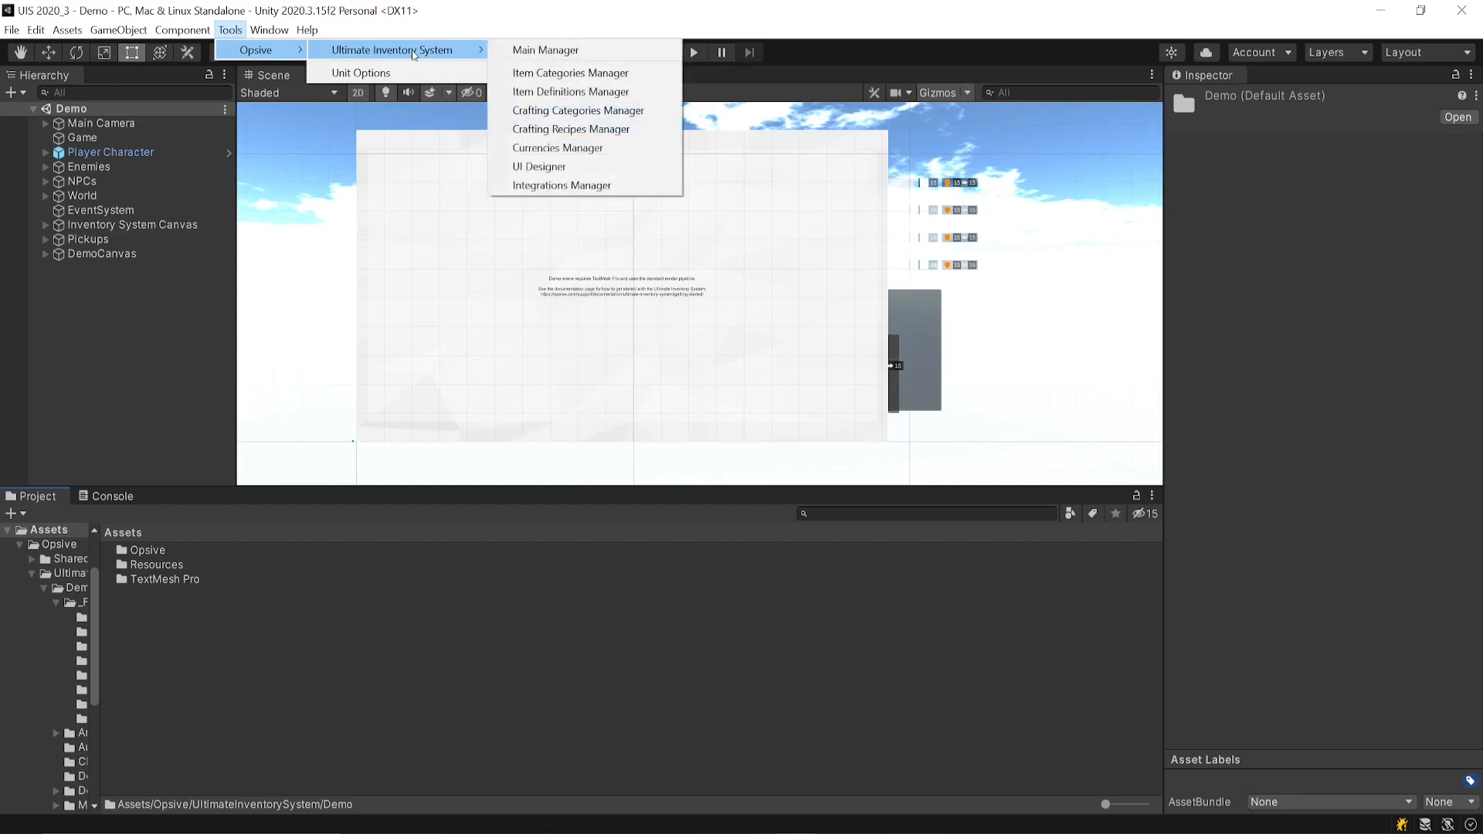
left_click(545, 49)
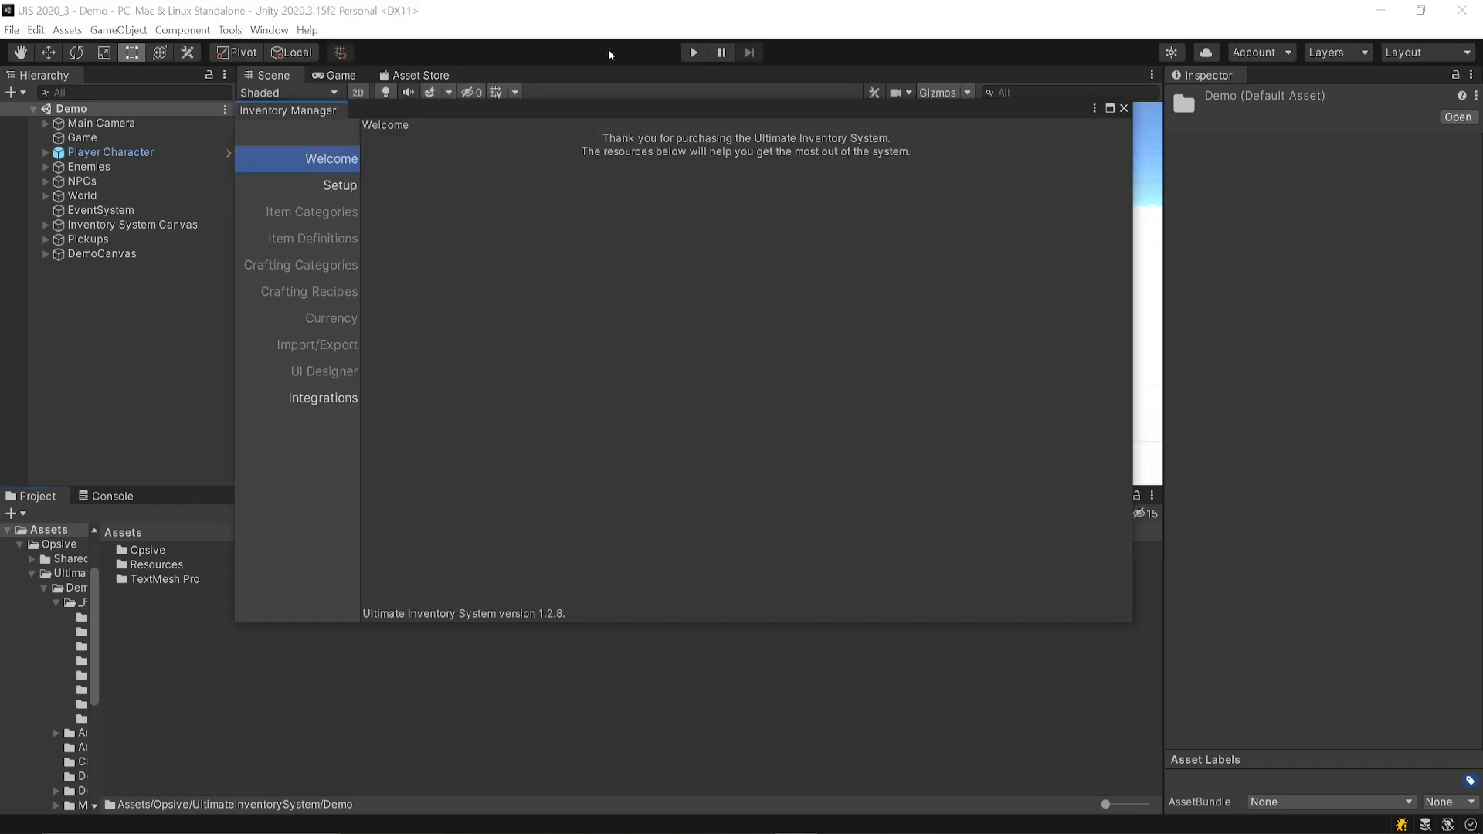
left_click(340, 185)
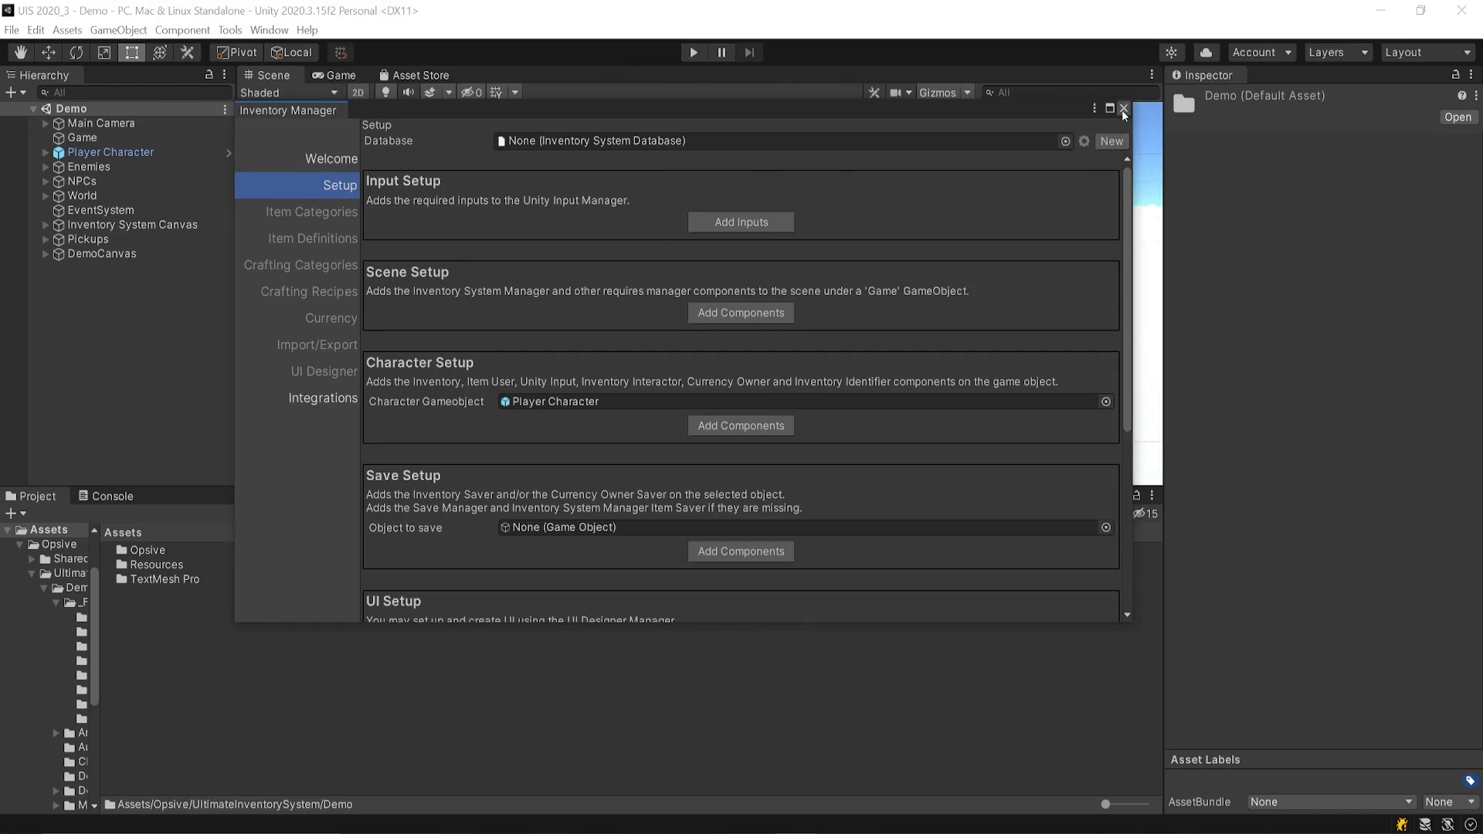
left_click(1125, 108)
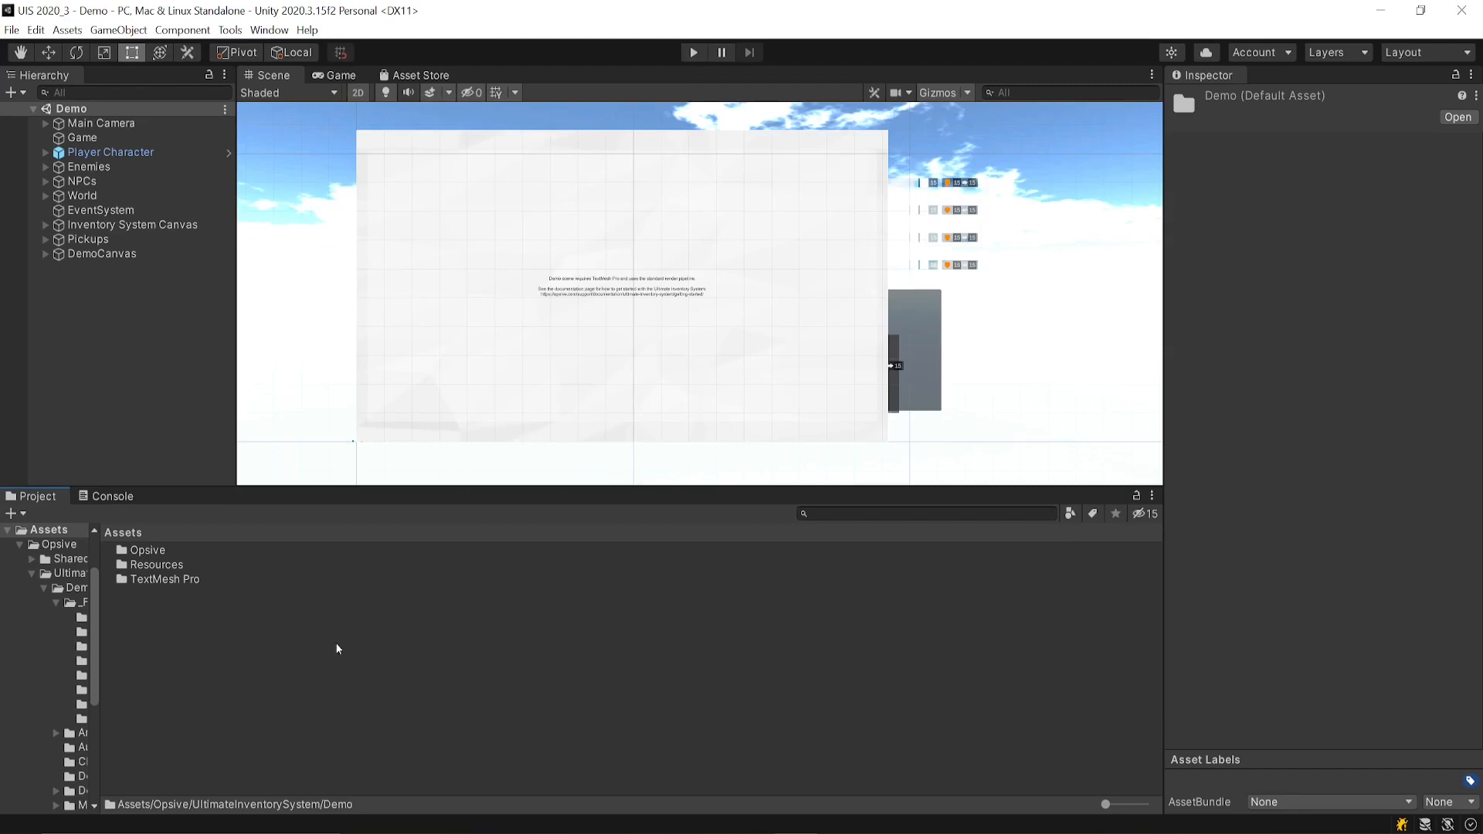
mouse_move(147, 565)
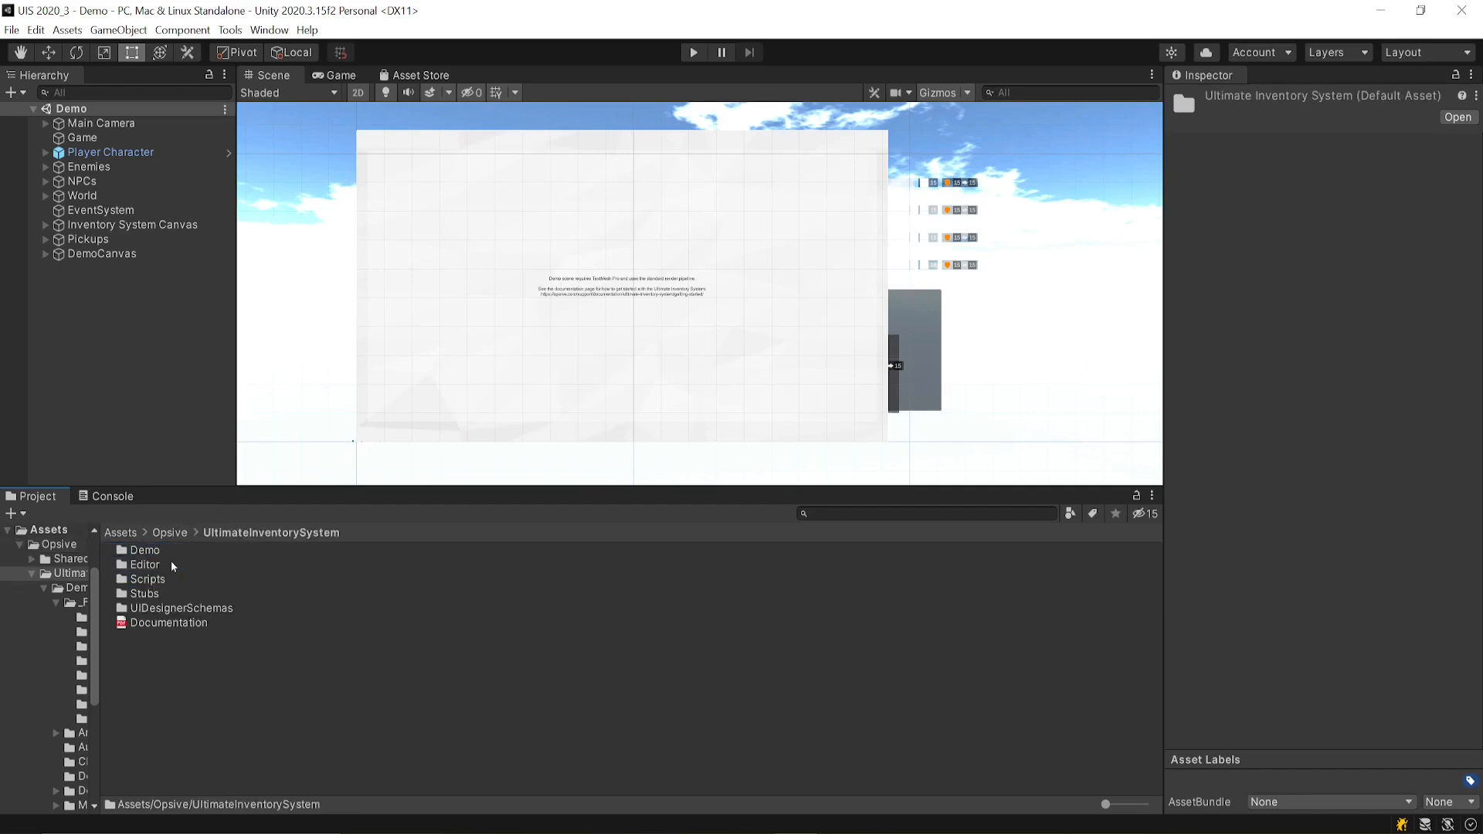
Run the Demo.unity scene from the Demo folder with the Game view at HD (1920x1080)
double_click(145, 550)
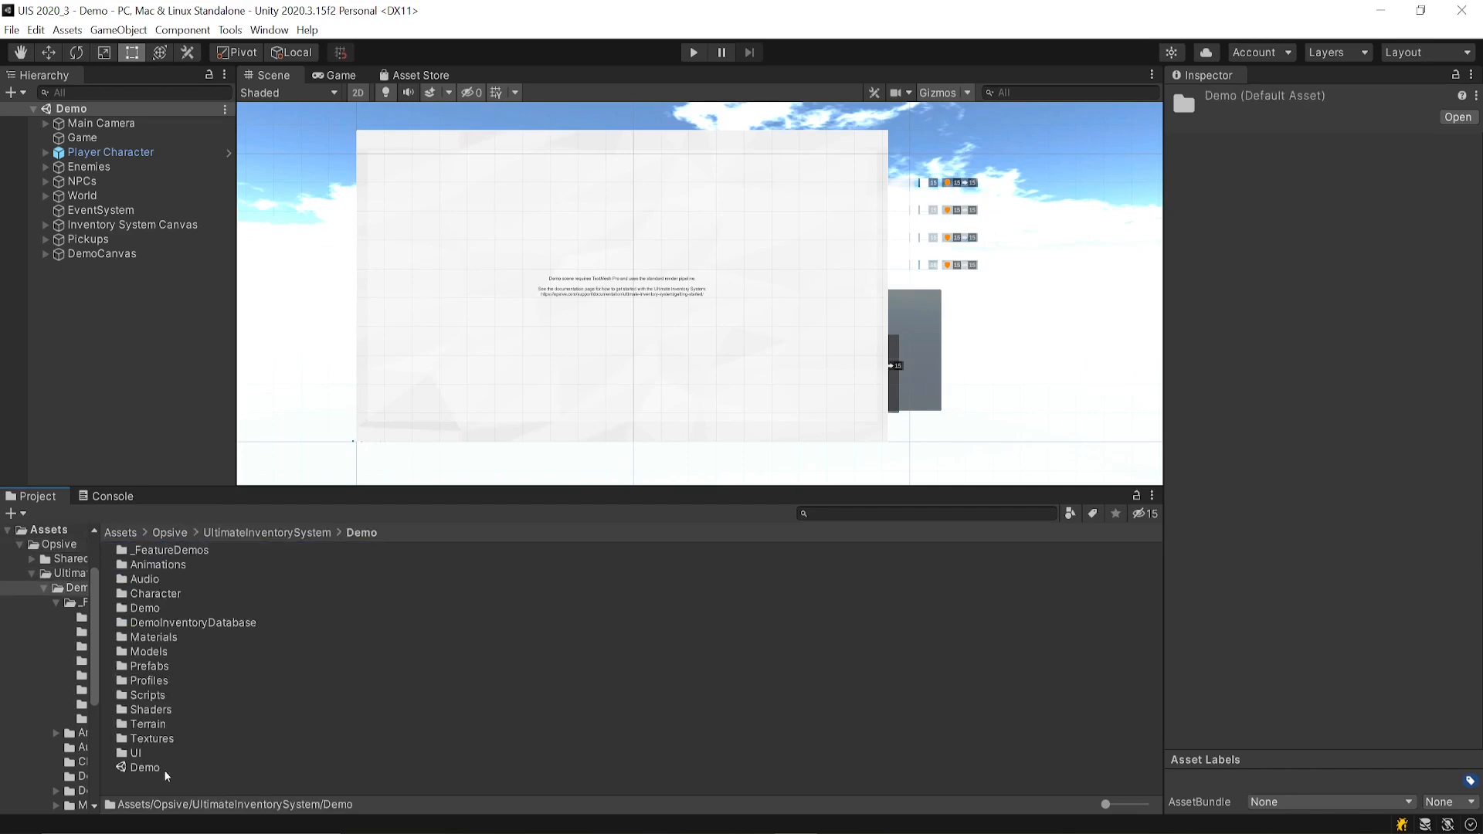
left_click(147, 768)
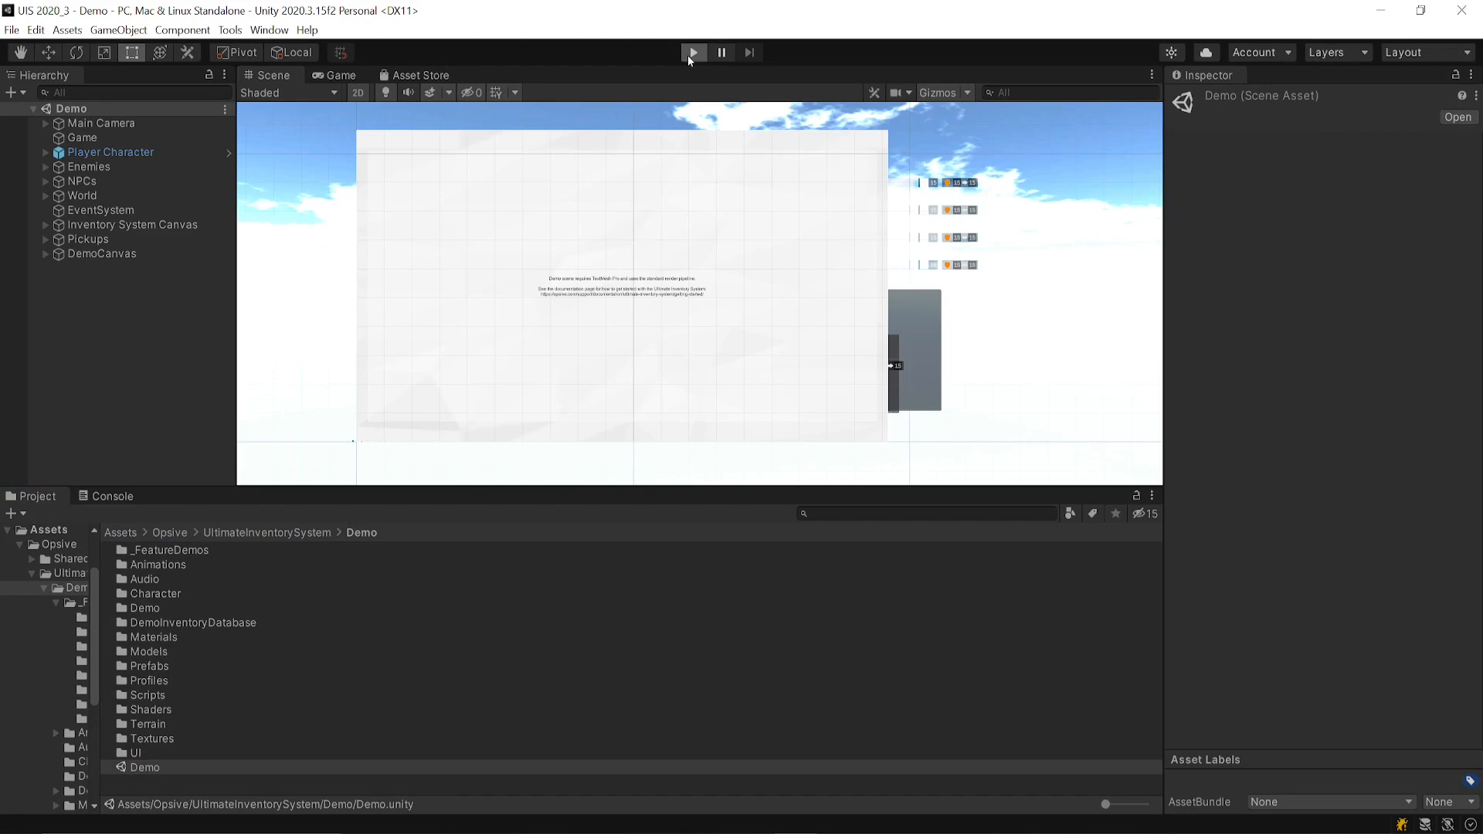
left_click(692, 52)
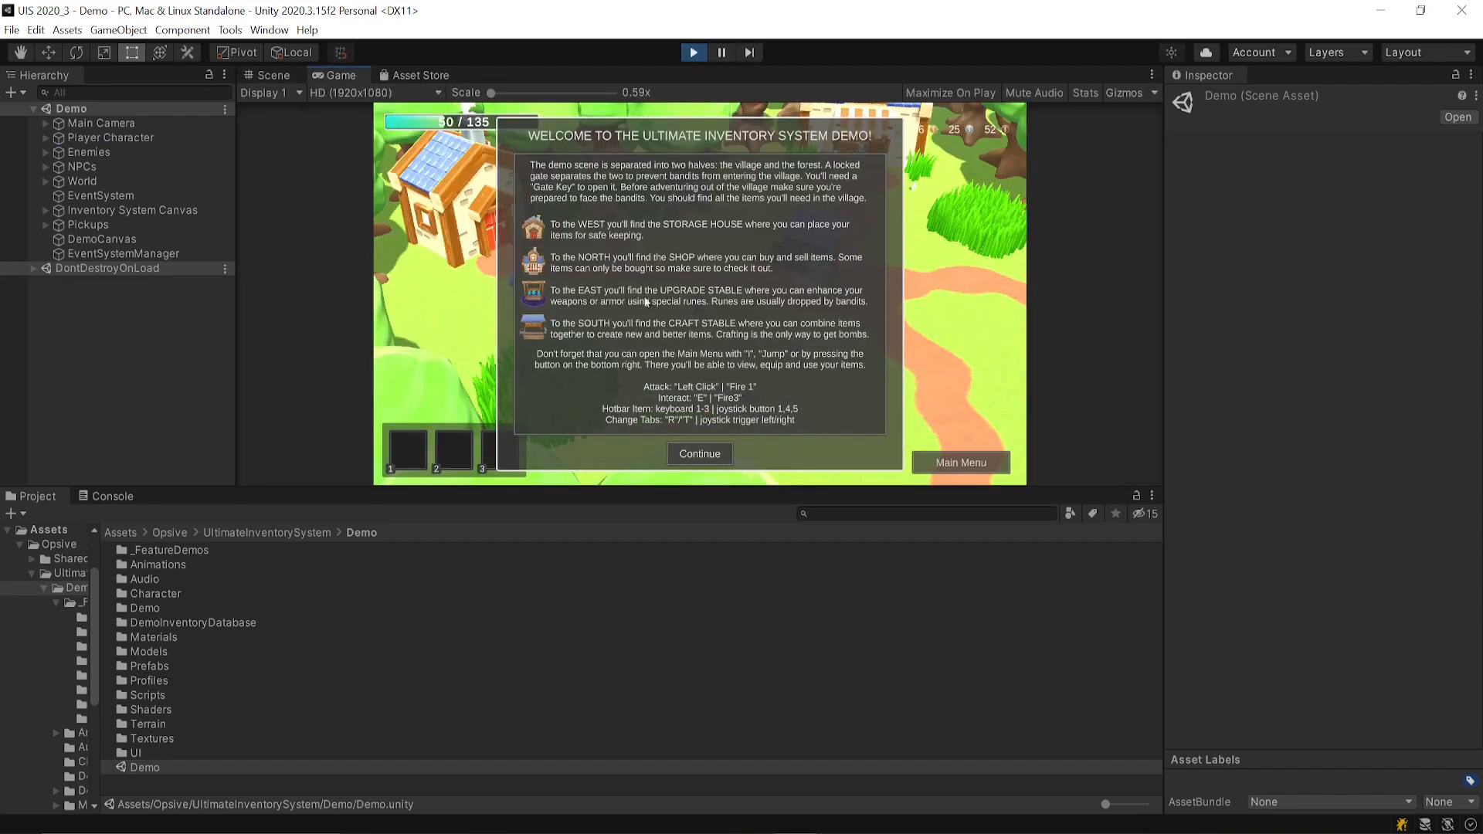
mouse_move(1037, 344)
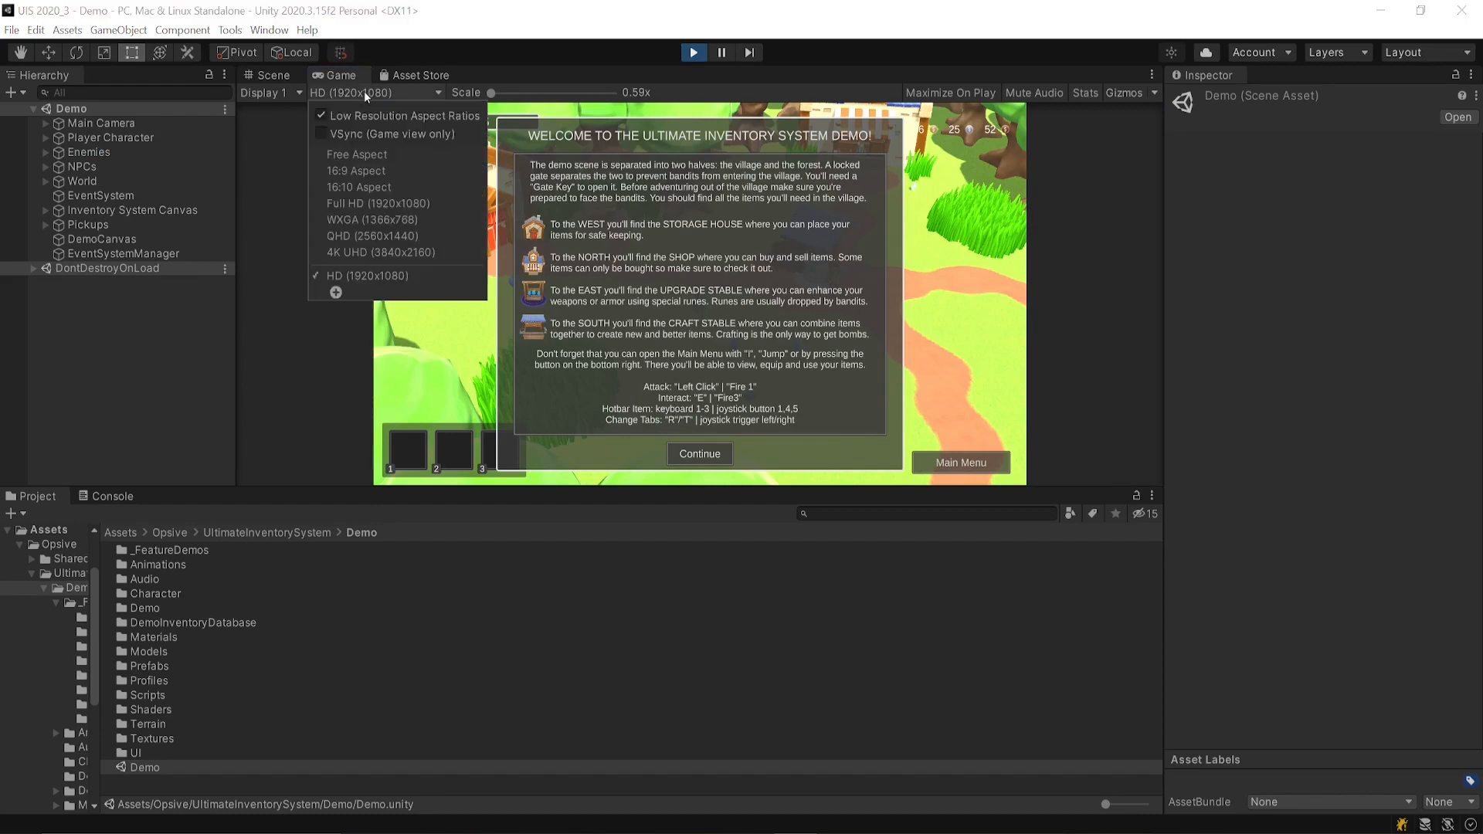
mouse_move(378, 276)
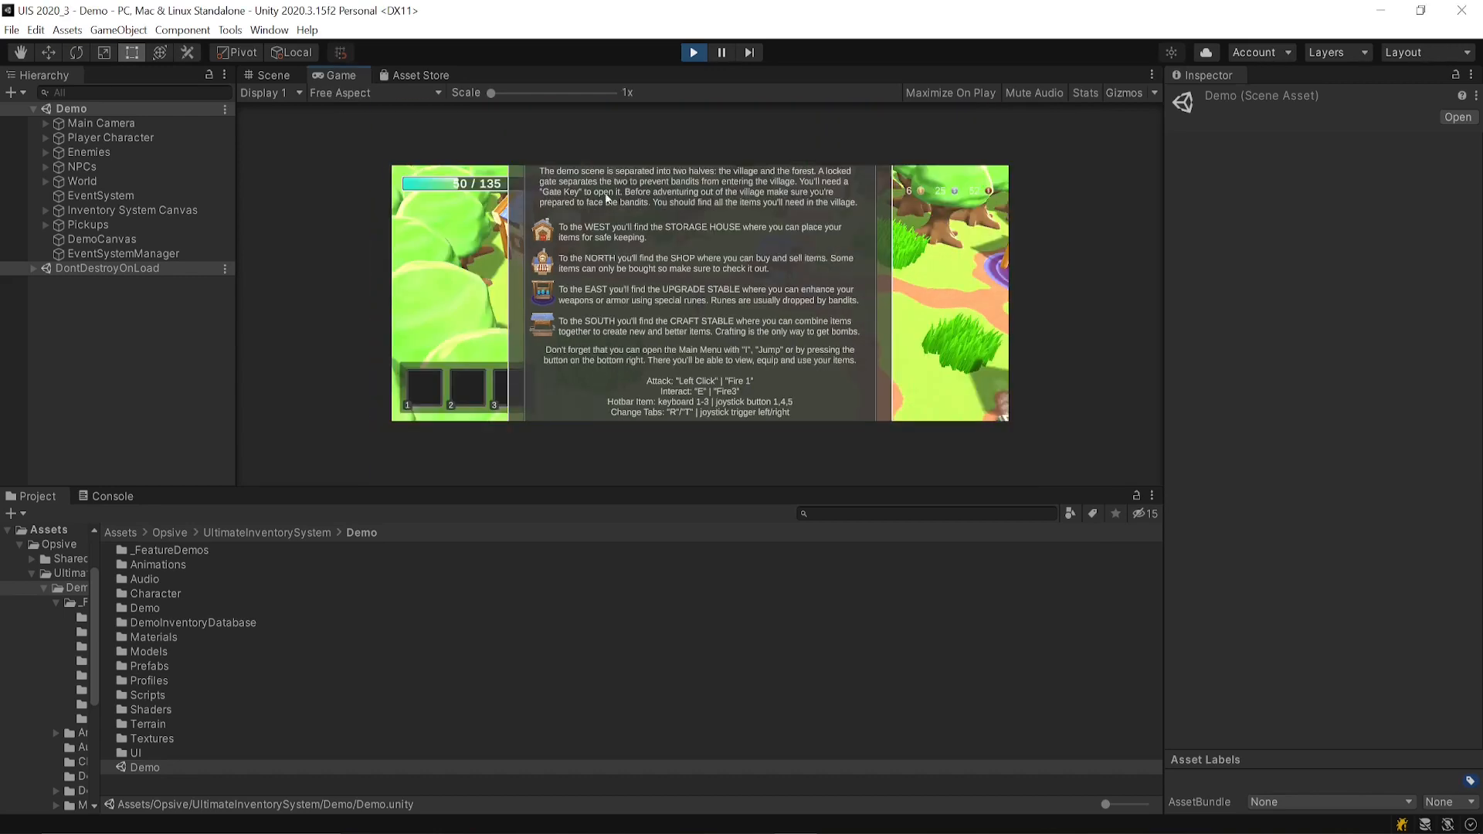
left_click(374, 91)
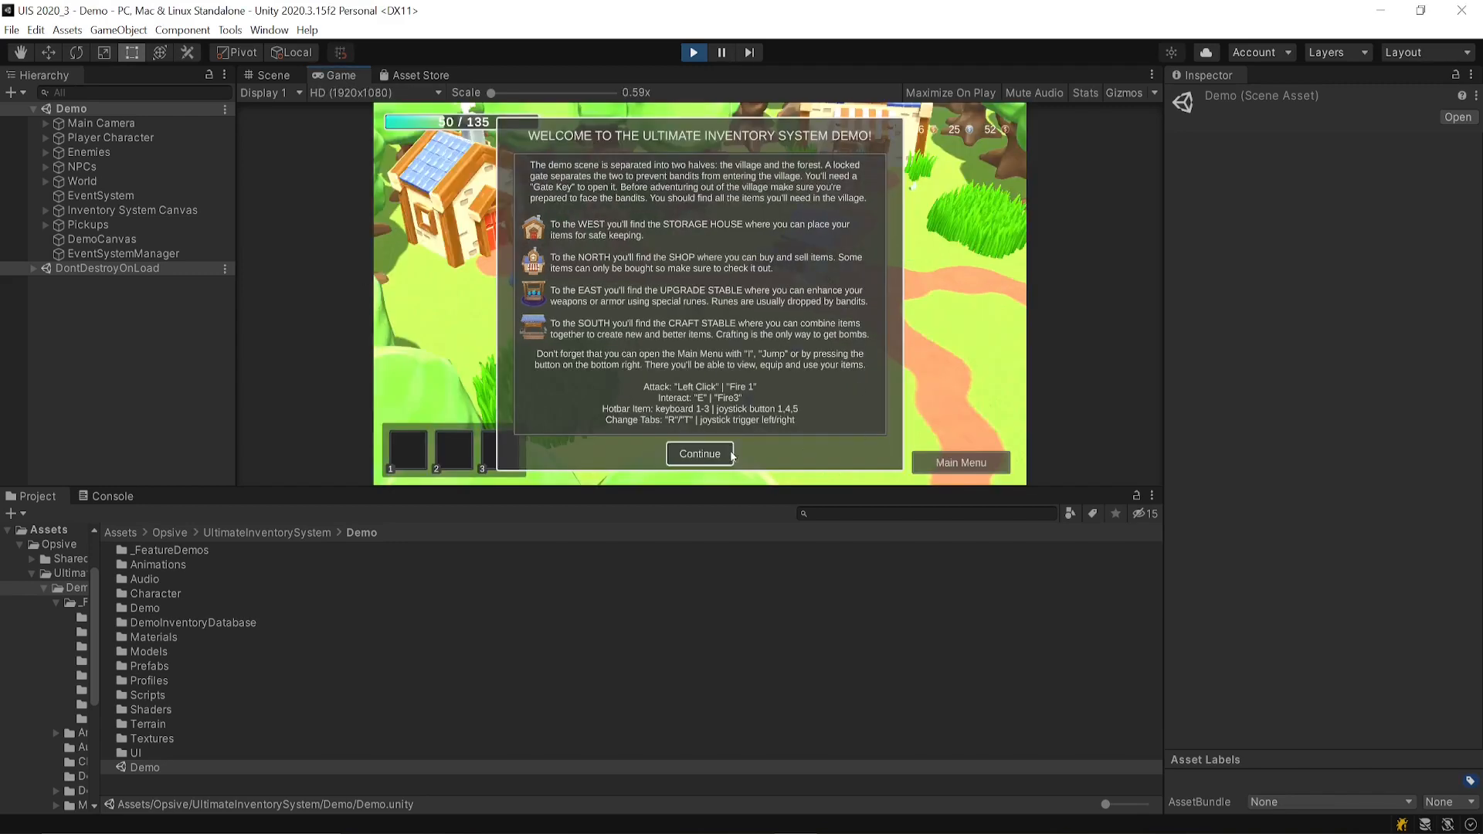
Continue past the welcome panel and drag the Wooden Sword between inventory slots
left_click(699, 454)
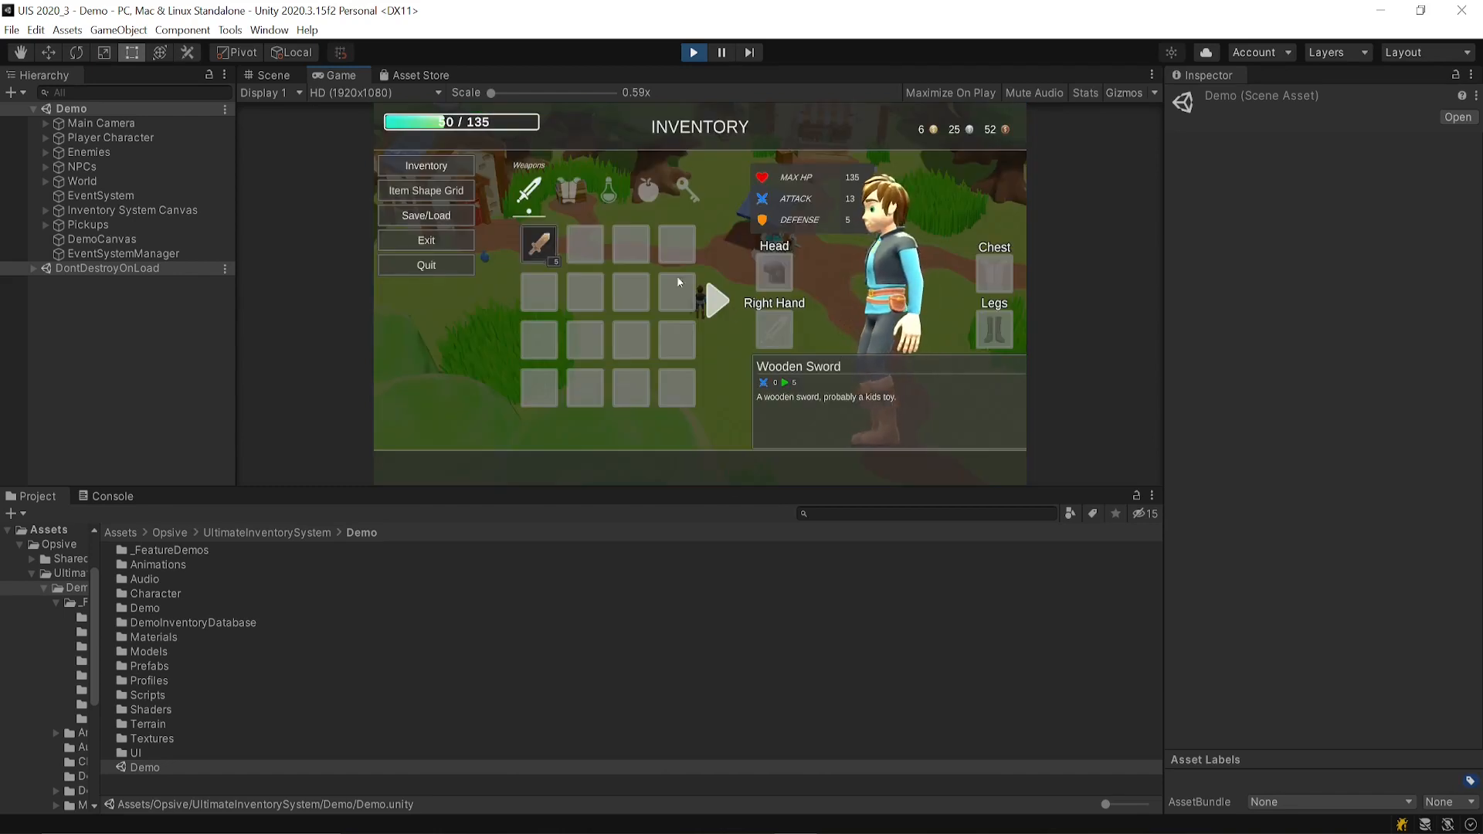
left_click_drag(538, 242, 584, 243)
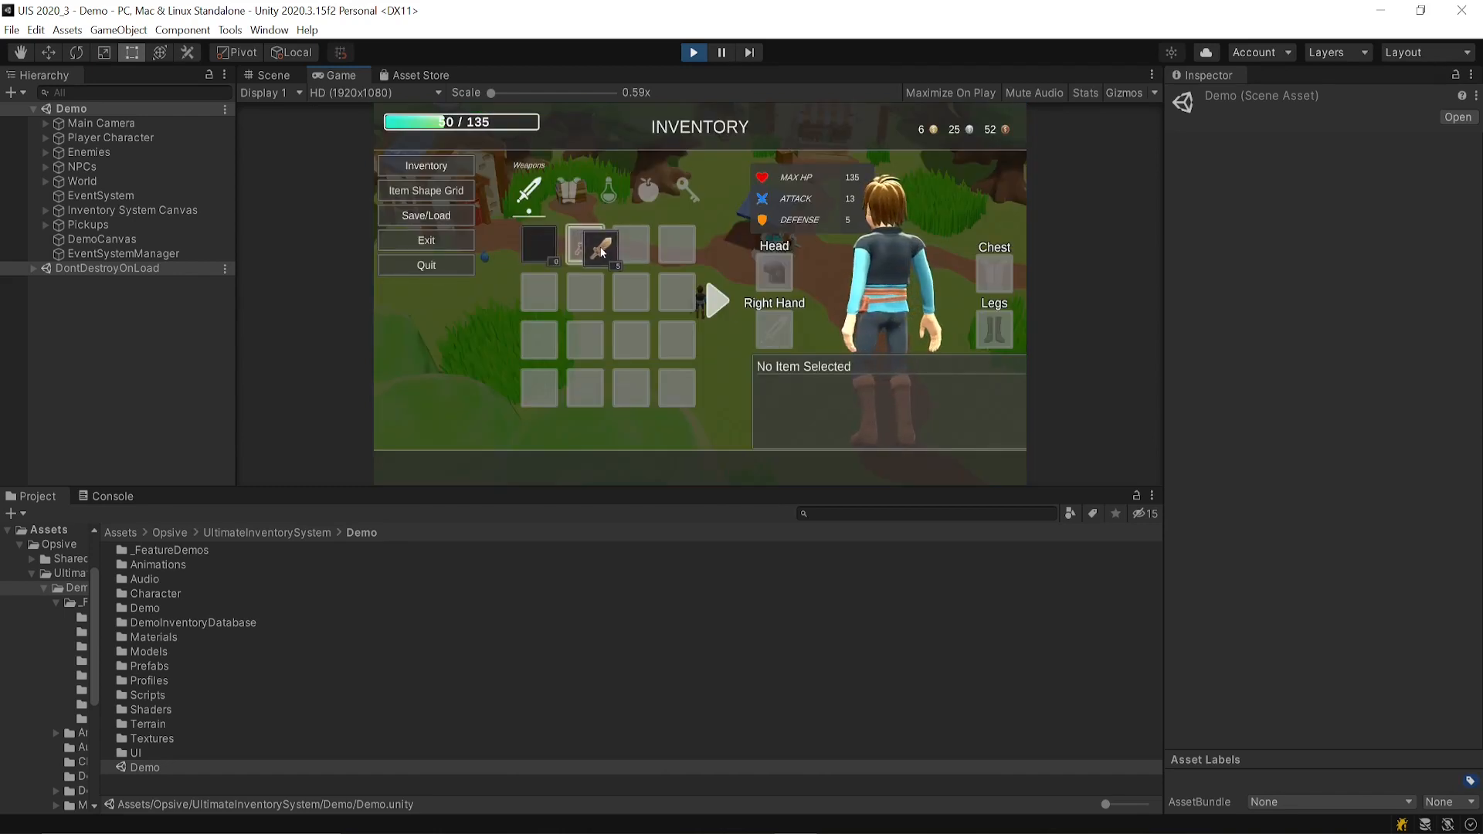
left_click_drag(596, 244, 584, 290)
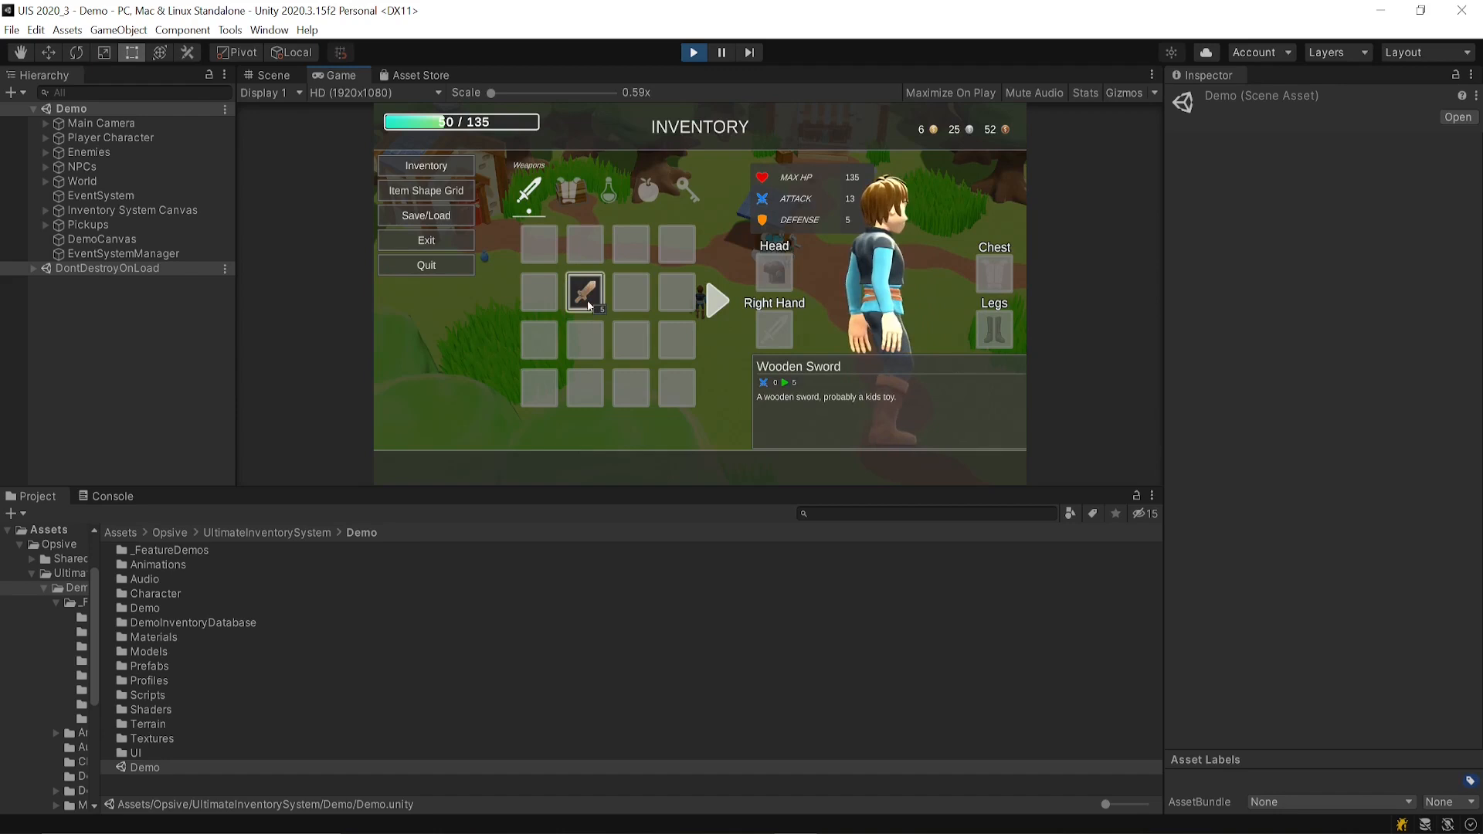
left_click_drag(584, 292, 794, 312)
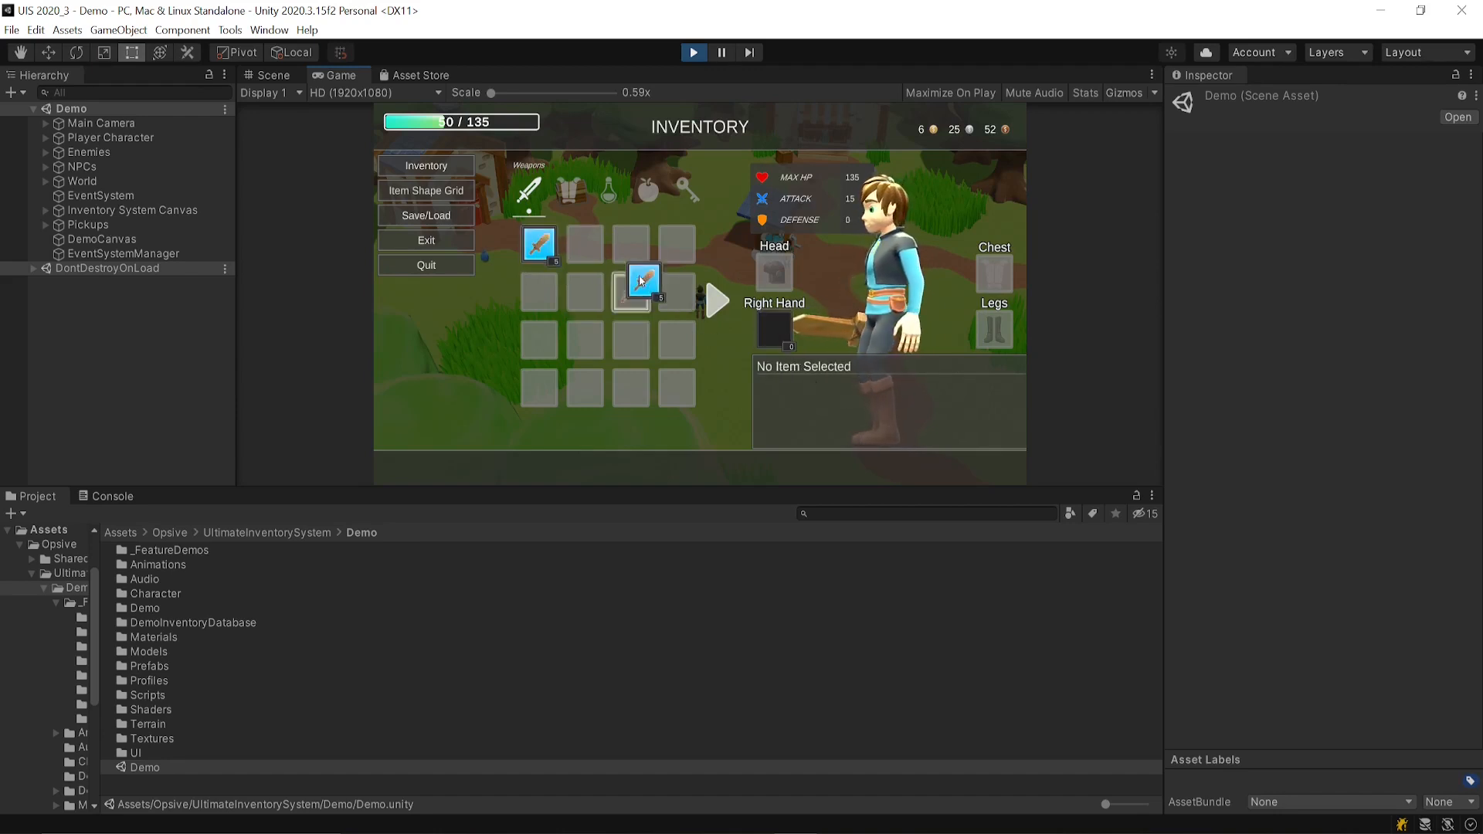
Equip the Wooden Sword in the right hand, assign it to a quick slot, and show the Key Items category
left_click(642, 281)
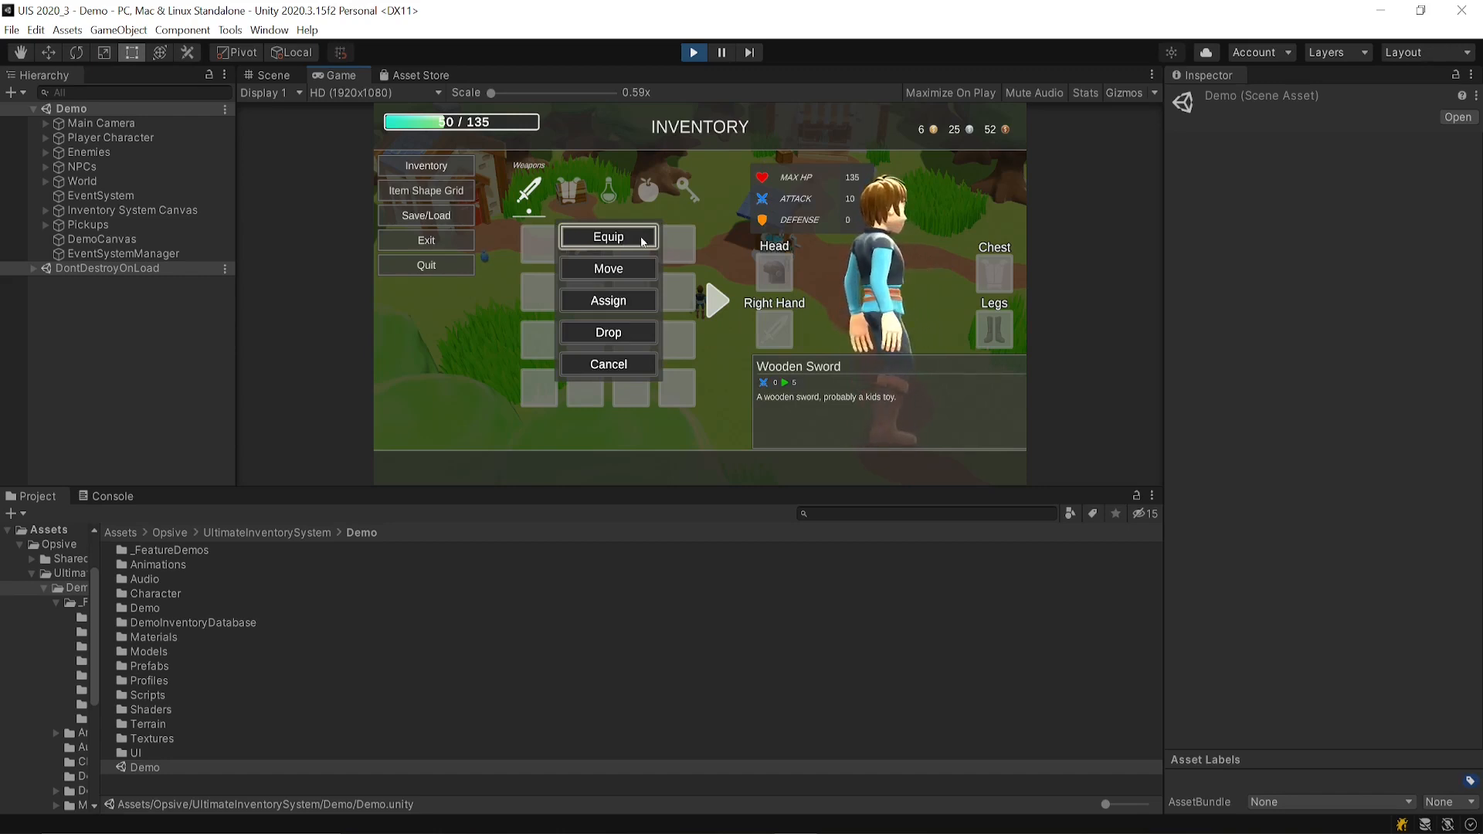
left_click(608, 236)
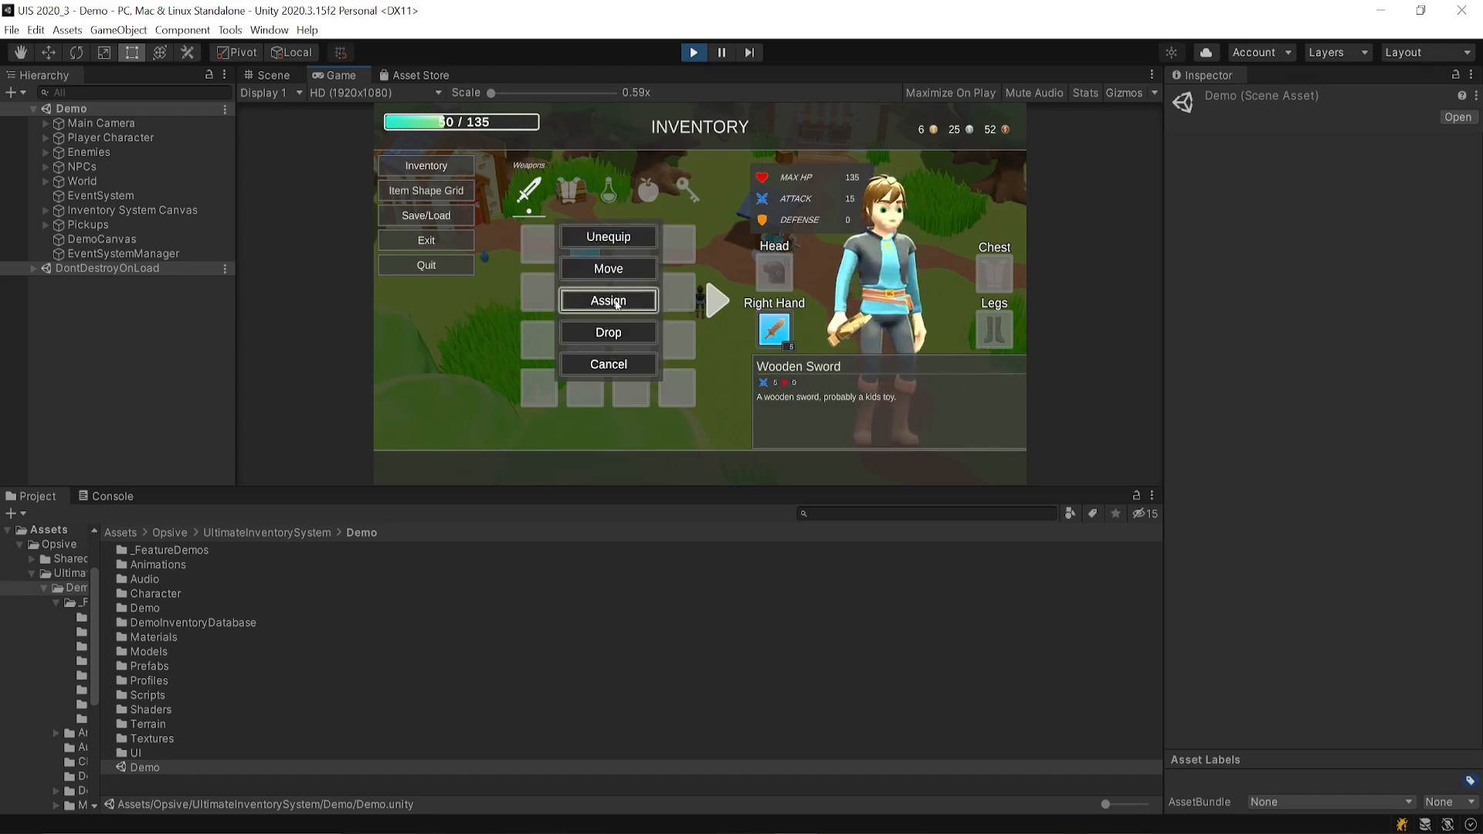
left_click(608, 301)
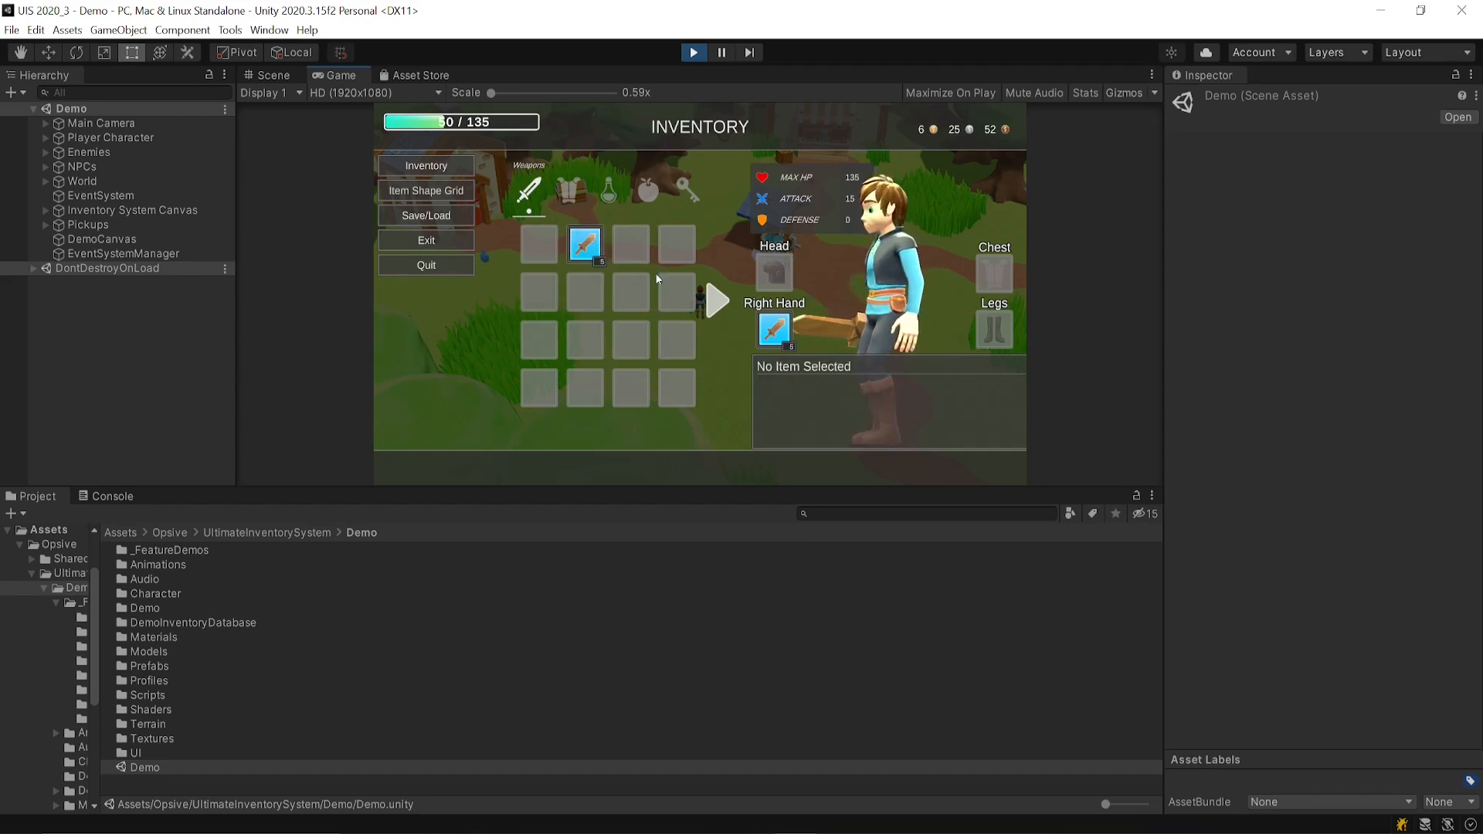
left_click(570, 185)
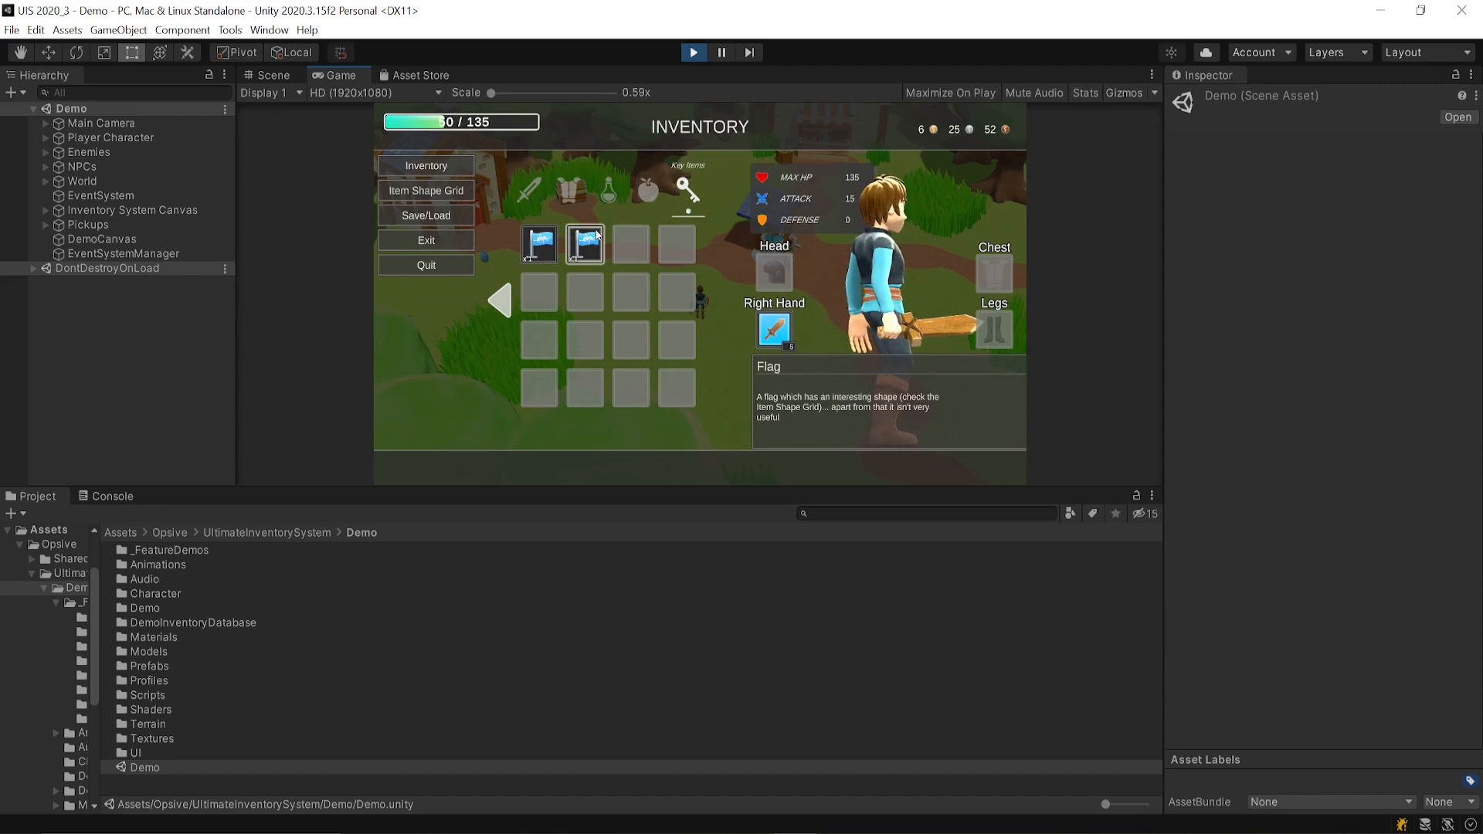
Select the Flag key item and rearrange an item in the item shape grid
left_click(426, 189)
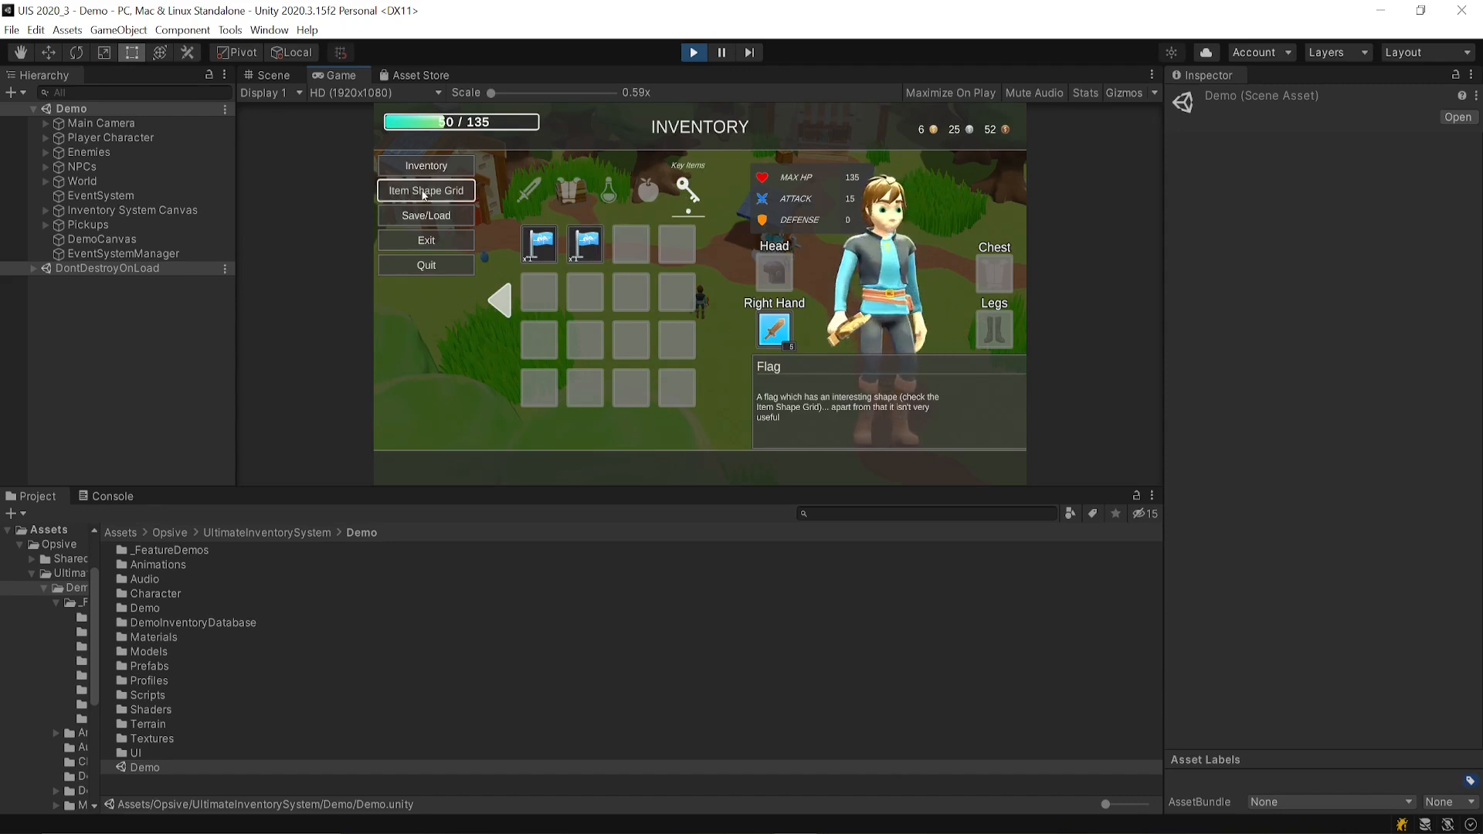
left_click(424, 190)
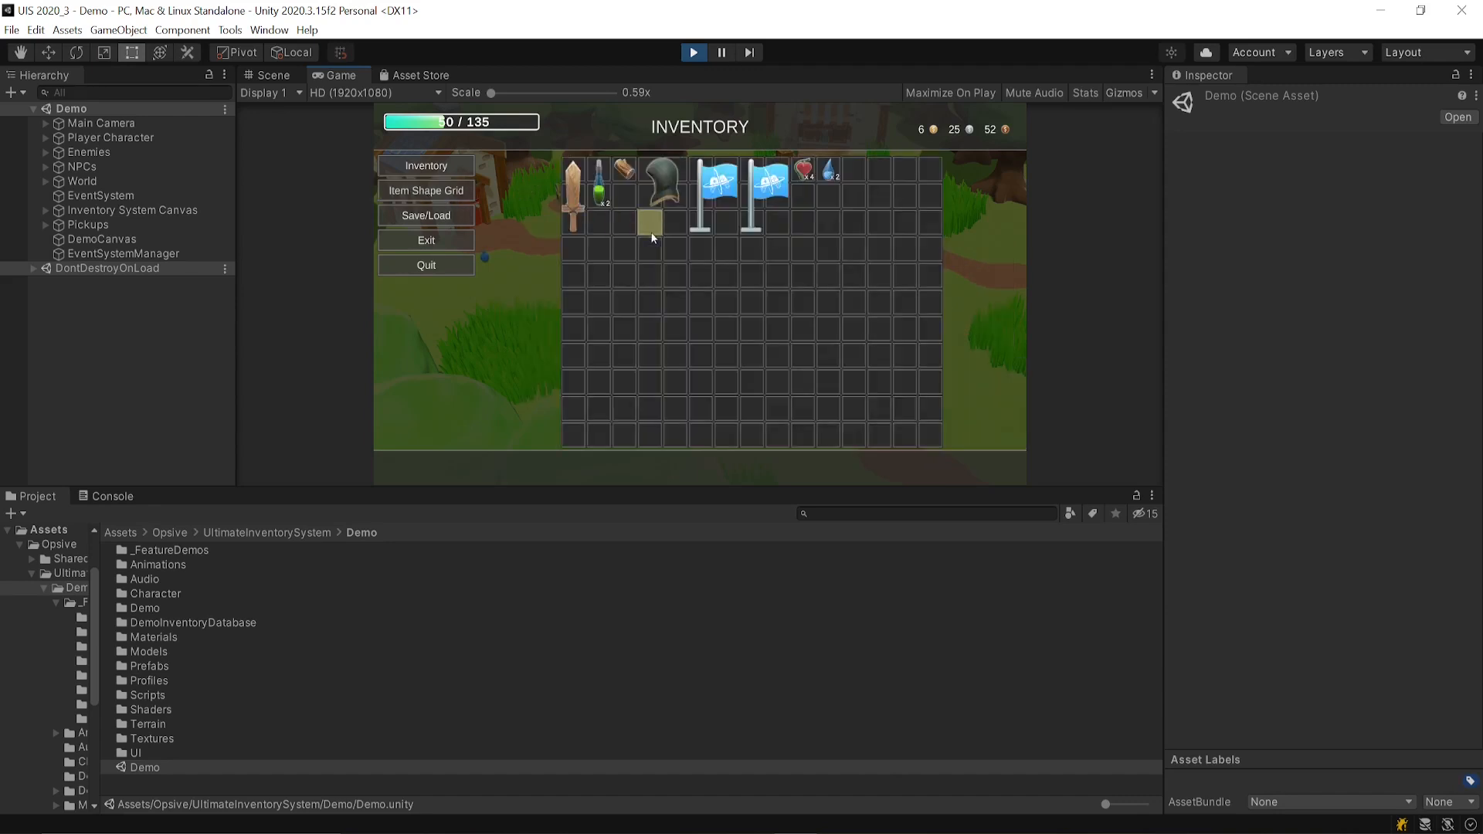
left_click_drag(572, 174, 675, 303)
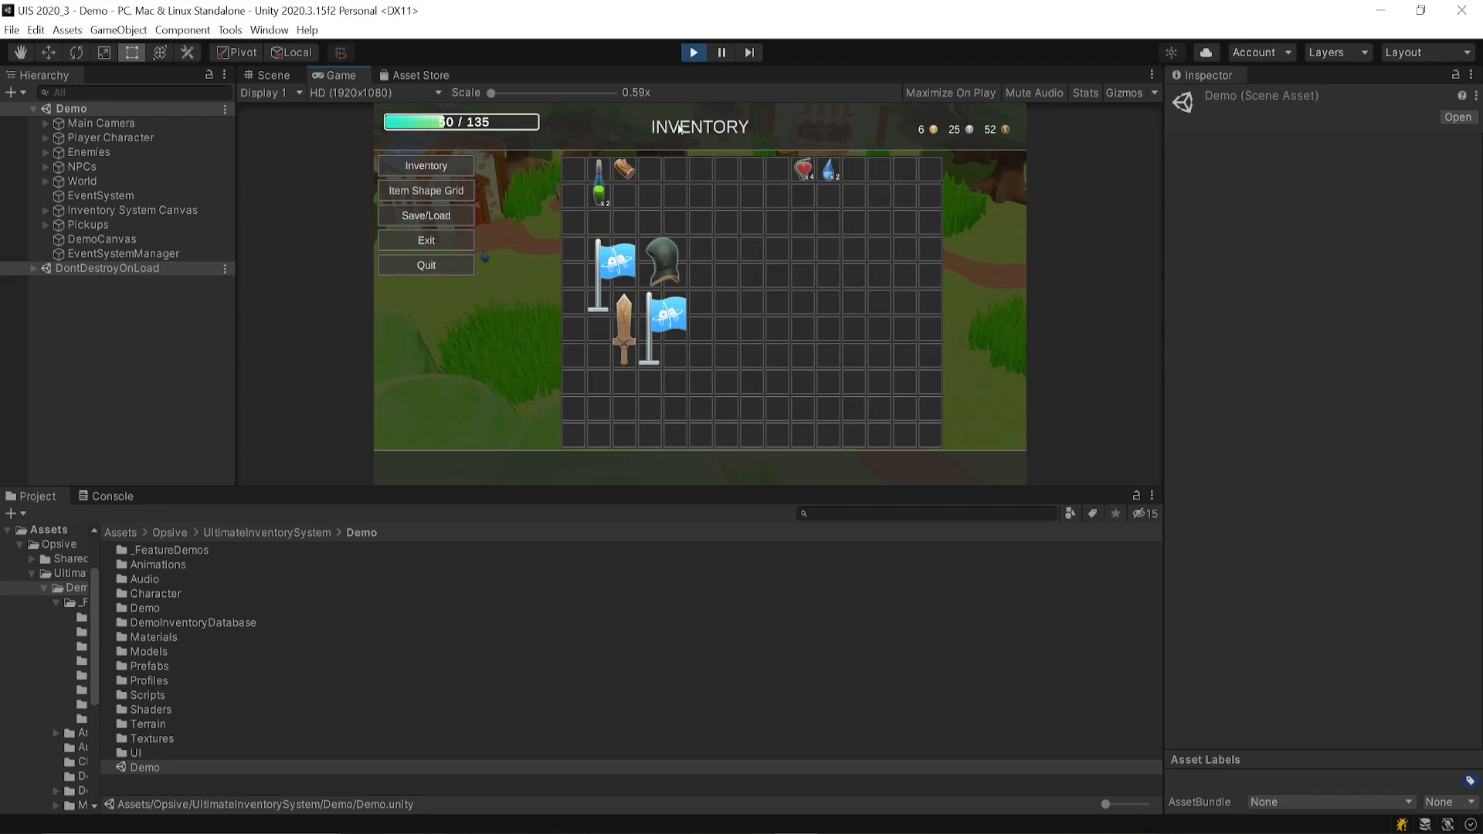
mouse_move(506, 218)
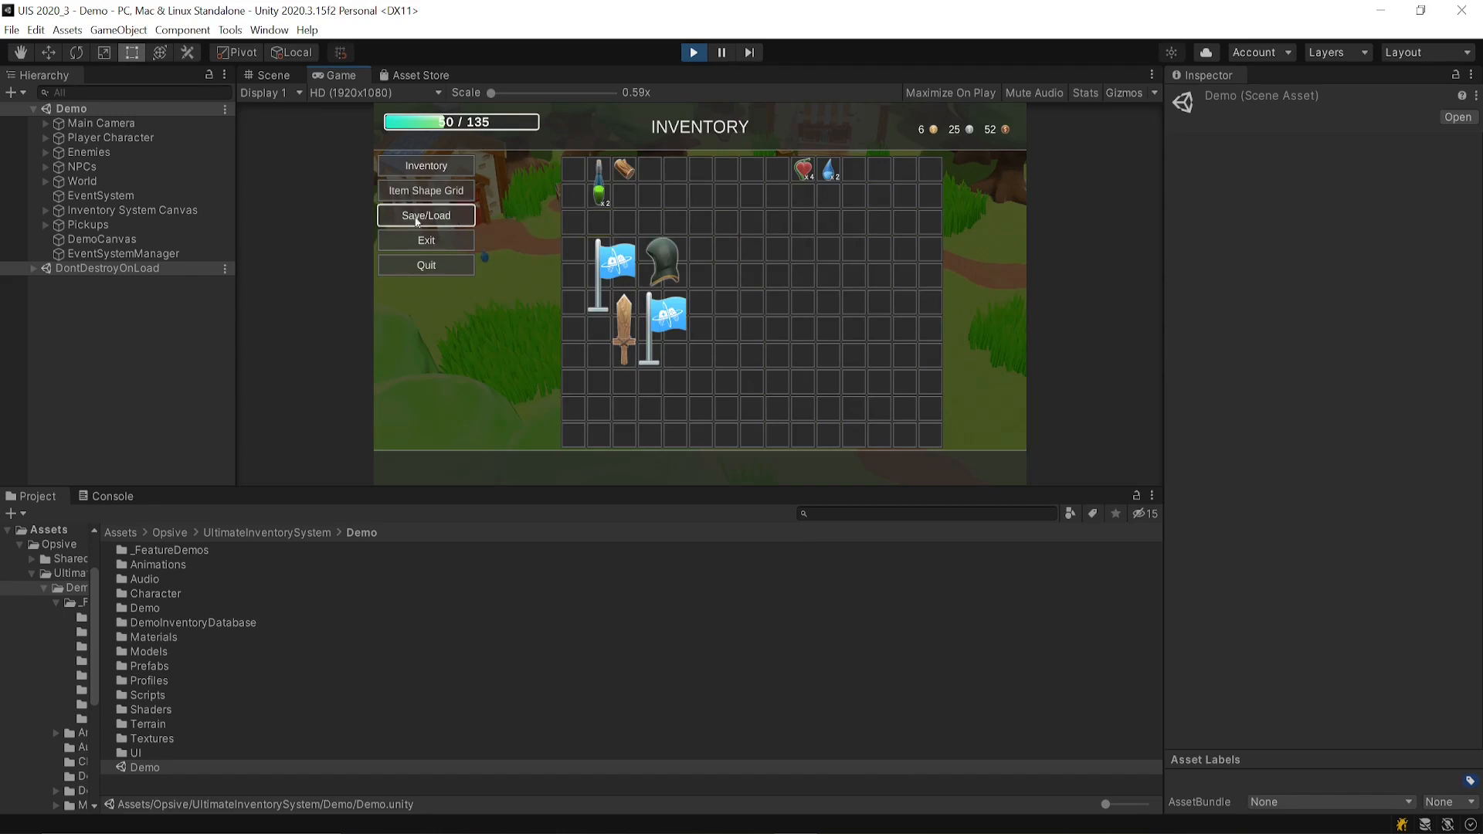
Show the save and load screen with Files 00–02, then exit the inventory menu
left_click(426, 215)
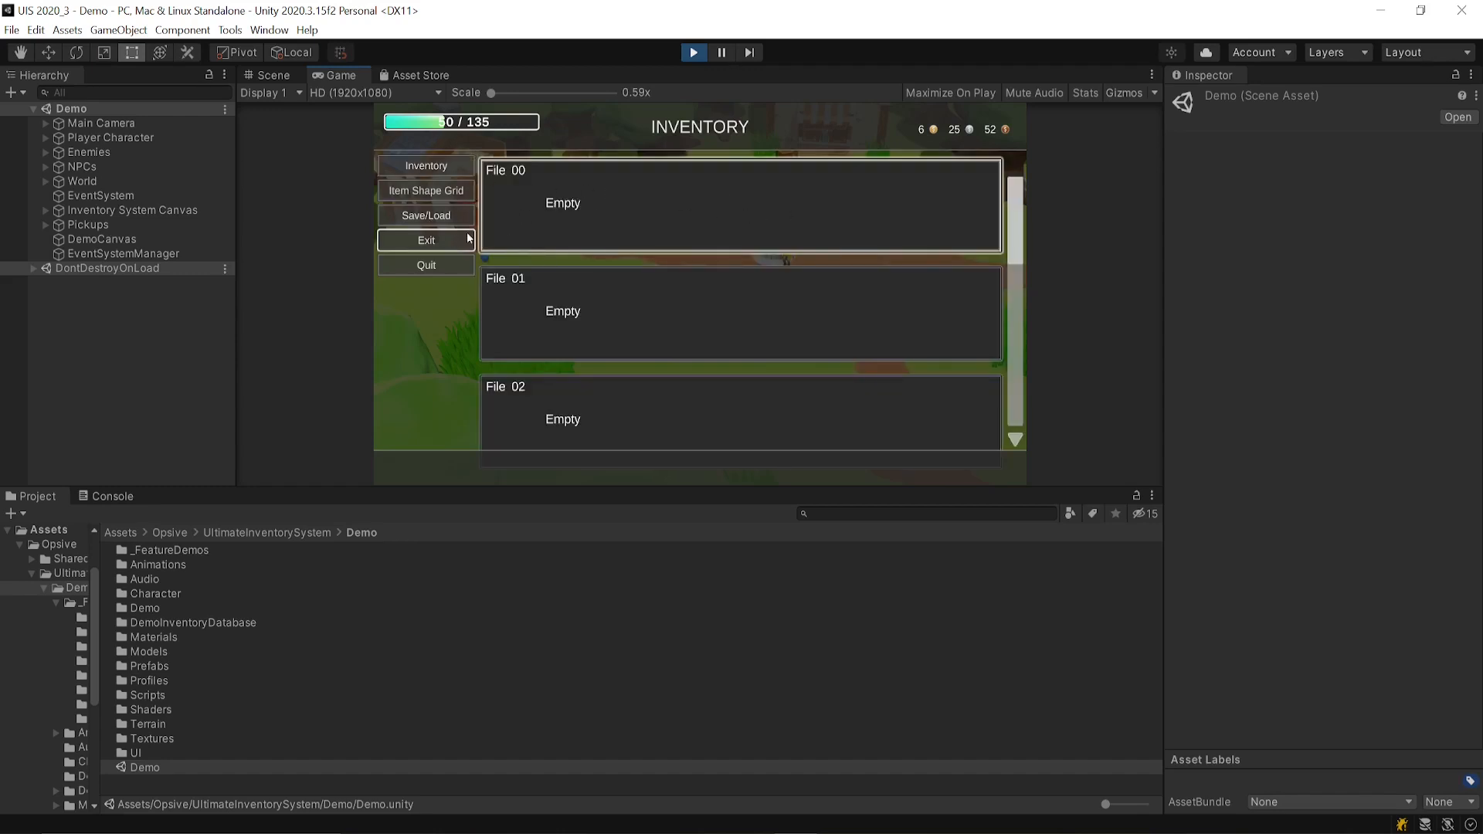
left_click(426, 240)
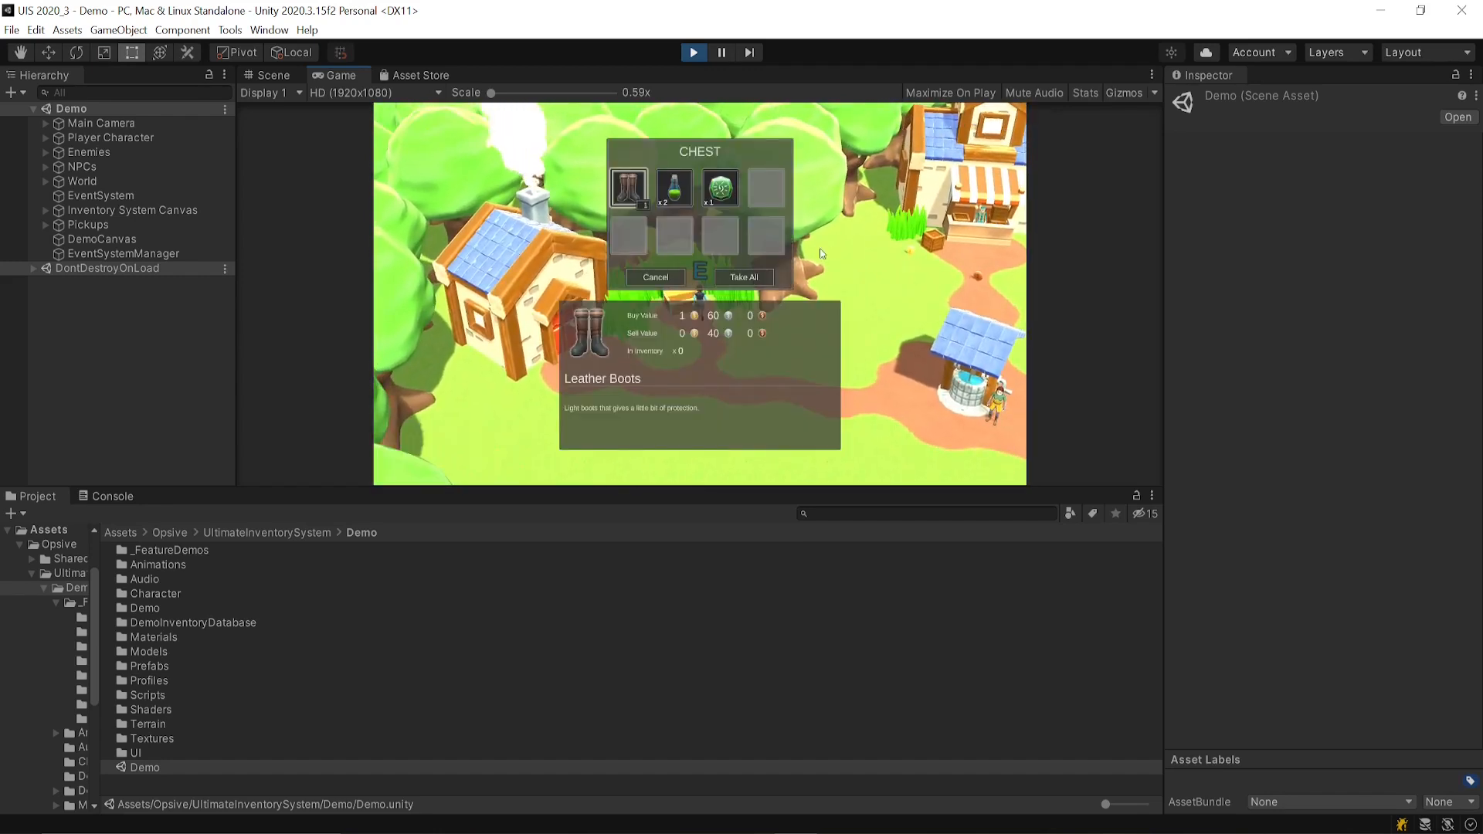
Take the chest's items, switch the shop to selling and confirm selling the Great Sword
left_click(743, 276)
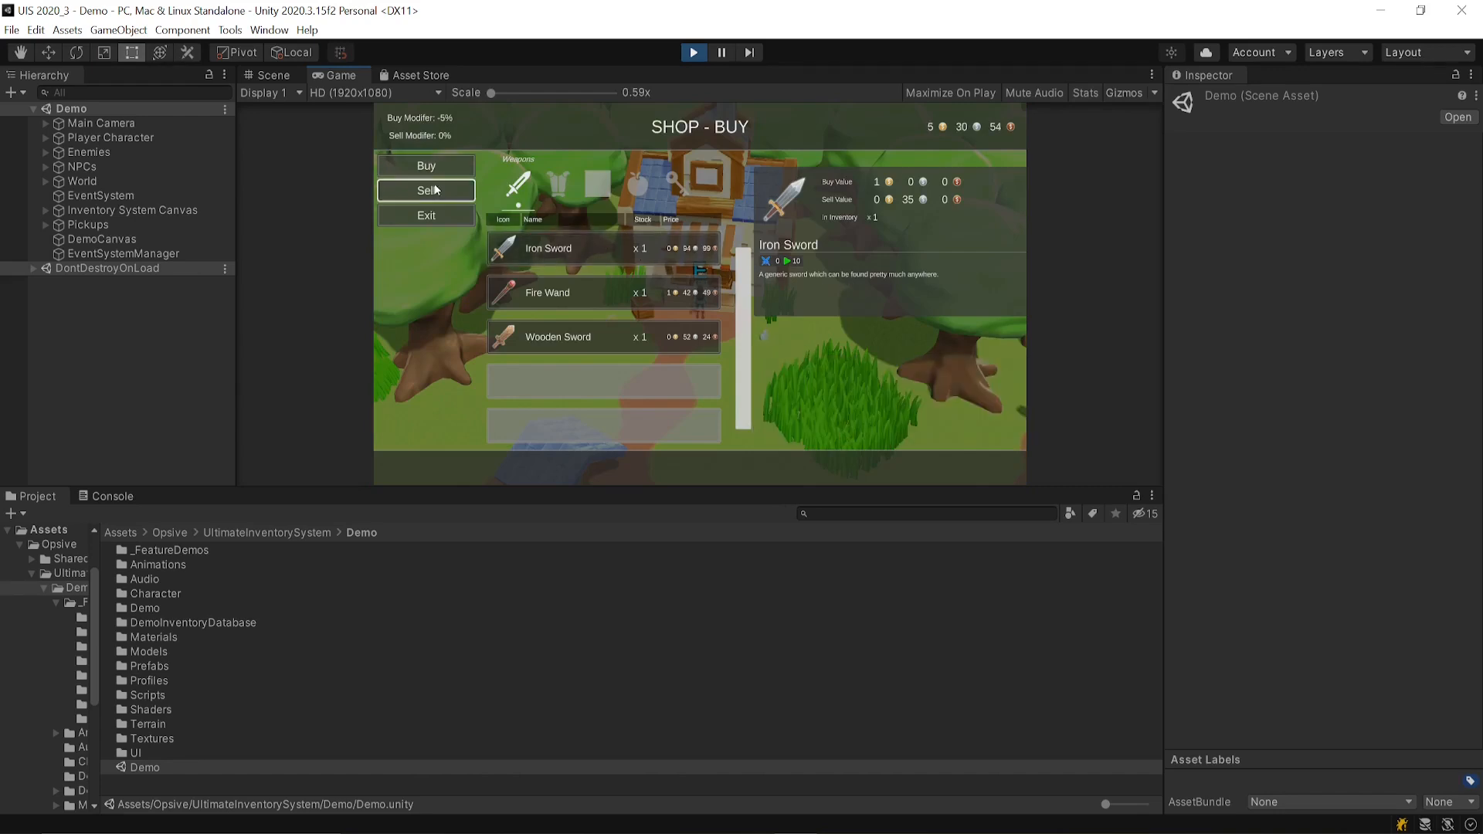
left_click(425, 190)
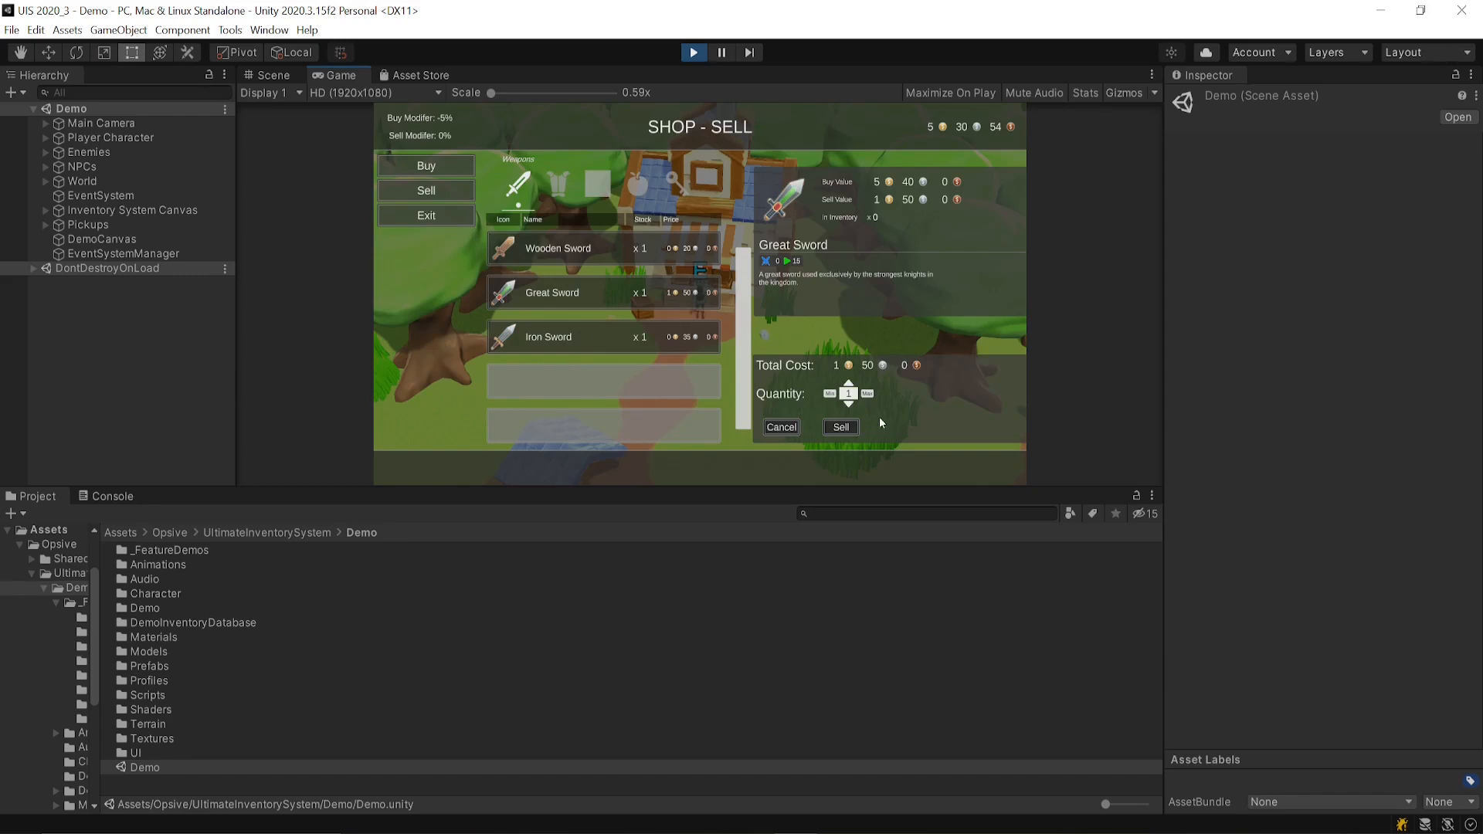
left_click(839, 427)
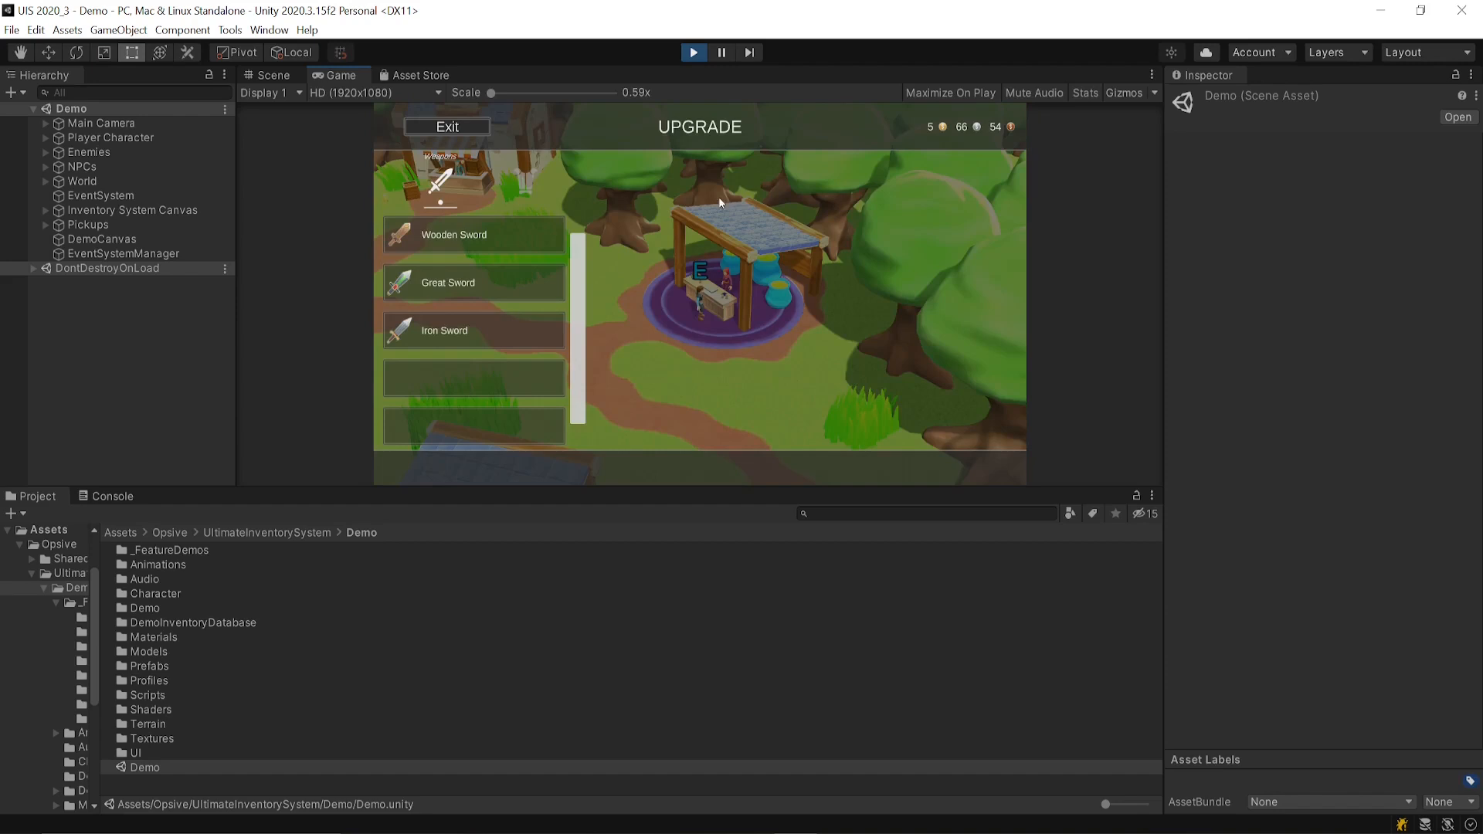
Slot an Amazing Rune into the Great Sword, making it Amazing Great Sword (+1)
left_click(446, 281)
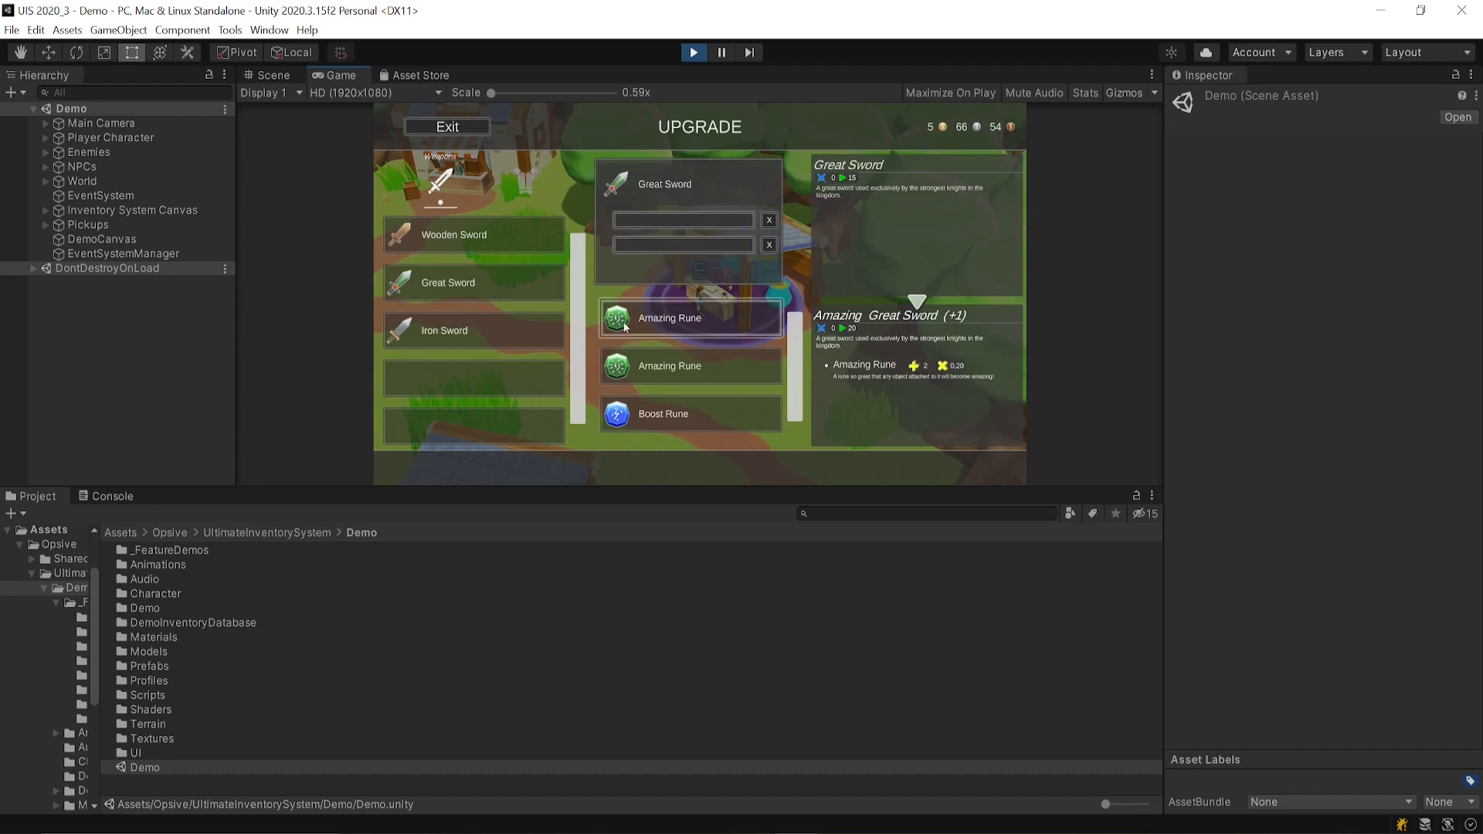
mouse_move(723, 321)
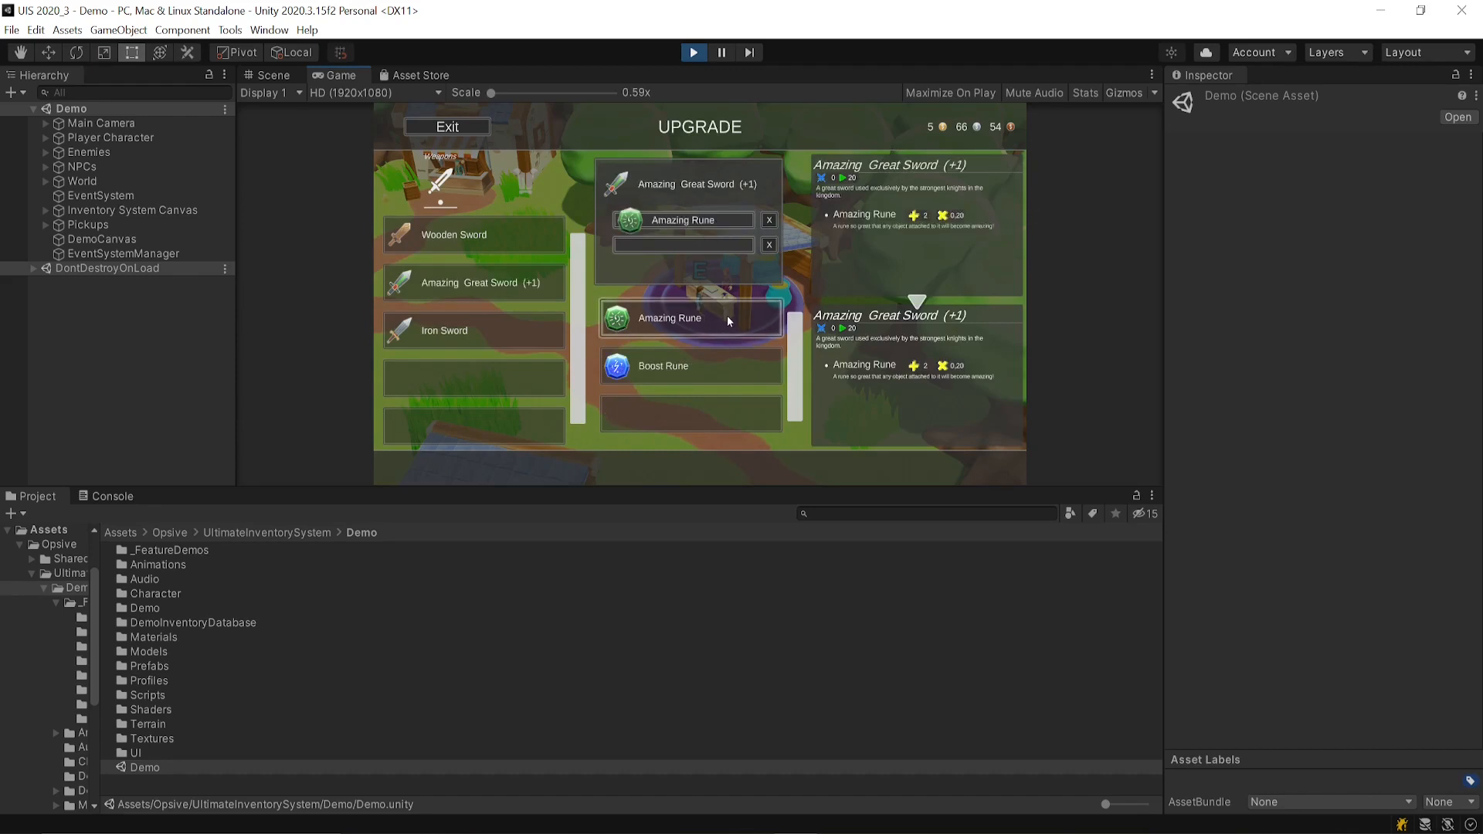
left_click(447, 125)
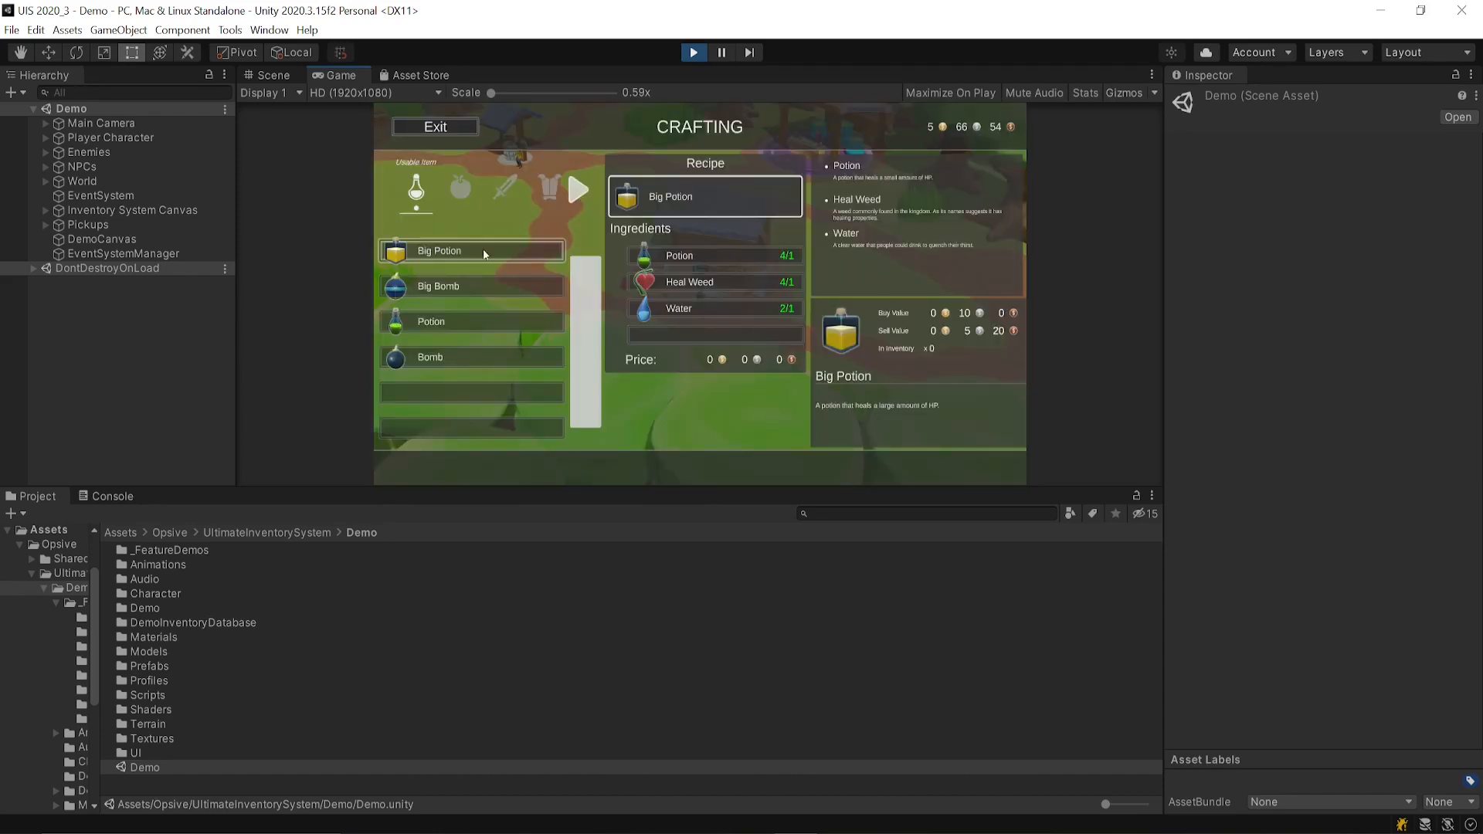
Craft a Big Potion twice from the Crafting screen's recipe
left_click(438, 250)
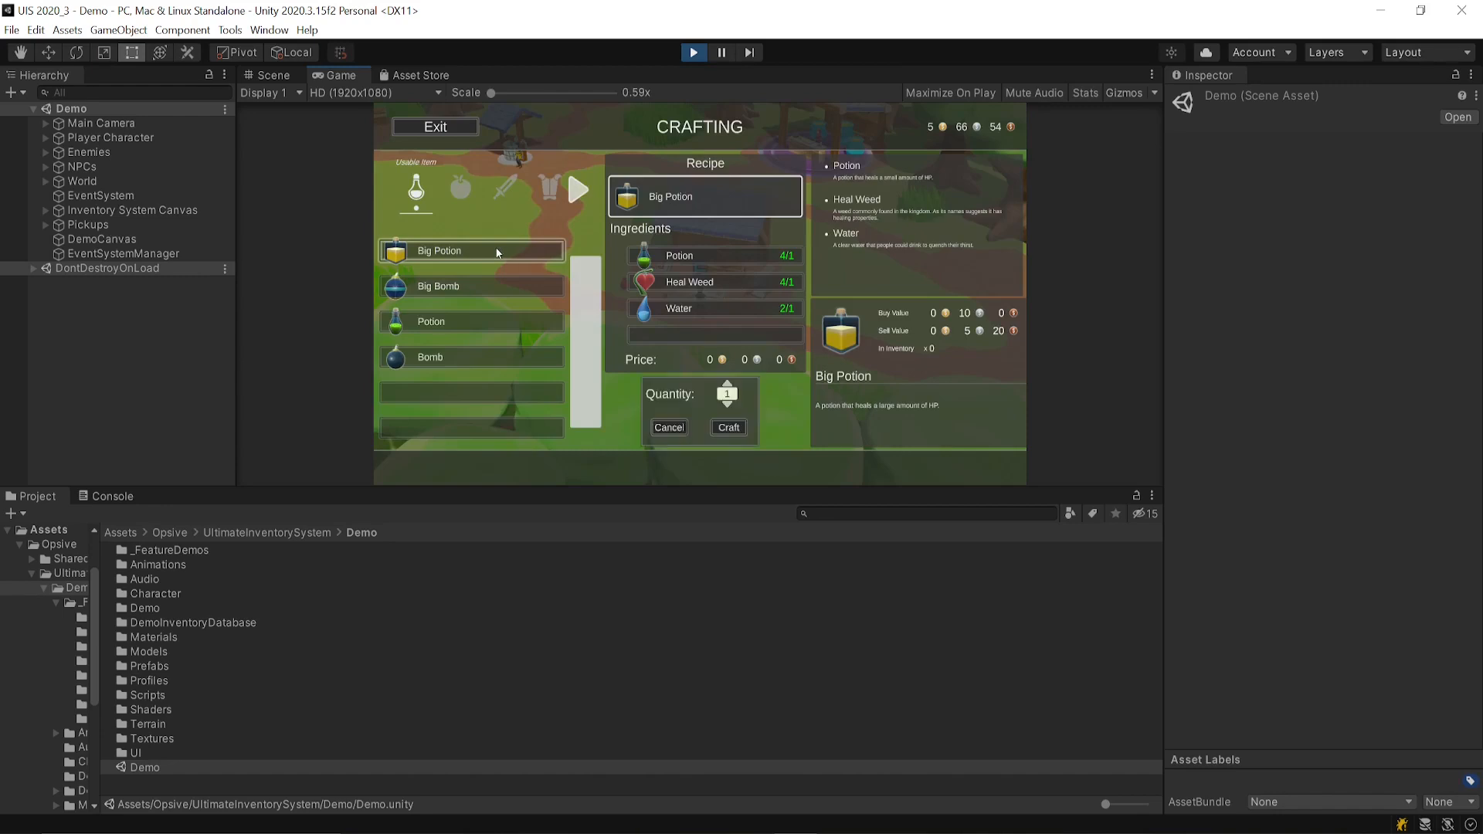
left_click(727, 426)
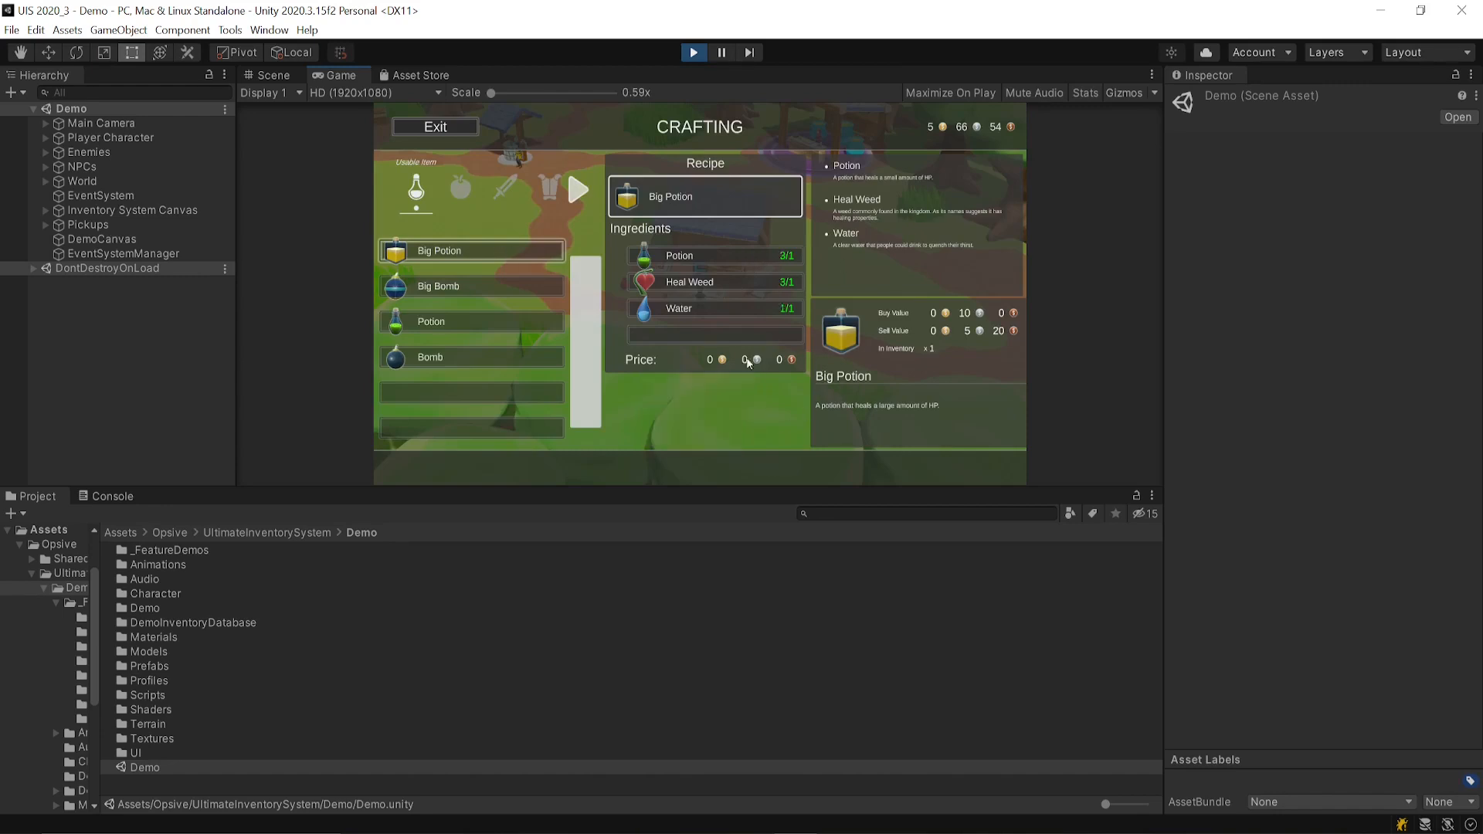
left_click(749, 361)
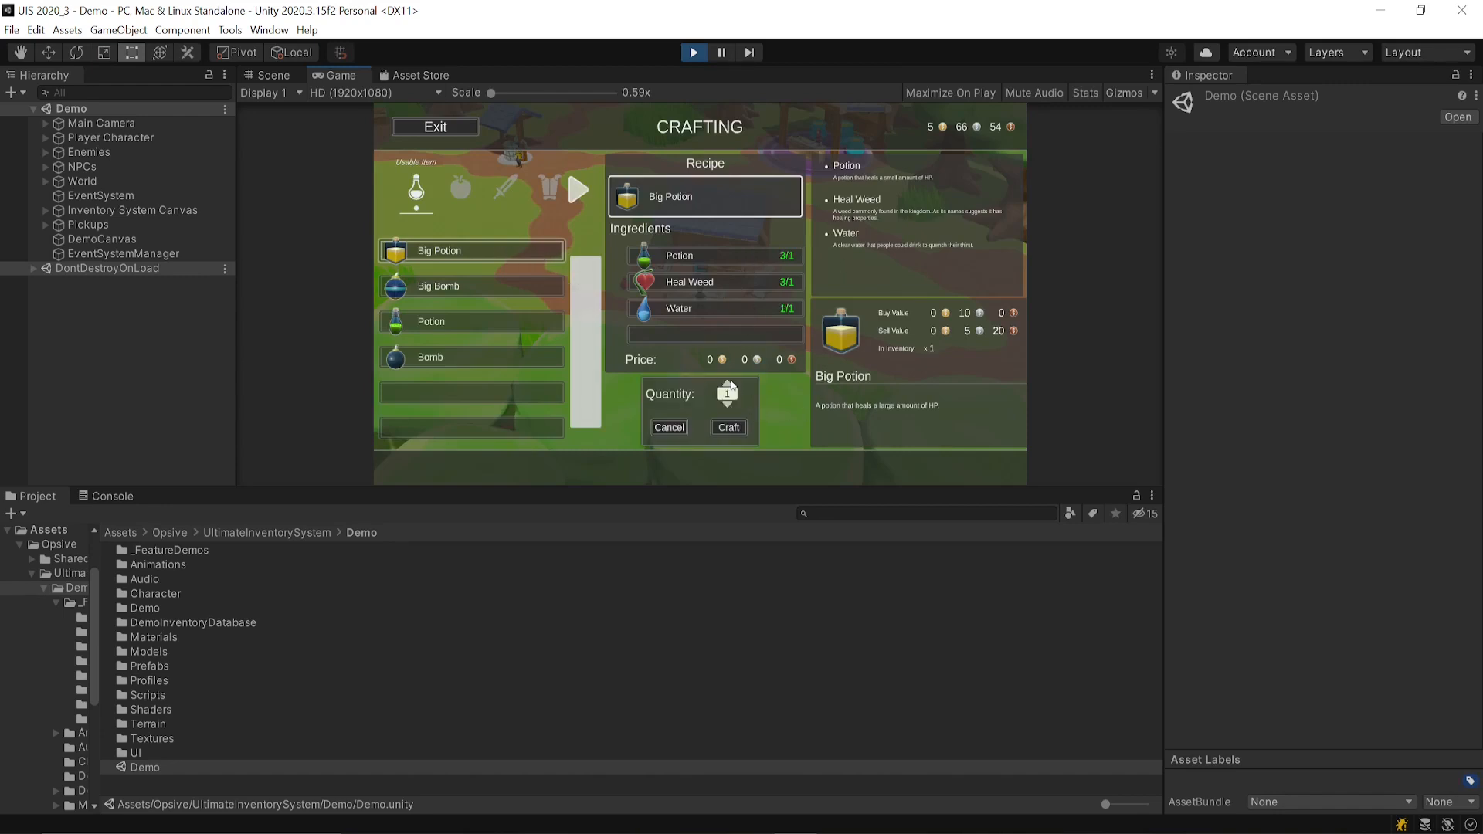
left_click(727, 426)
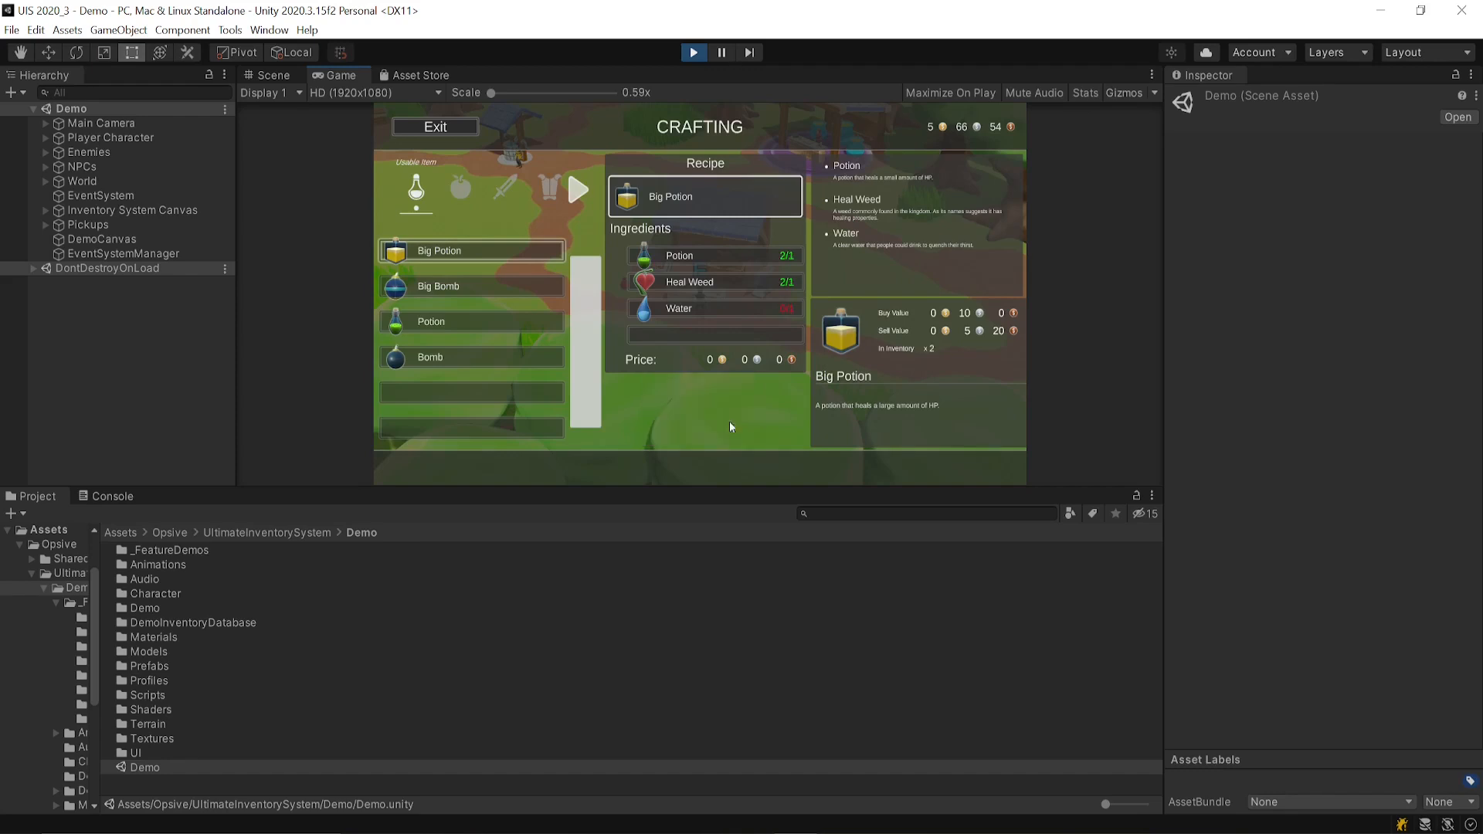
left_click(434, 125)
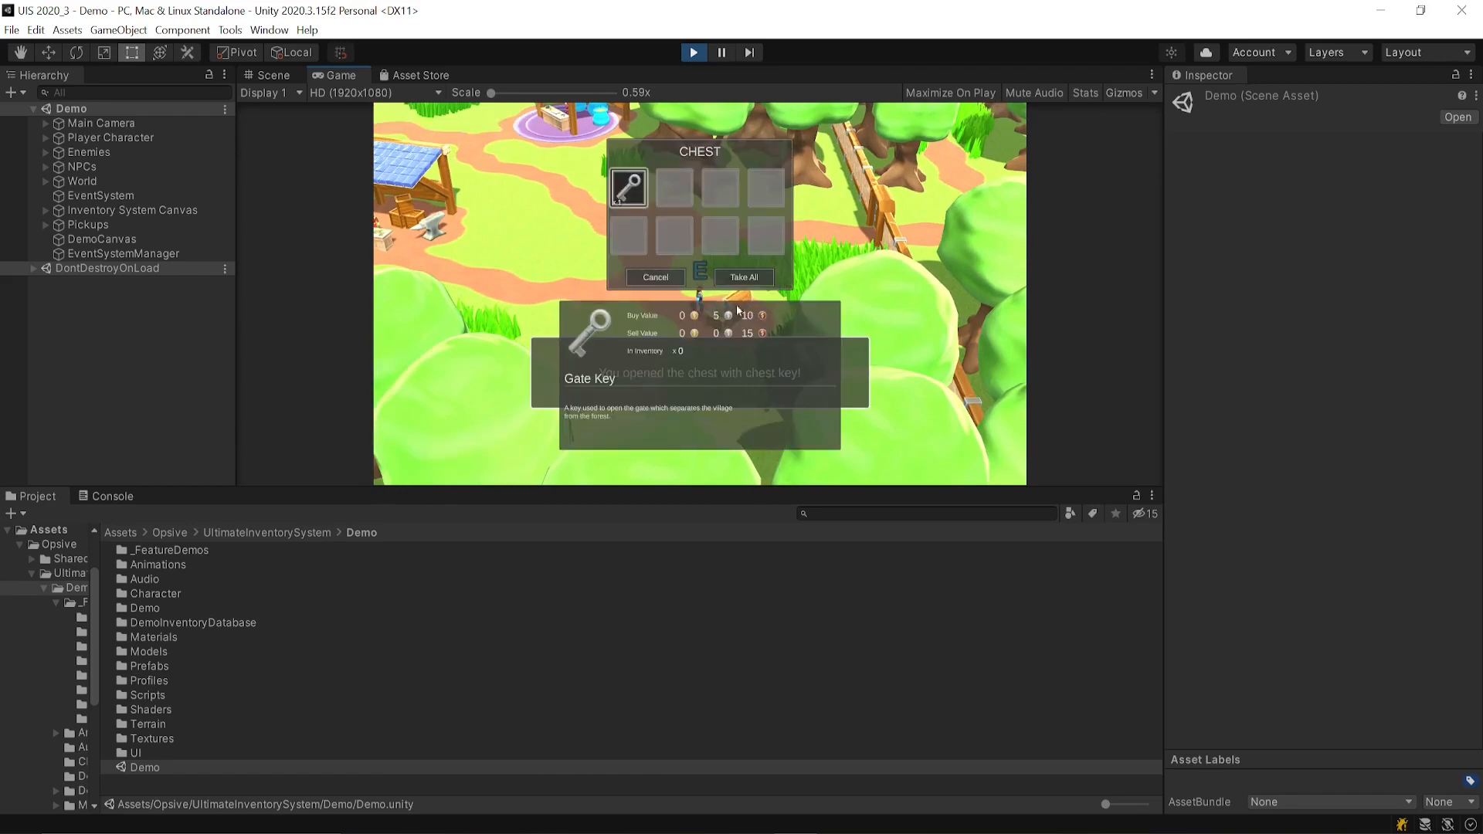
Take the Gate Key from the chest, equip the Leather Boots, and stop play mode
left_click(742, 276)
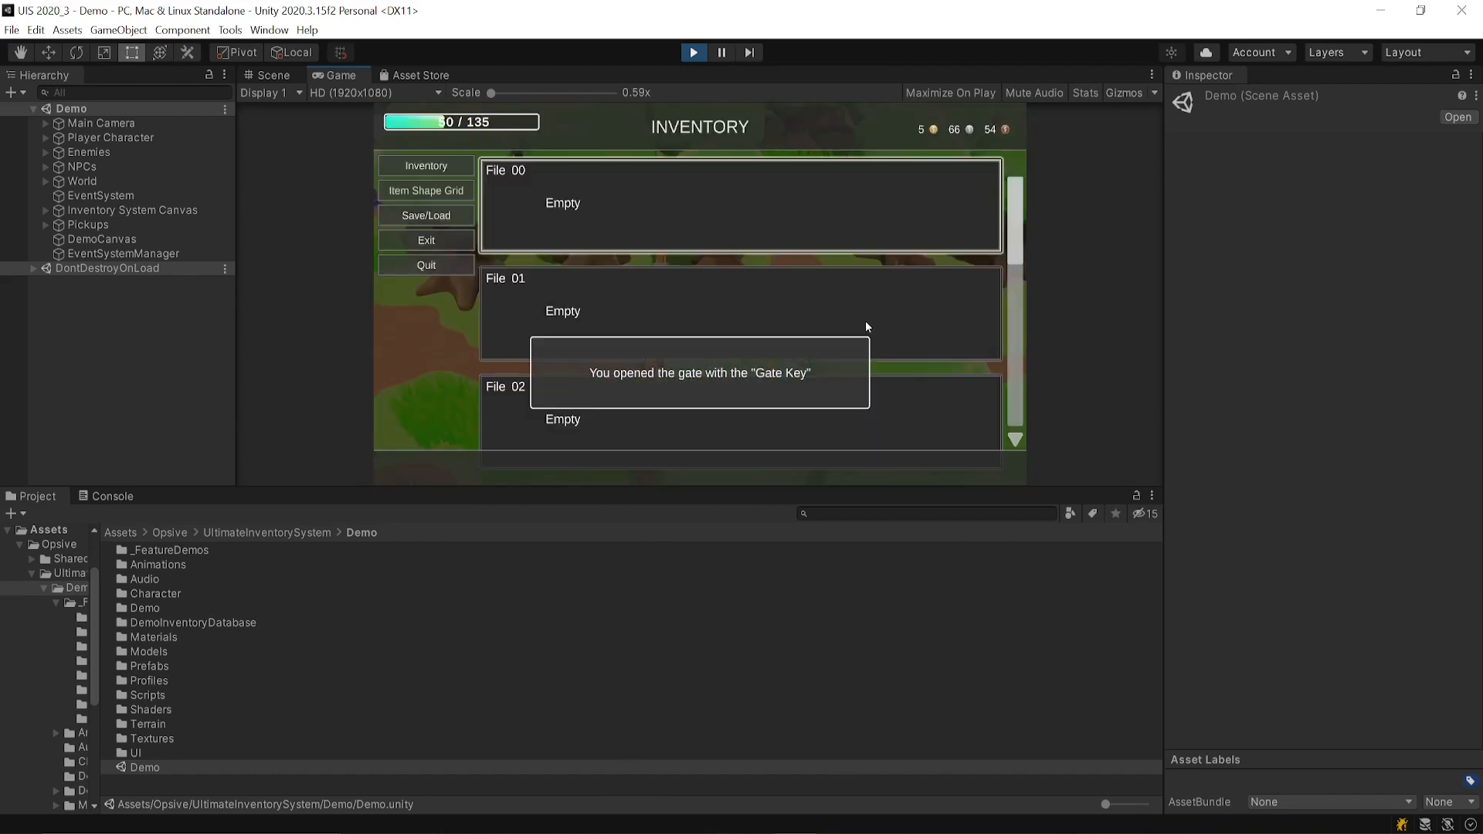
left_click(424, 165)
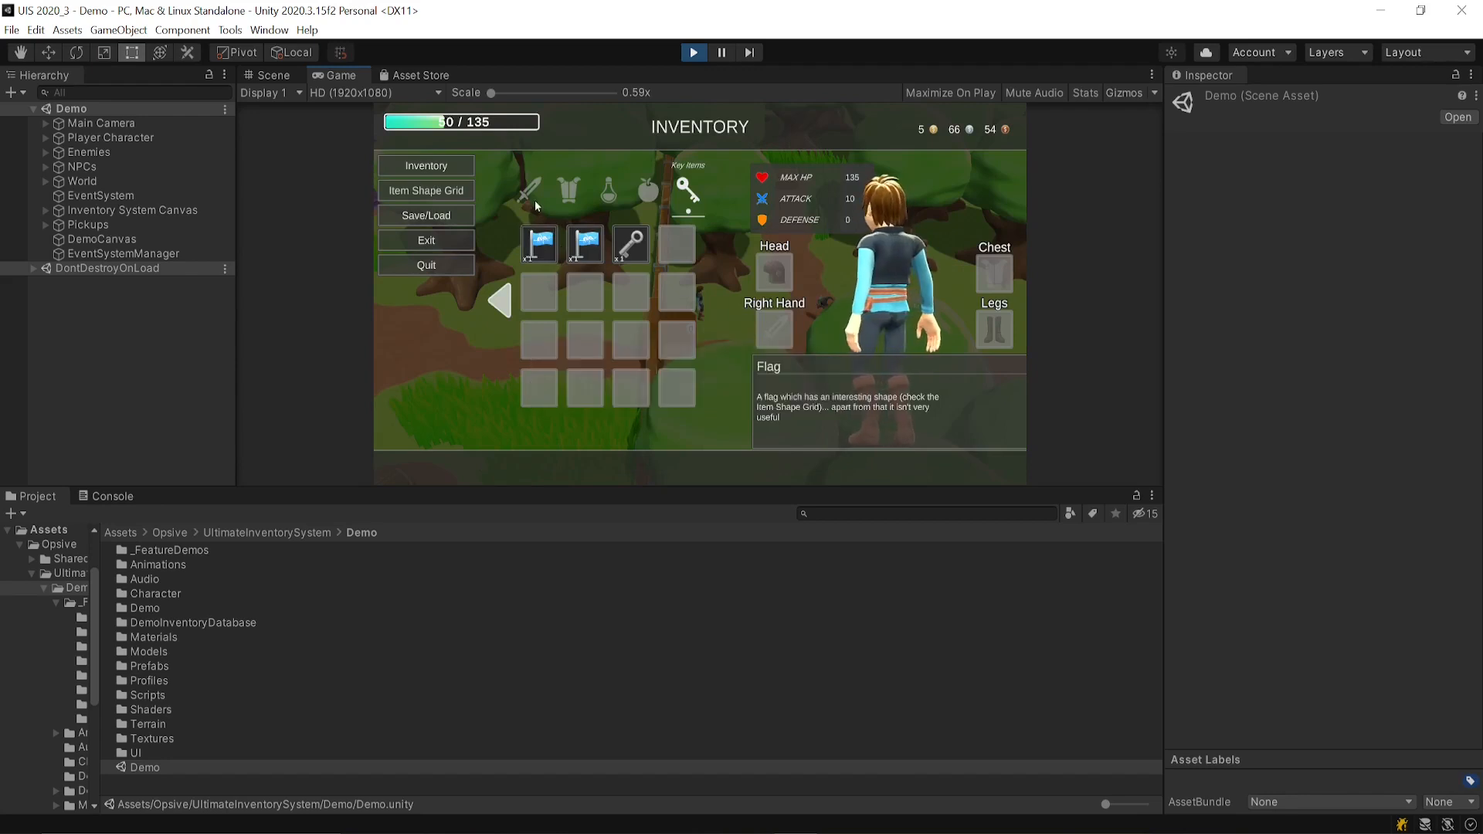
left_click(539, 242)
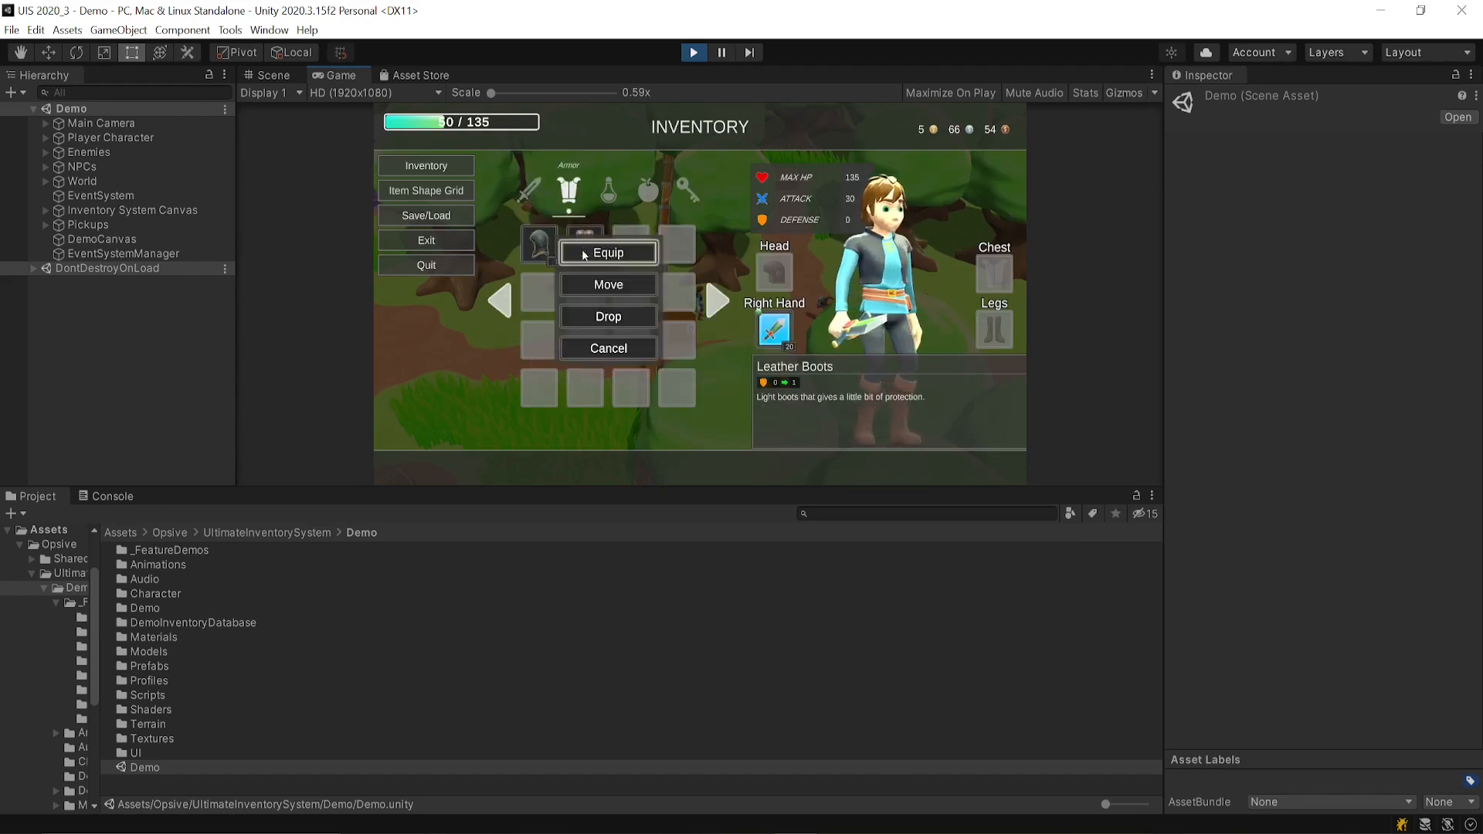
left_click(607, 252)
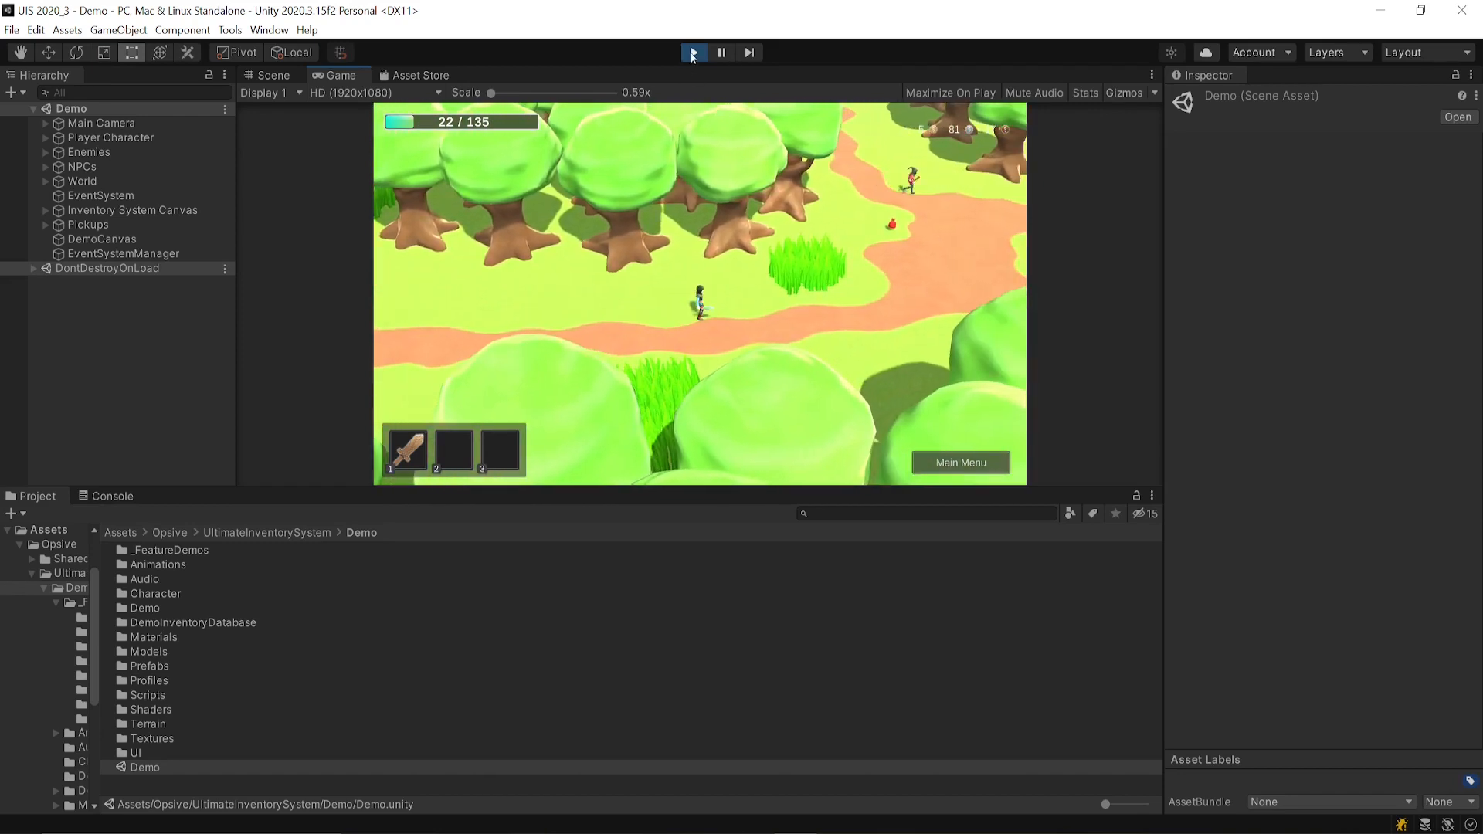
left_click(692, 52)
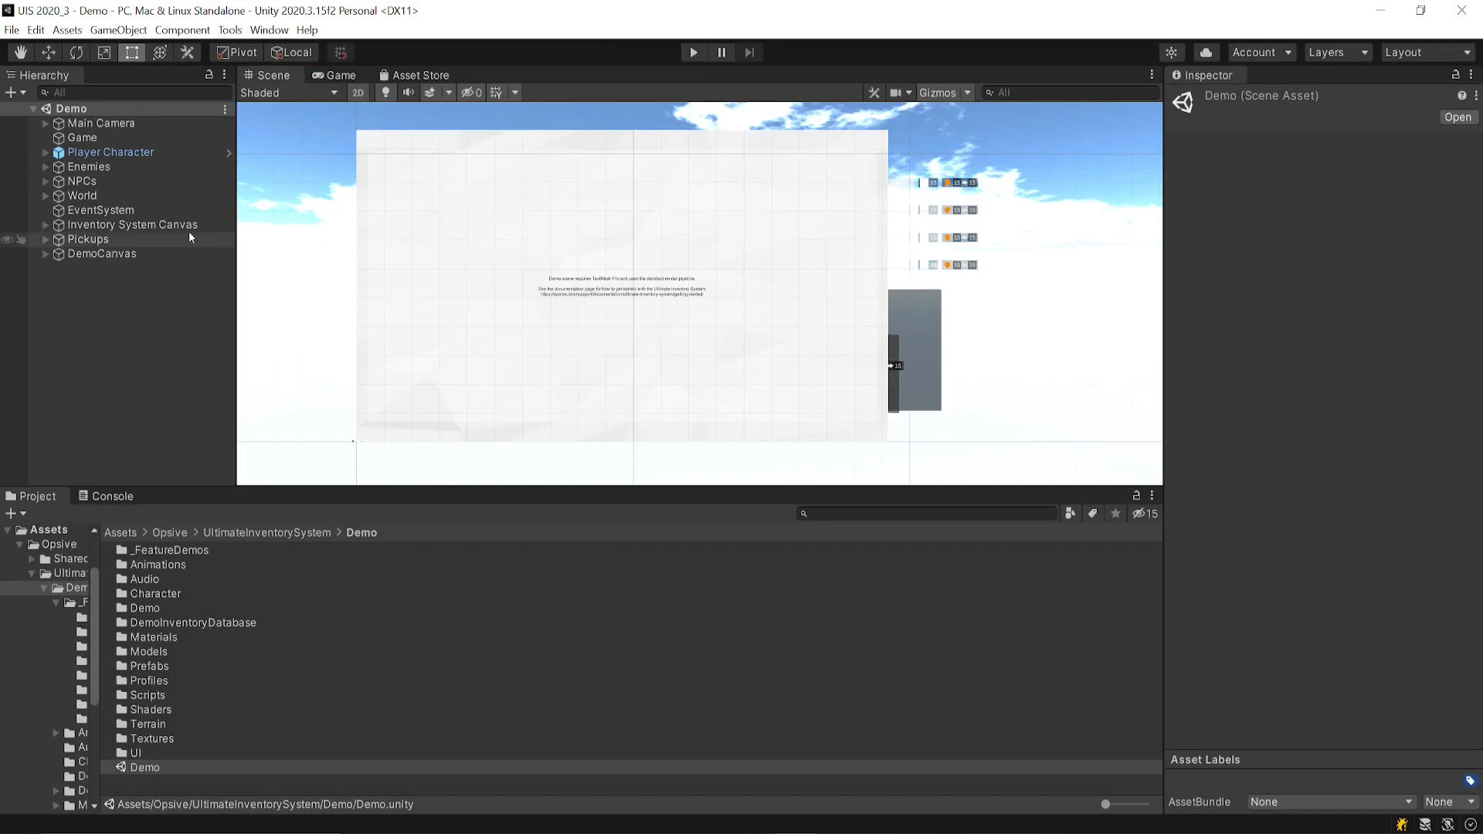
Inspect the Player Character's components and open the Minimalist (Inventory Grid) demo scene from _FeatureDemos
left_click(110, 153)
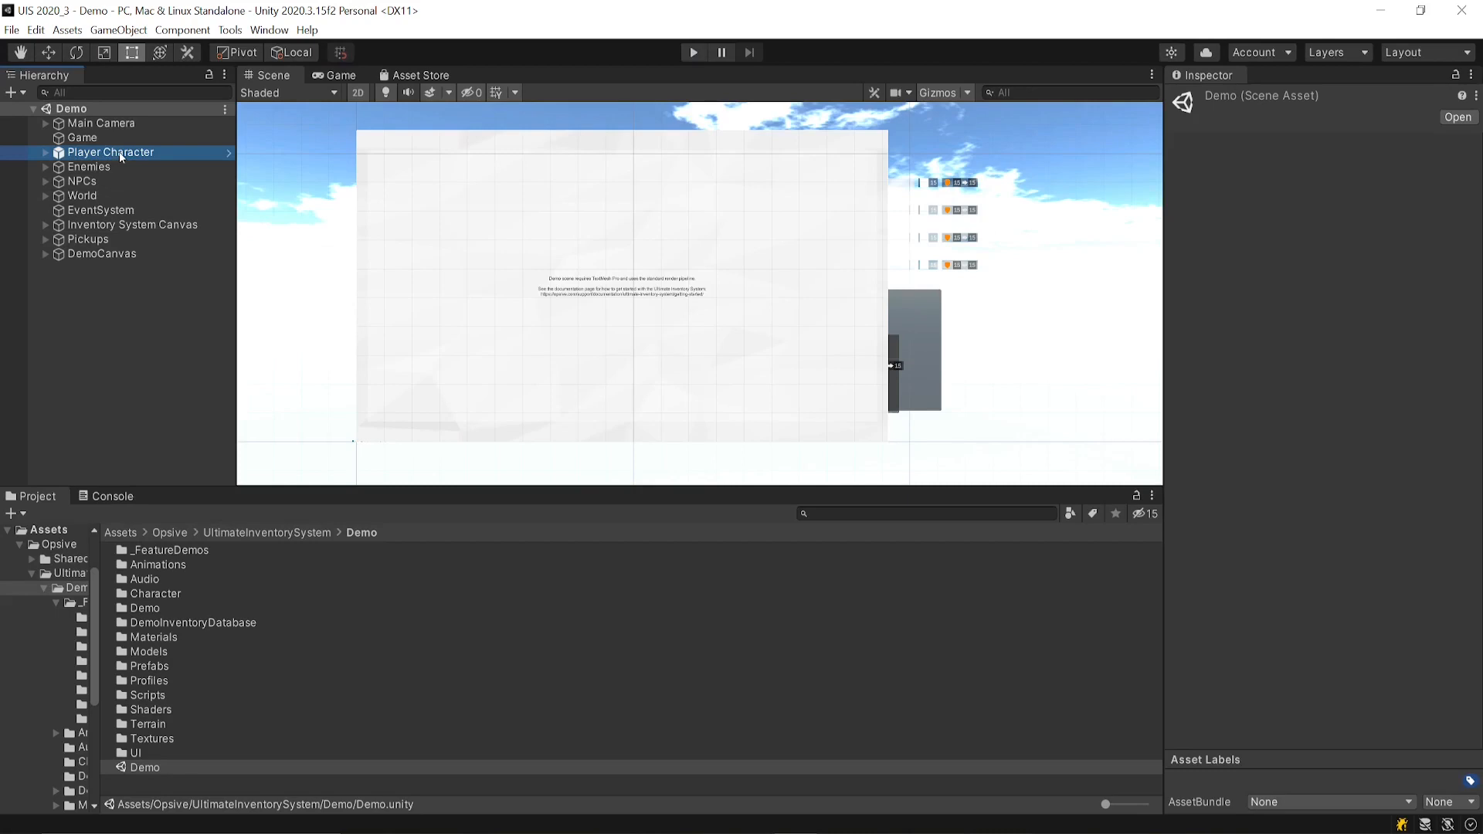
left_click(110, 151)
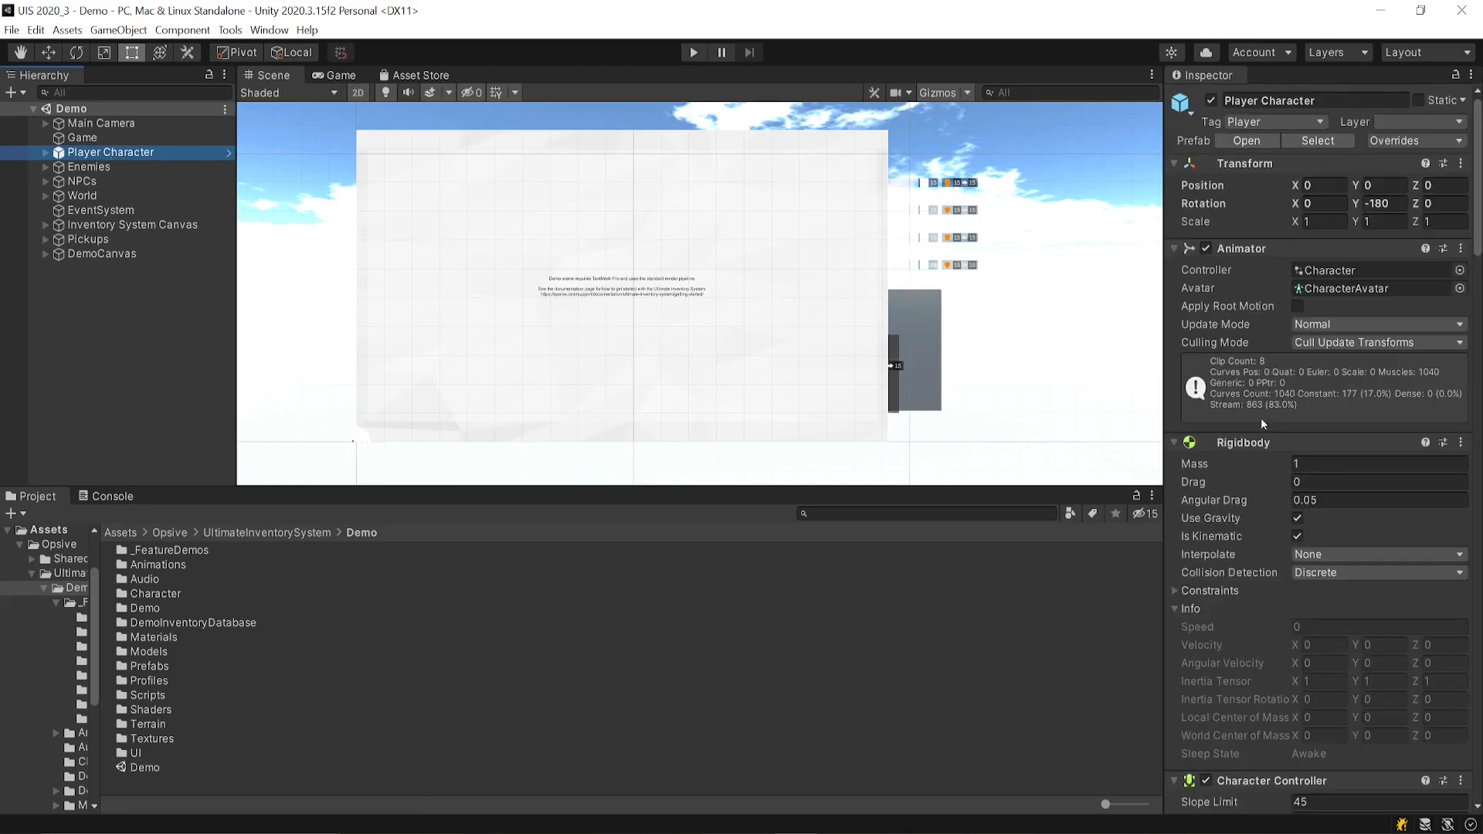
scroll("down", 3)
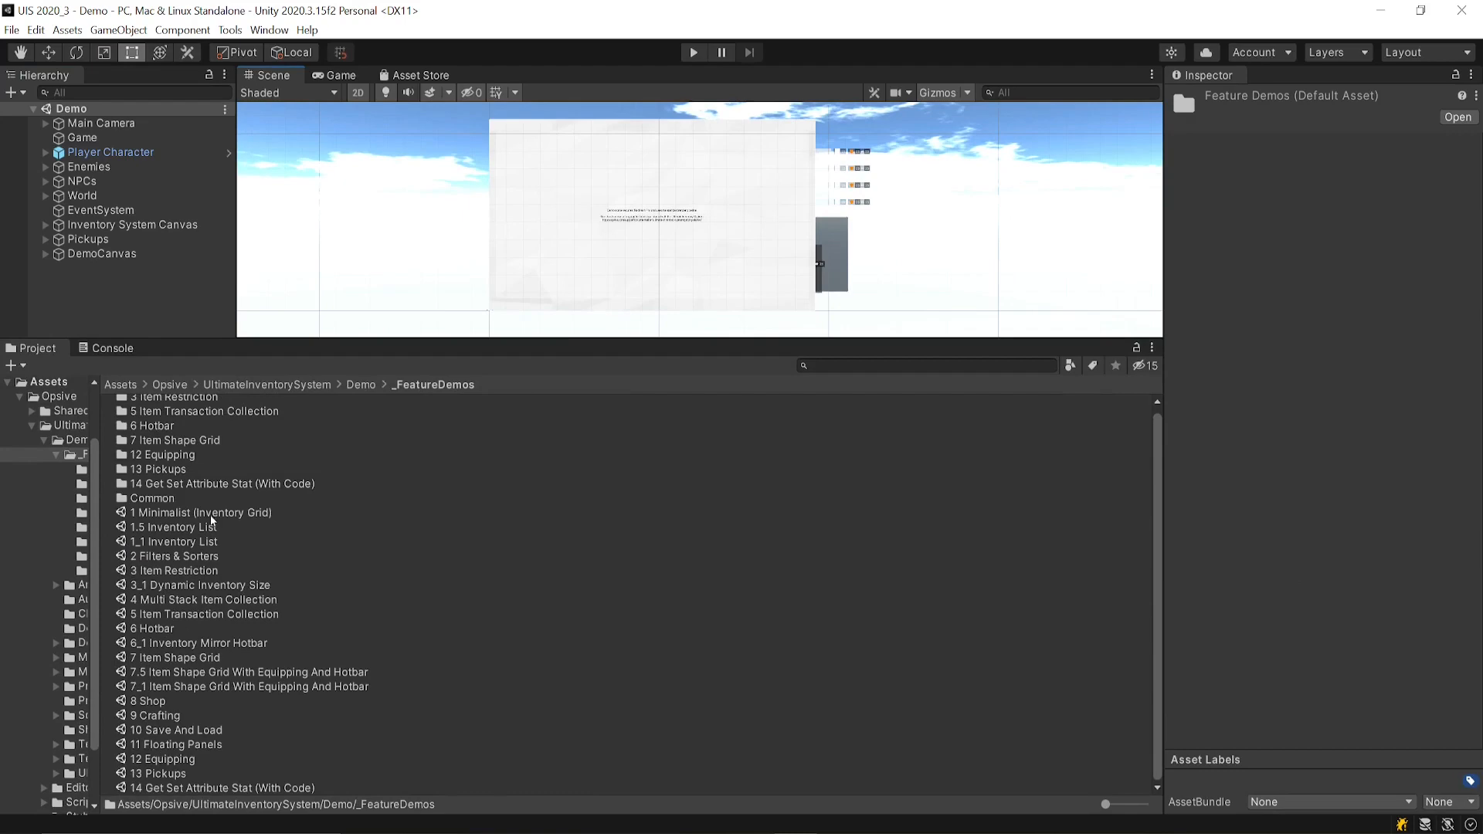
double_click(200, 516)
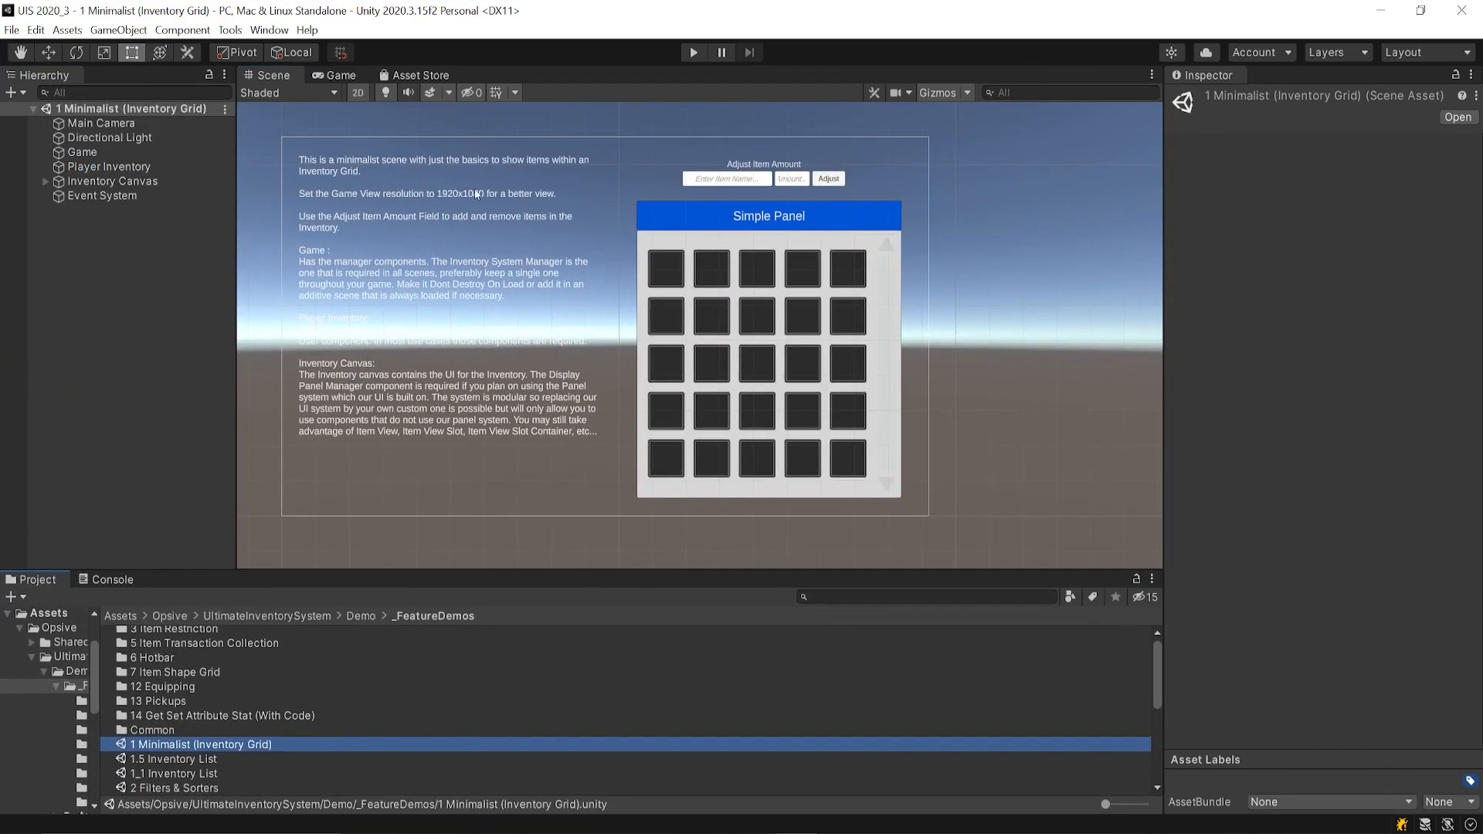
mouse_move(301, 726)
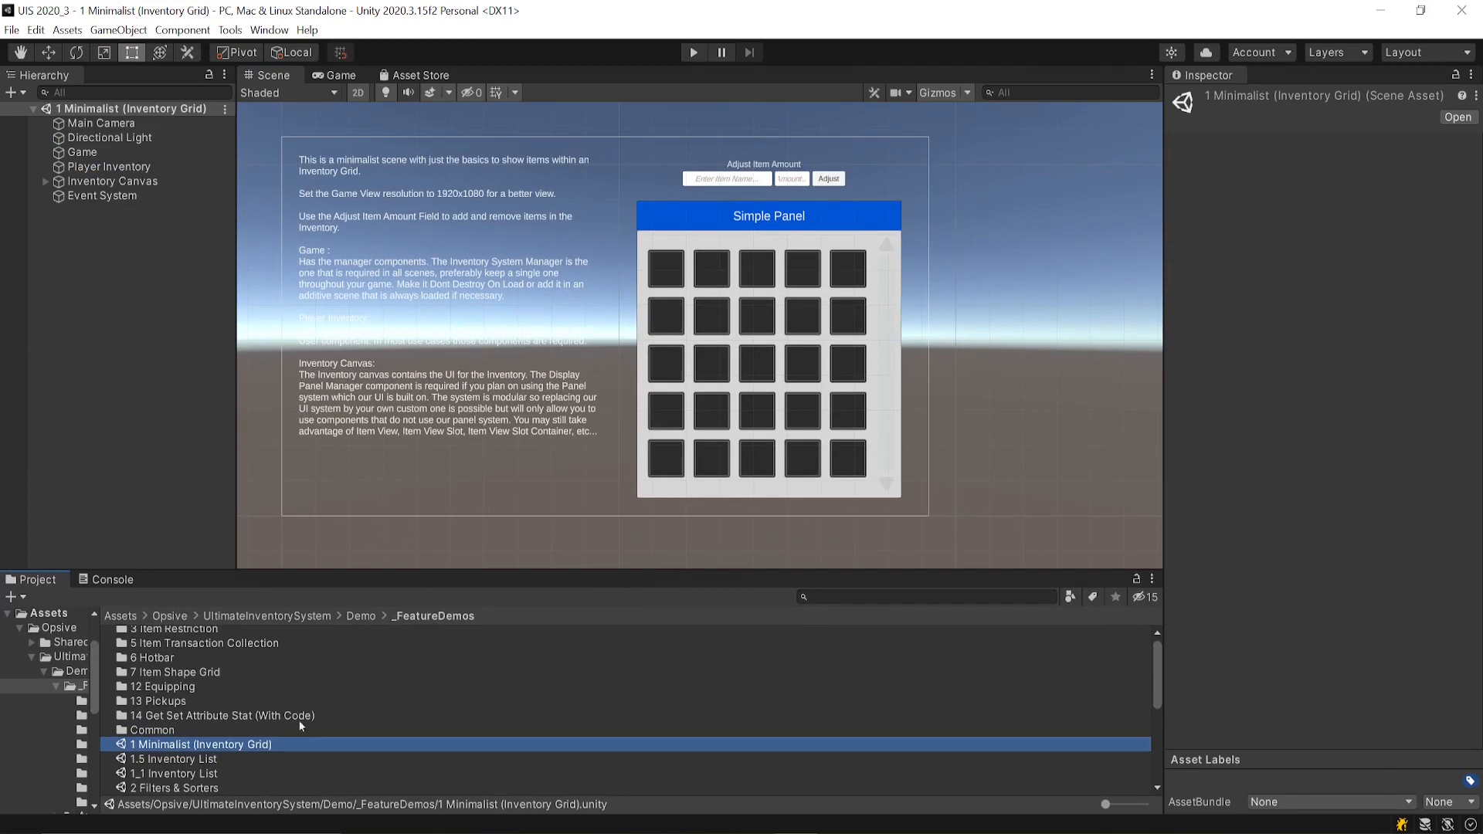
mouse_move(508, 442)
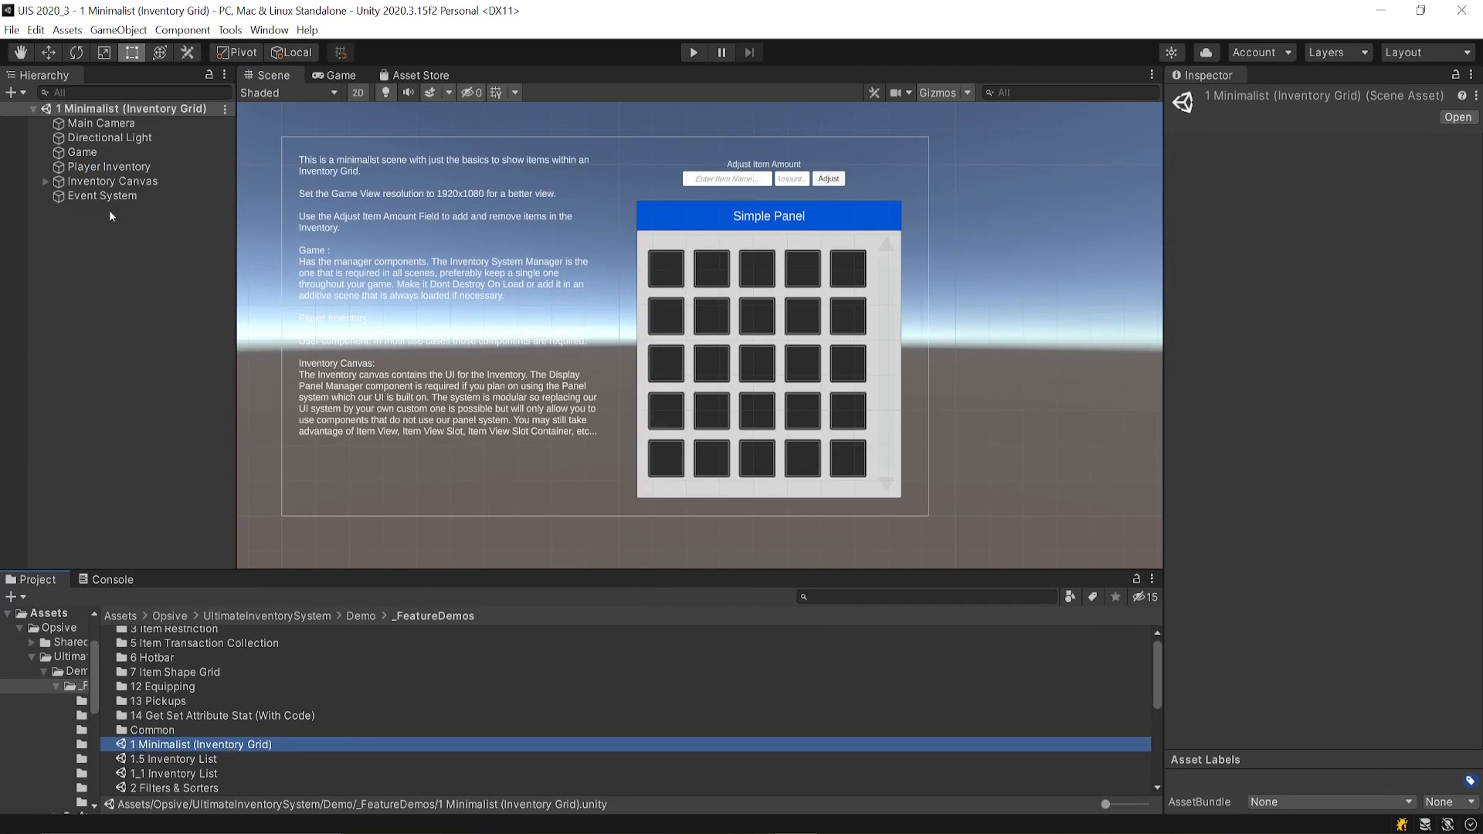
Inspect the Inventory Canvas's PanelContent and Player Inventory objects' components
left_click(44, 181)
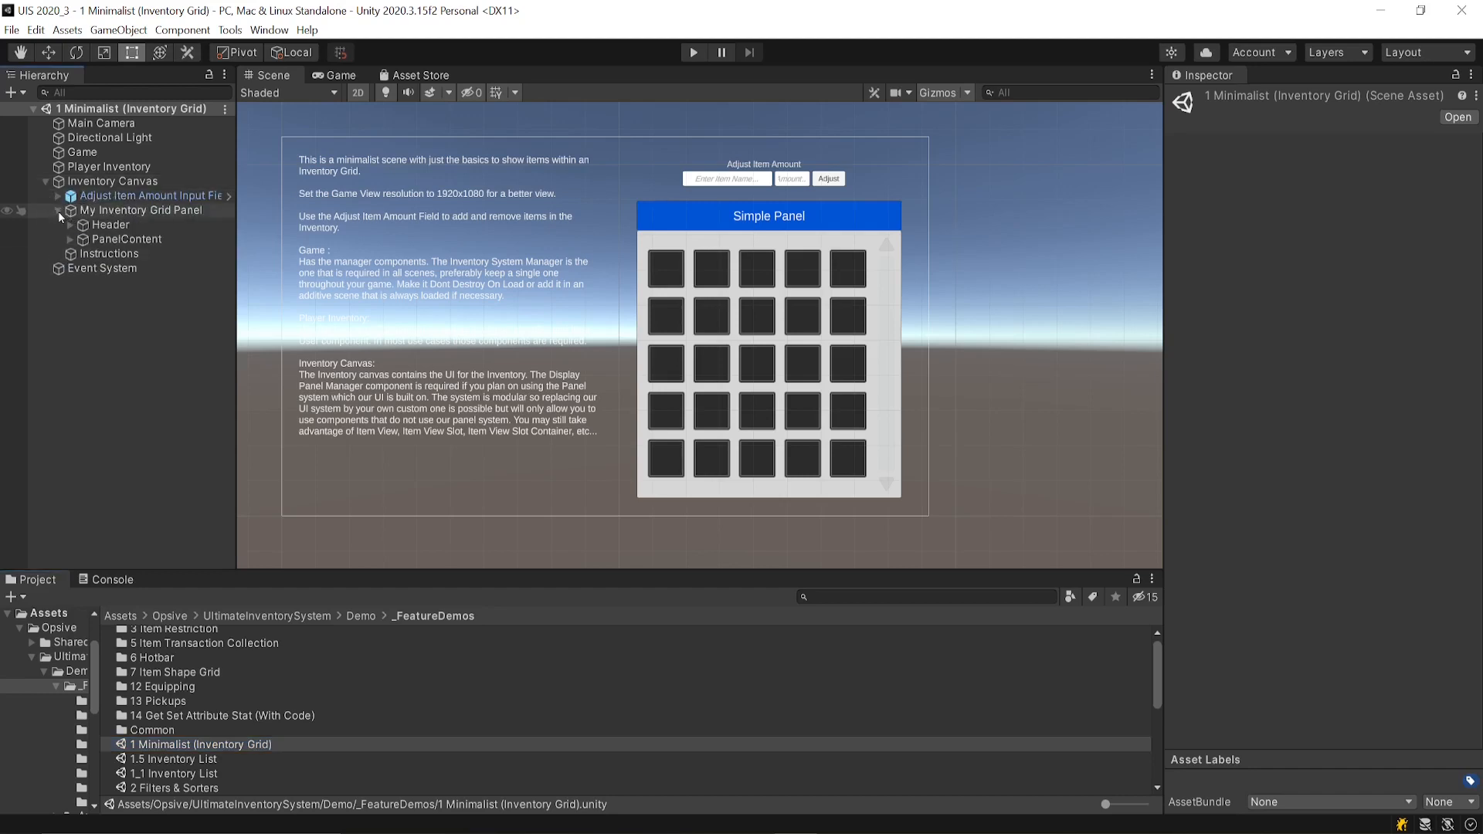
left_click(129, 239)
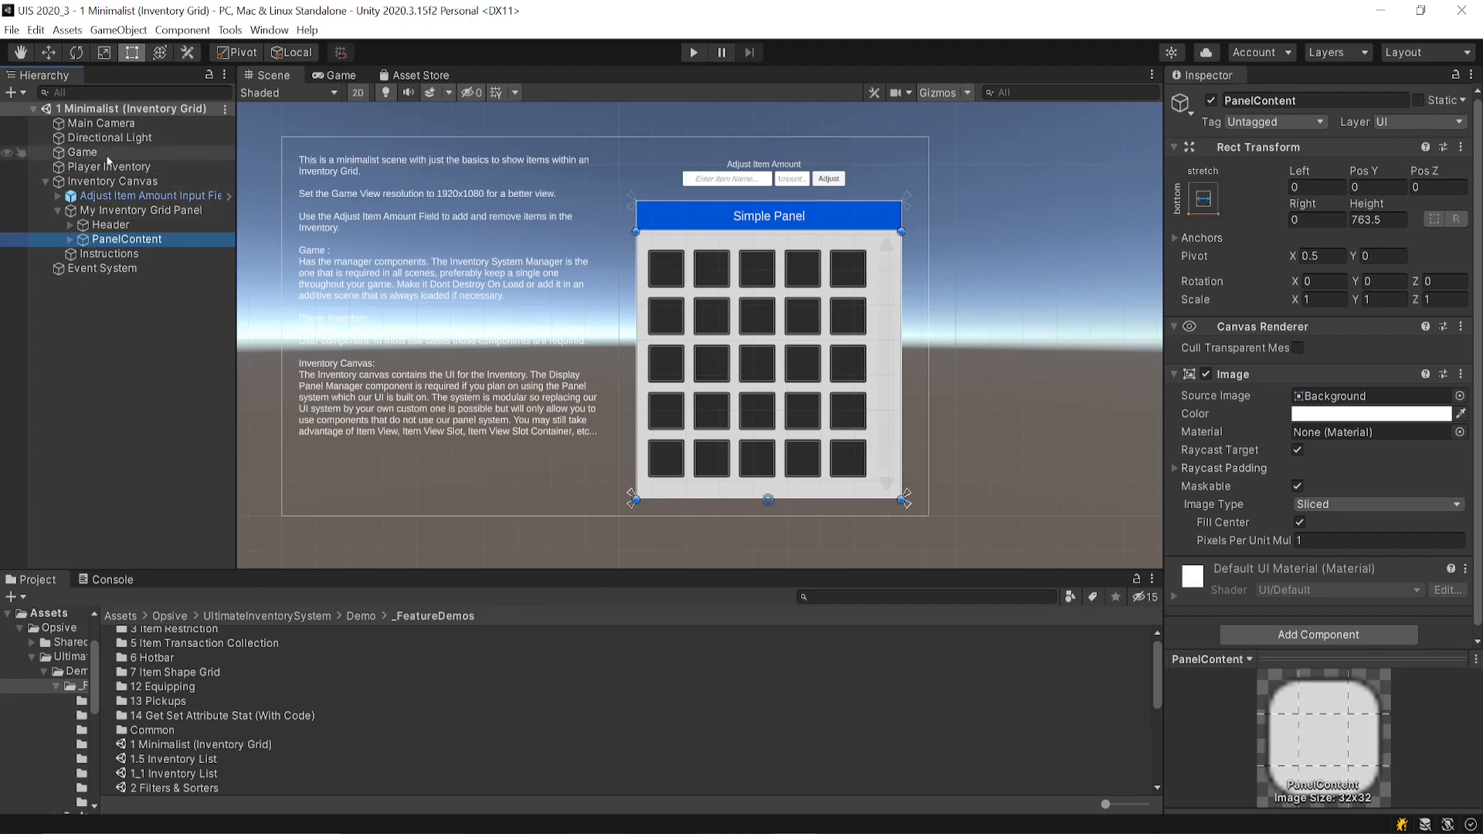
left_click(108, 167)
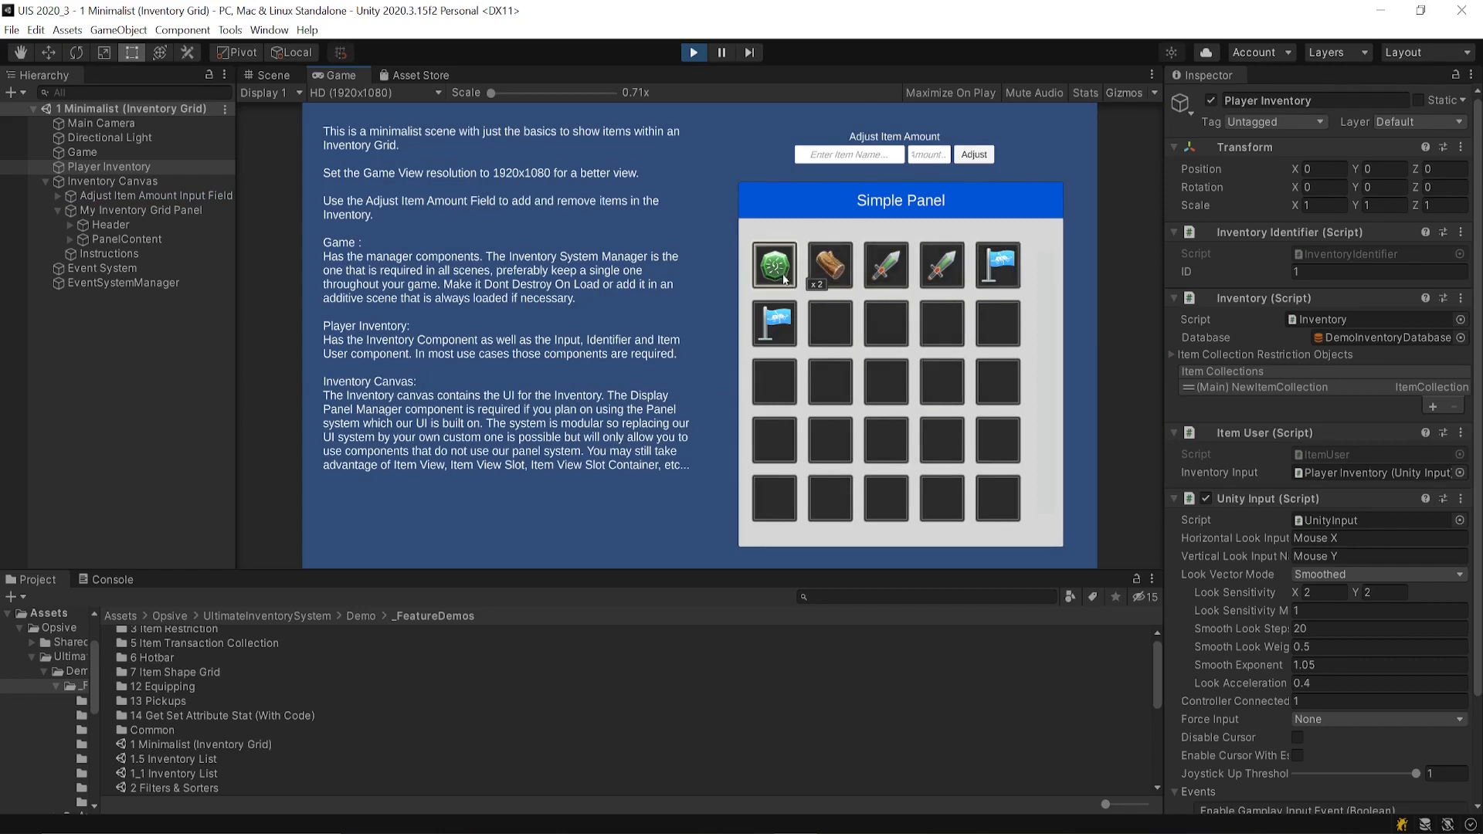
Adjust the Wood amount by +1 and then -1 through the Adjust Item Amount field
left_click(847, 155)
type("Wood")
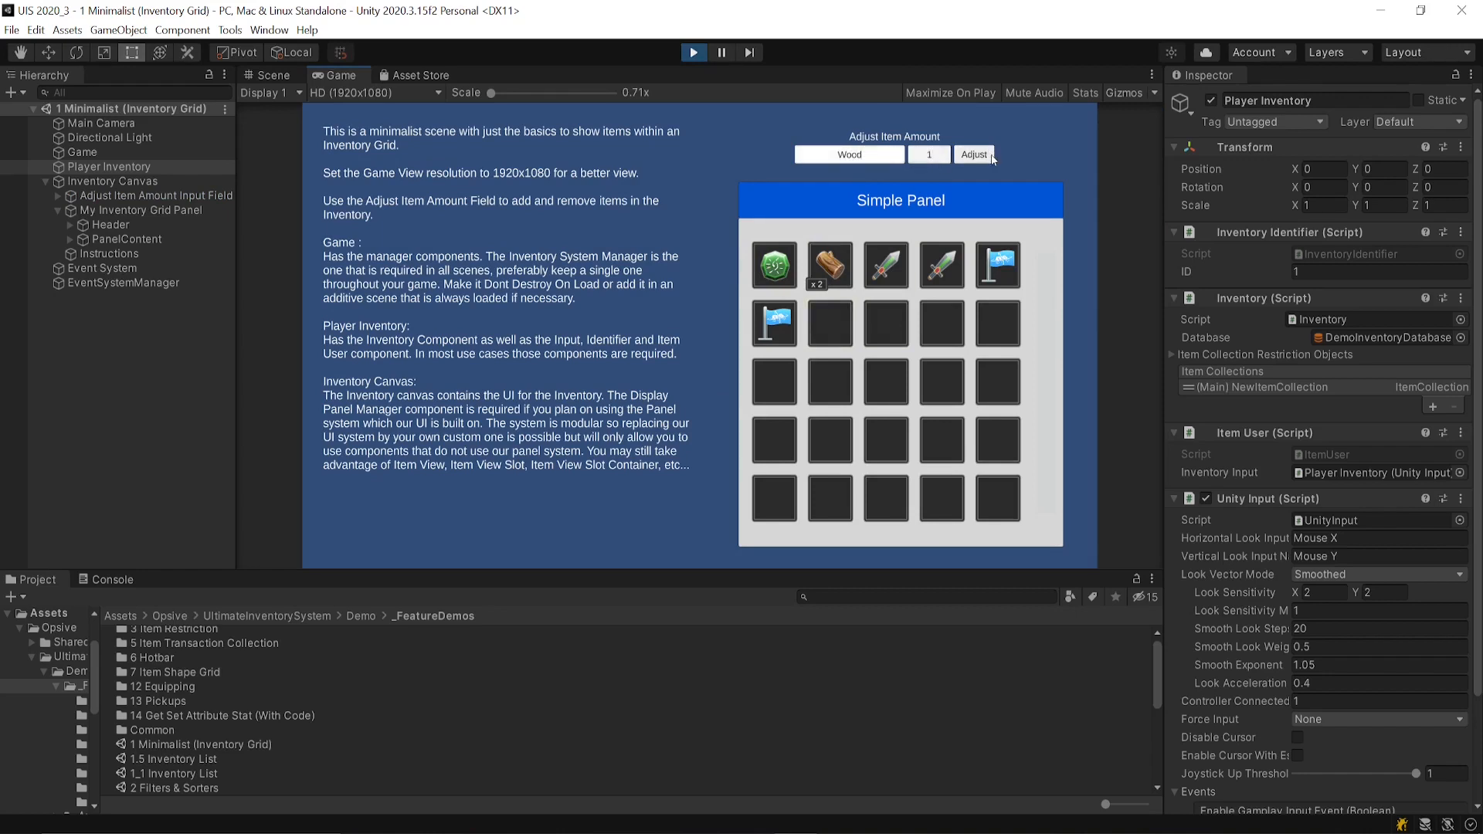
left_click(972, 154)
type("-1")
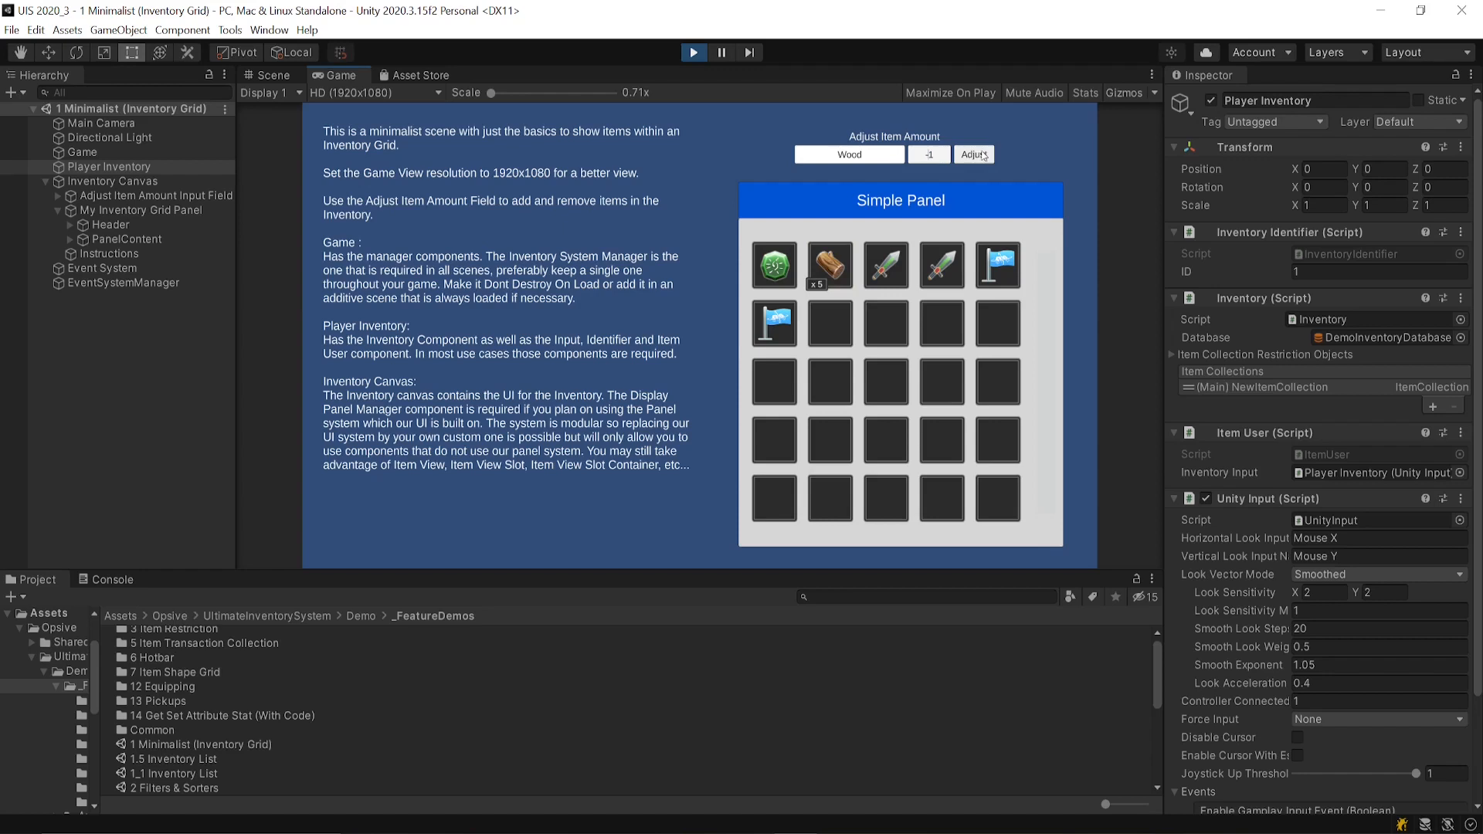
left_click(973, 154)
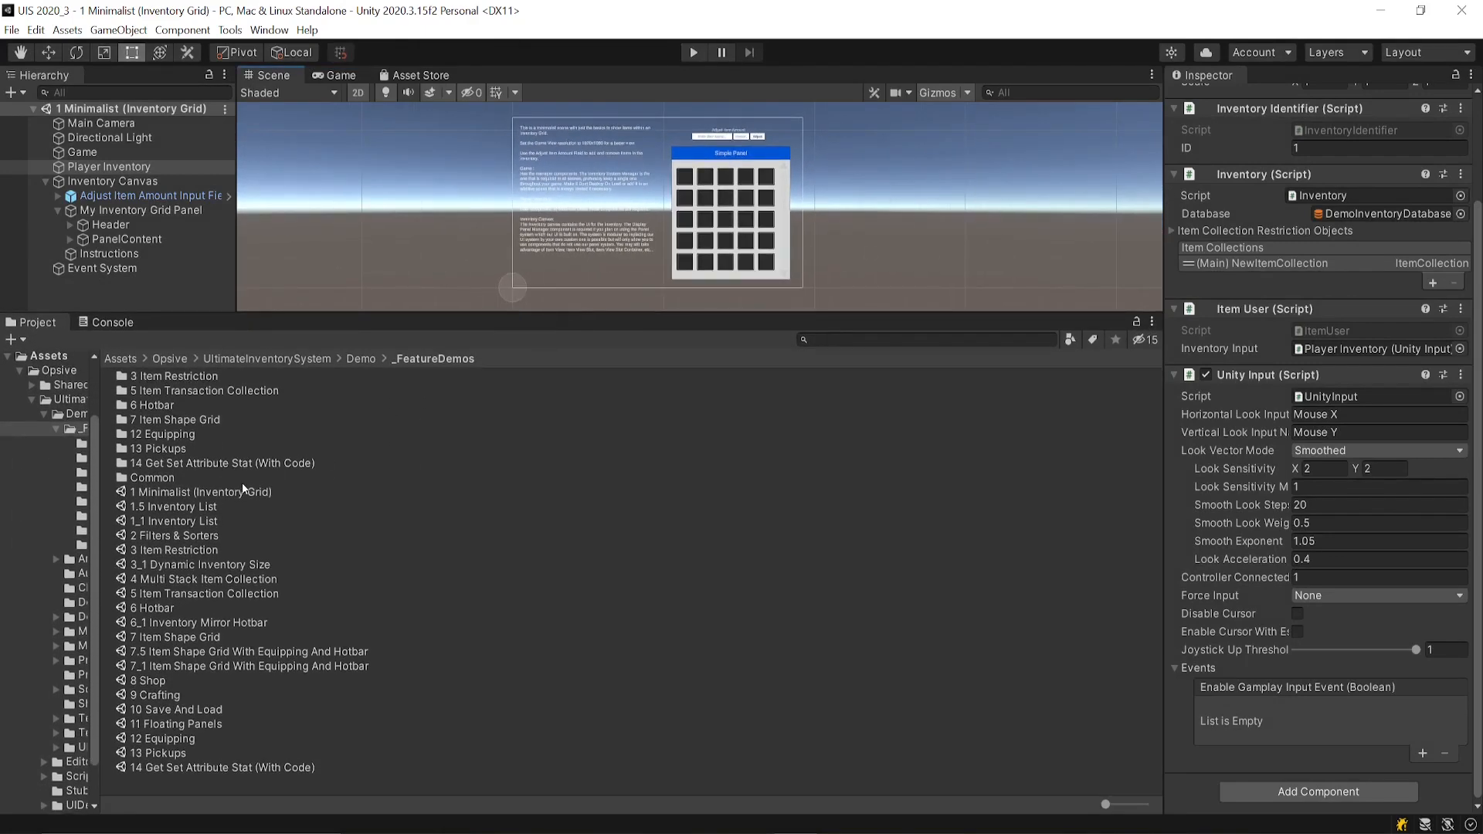
Browse the Item Restriction, Dynamic Inventory Size, Item Shape Grid, Crafting and Equipping demo scenes
left_click(176, 550)
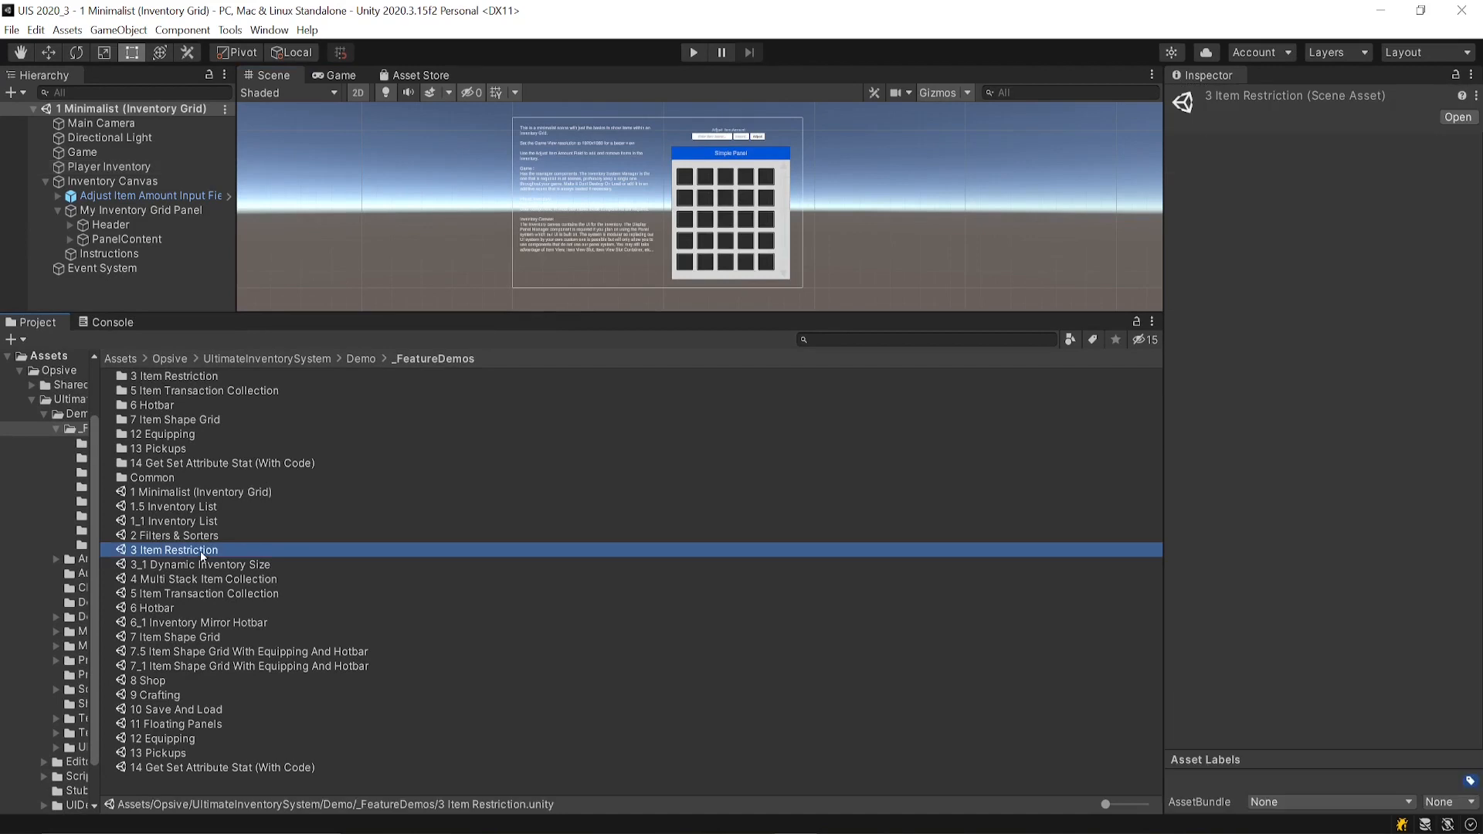
mouse_move(246, 555)
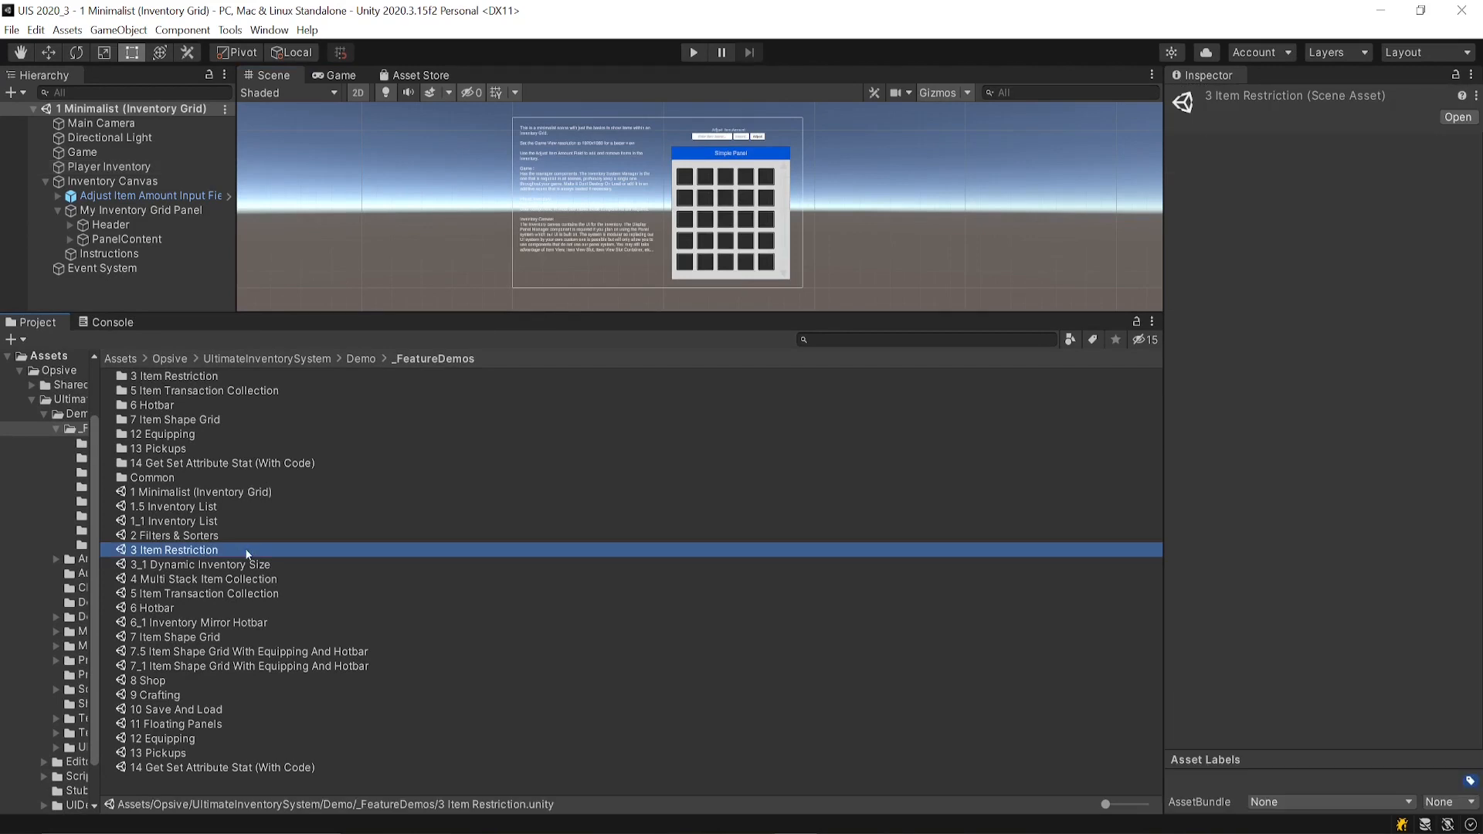
mouse_move(184, 591)
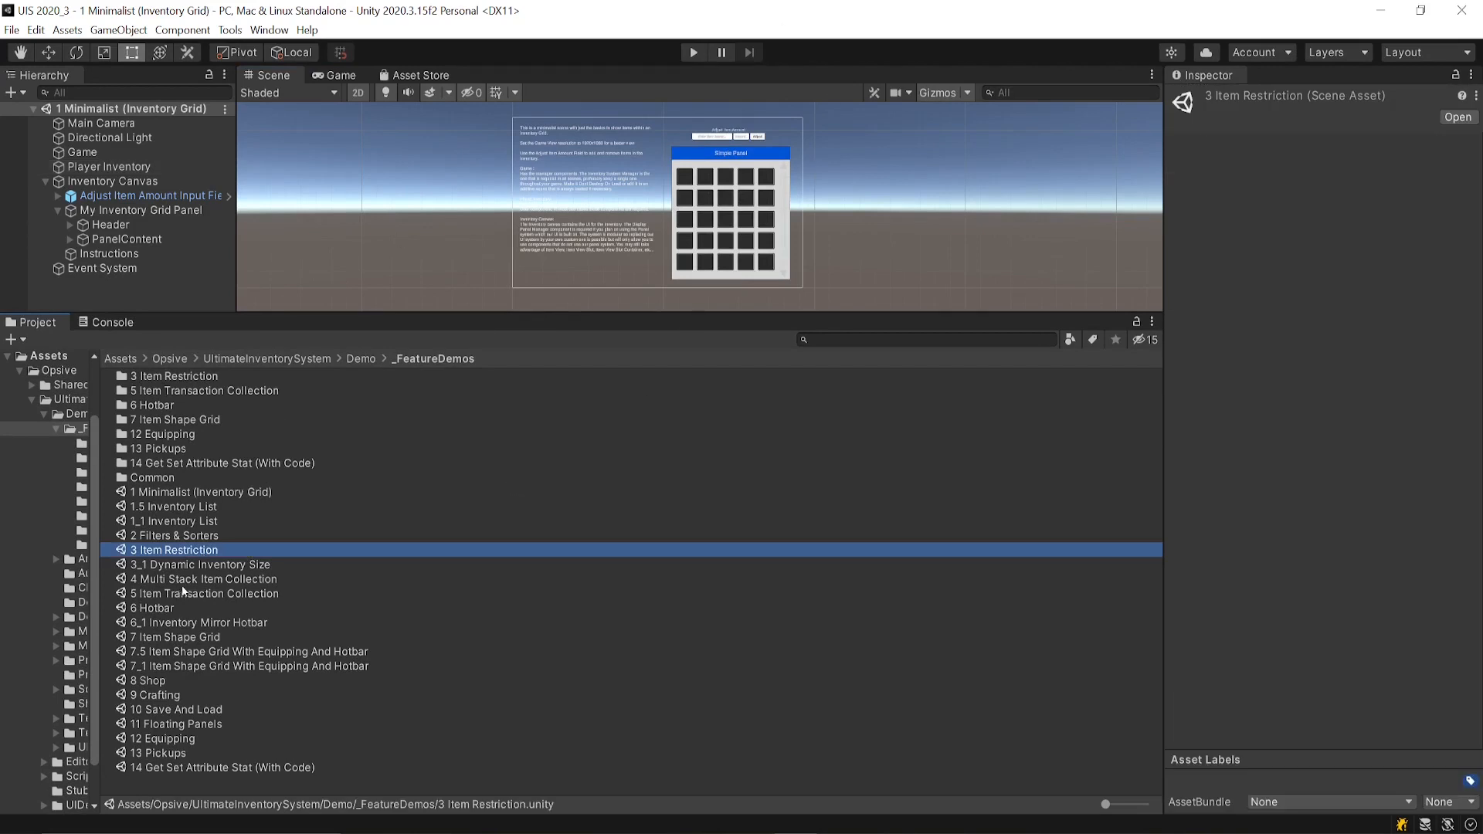
left_click(199, 566)
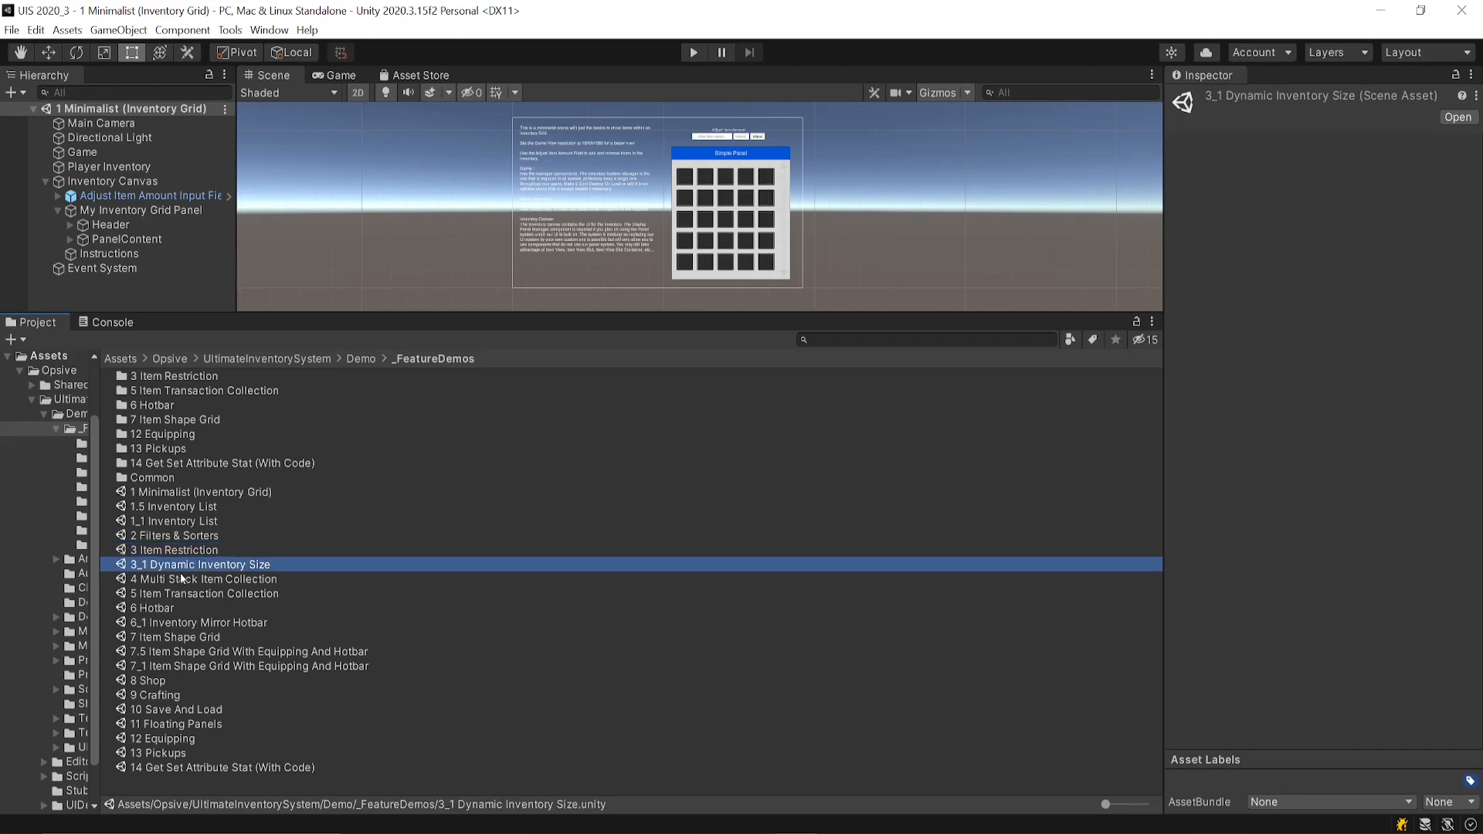
mouse_move(238, 624)
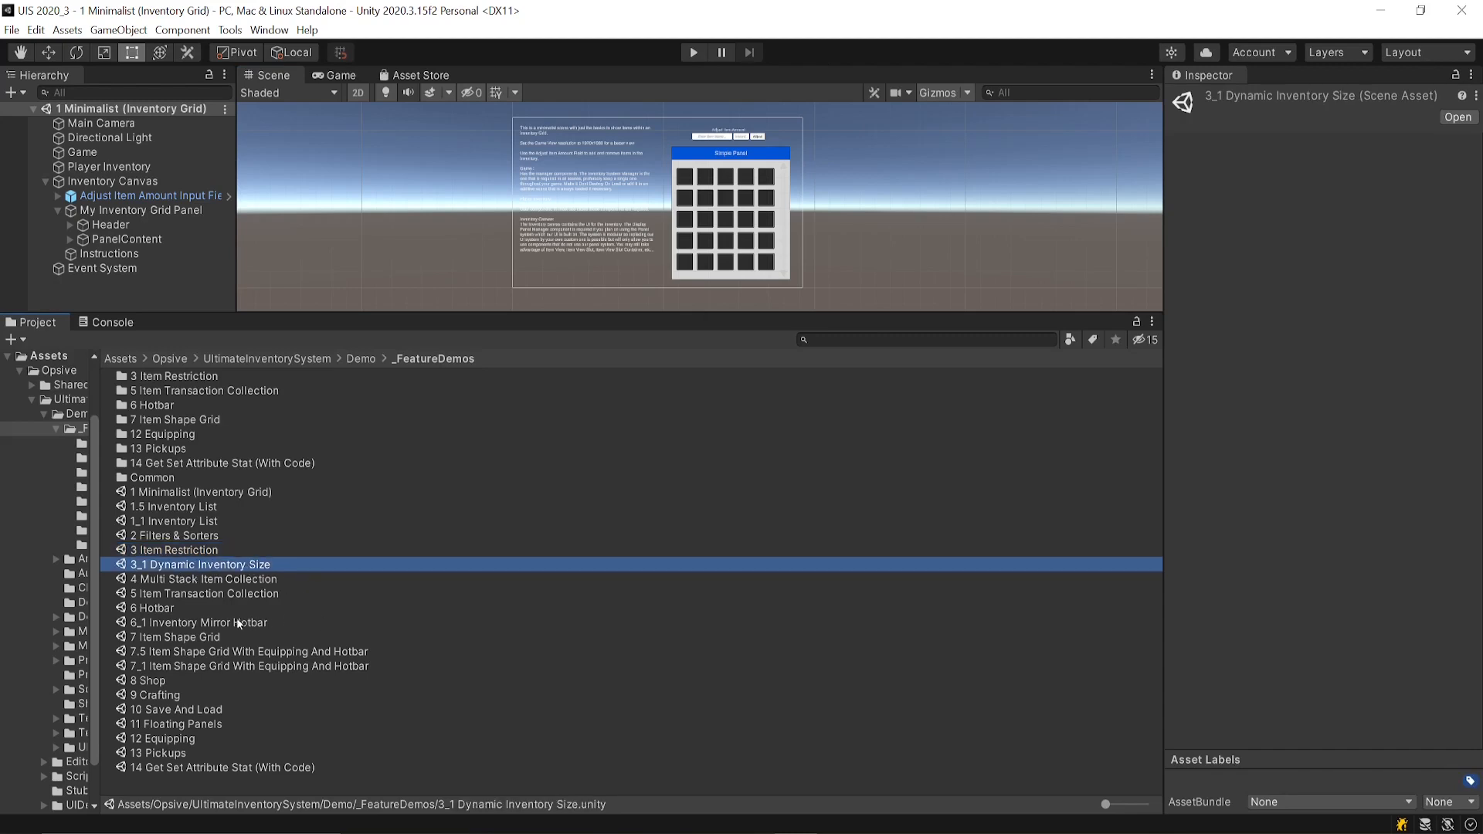
left_click(179, 636)
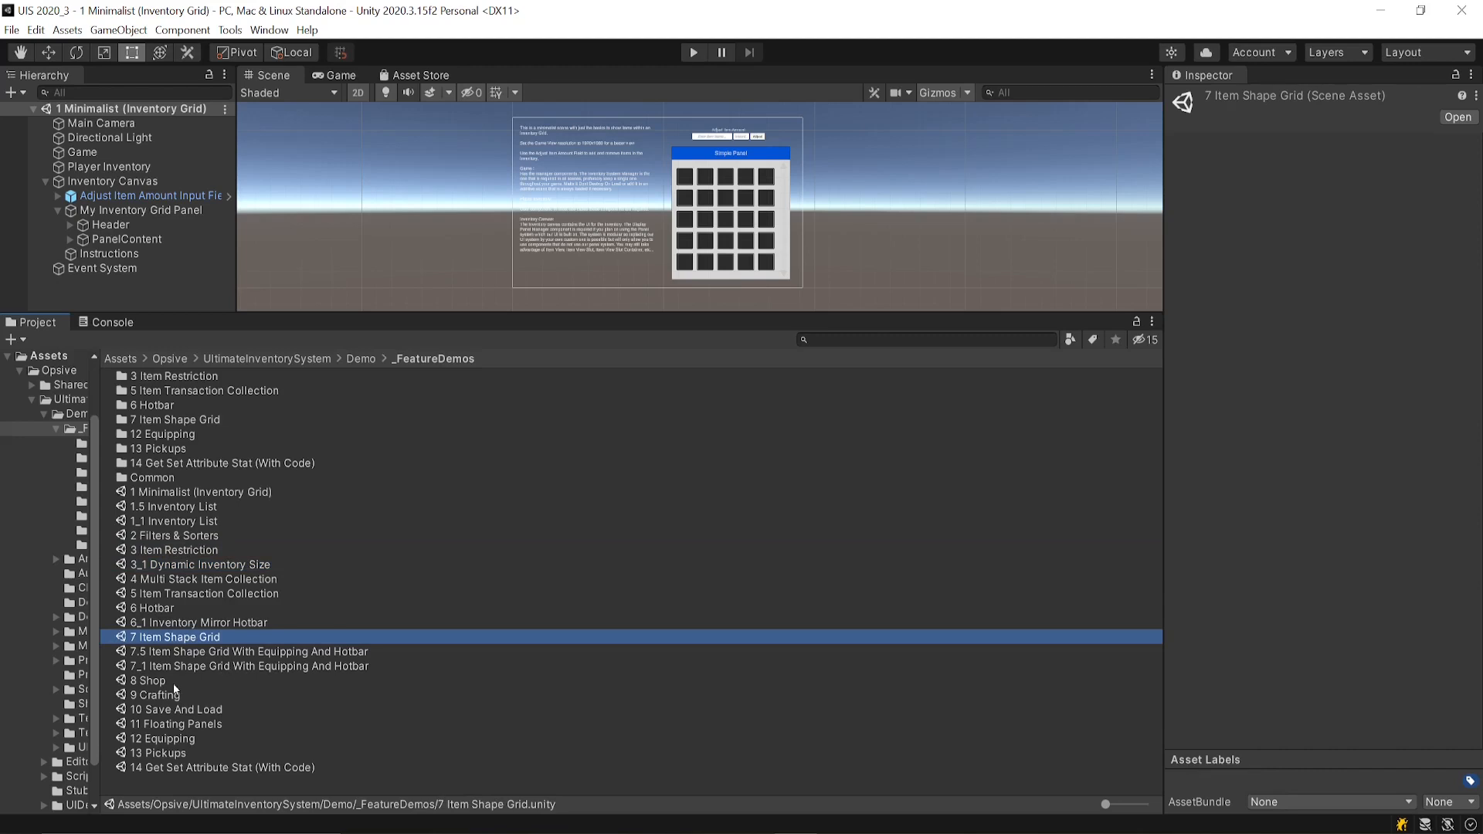
left_click(159, 693)
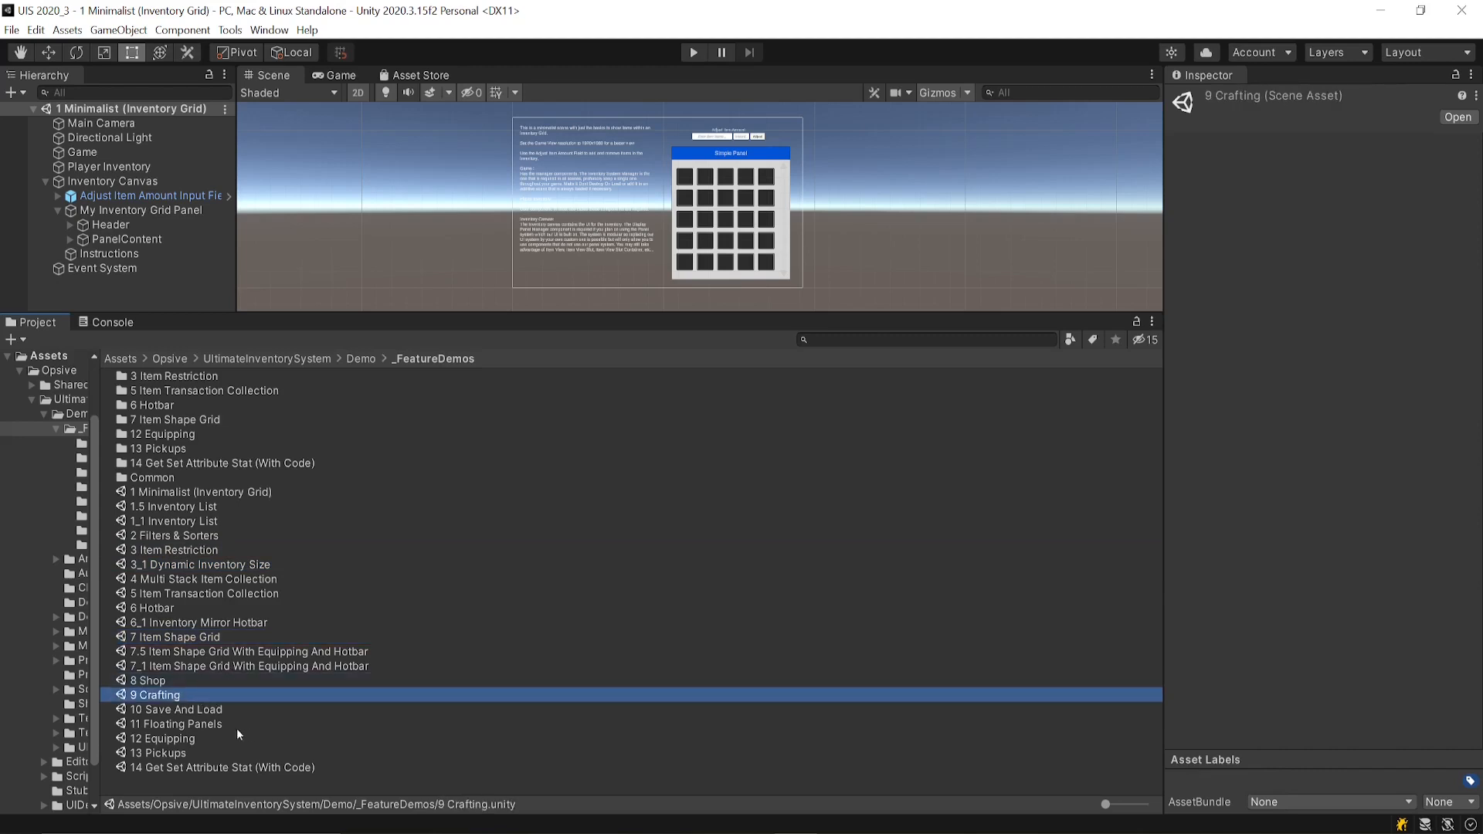
left_click(165, 738)
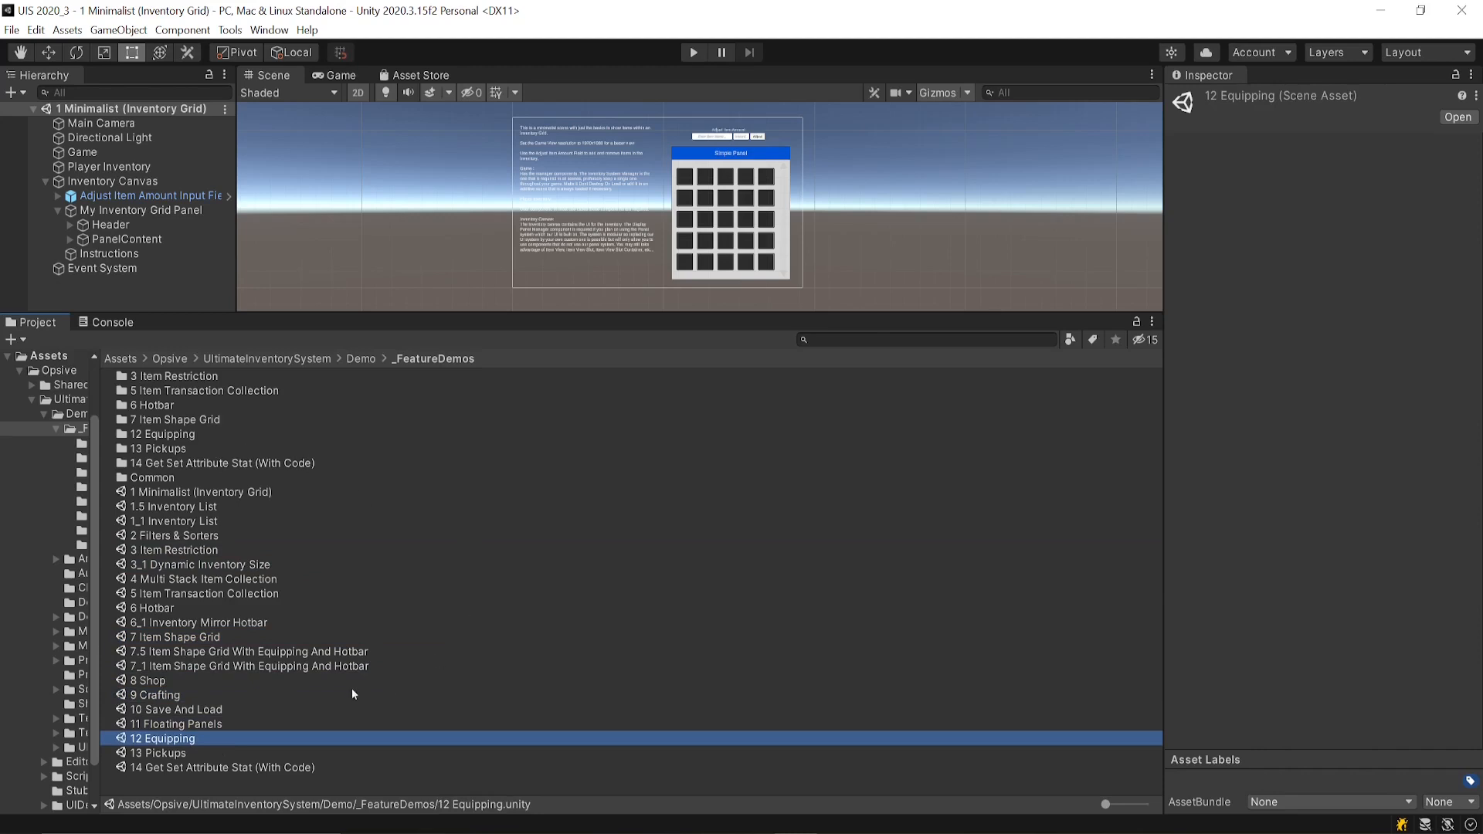
mouse_move(188, 772)
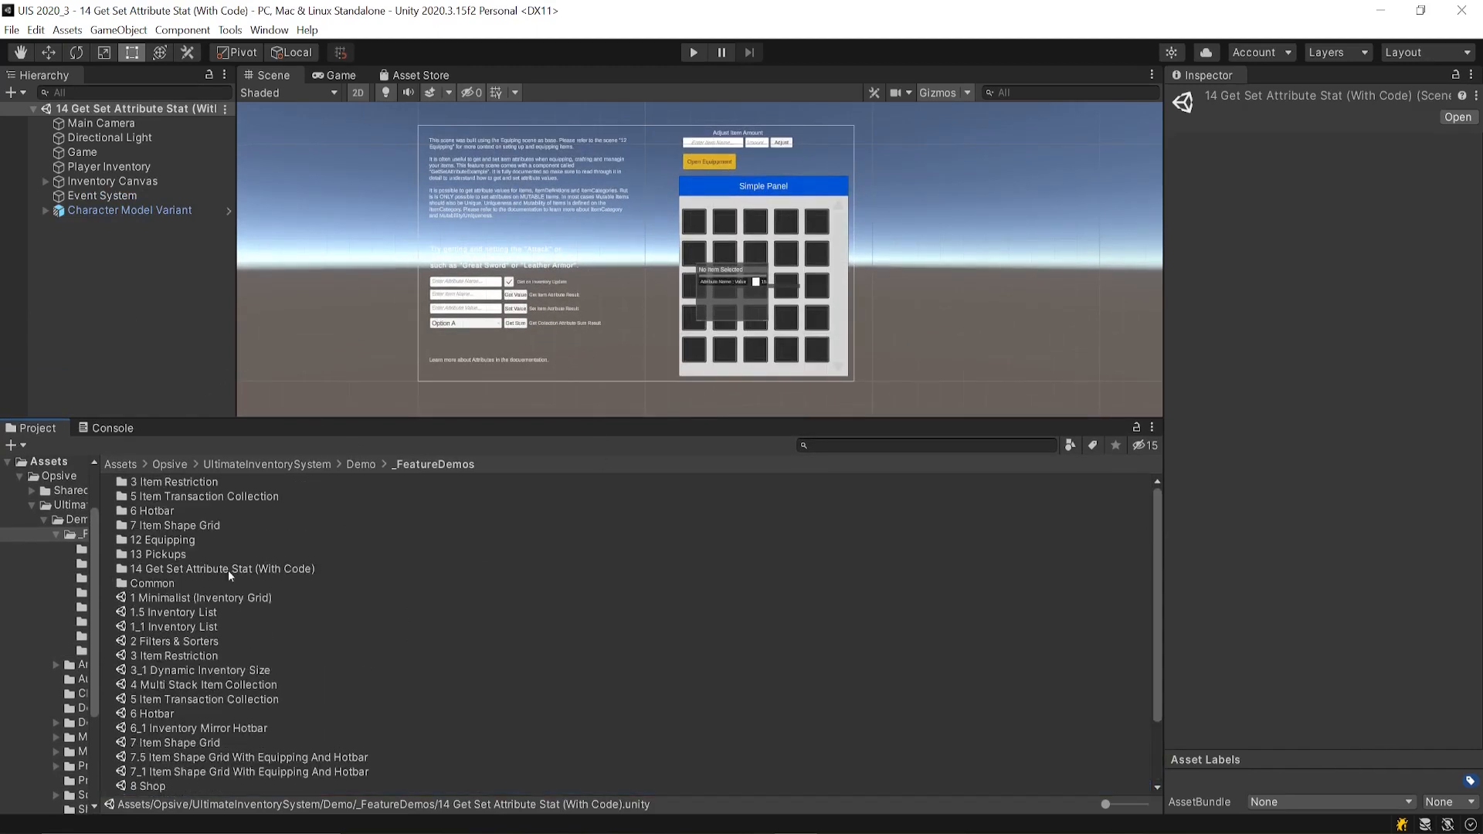
Preview the GetSetAttributeExample script's source in the Get Set Attribute Stat (With Code) folder
double_click(223, 568)
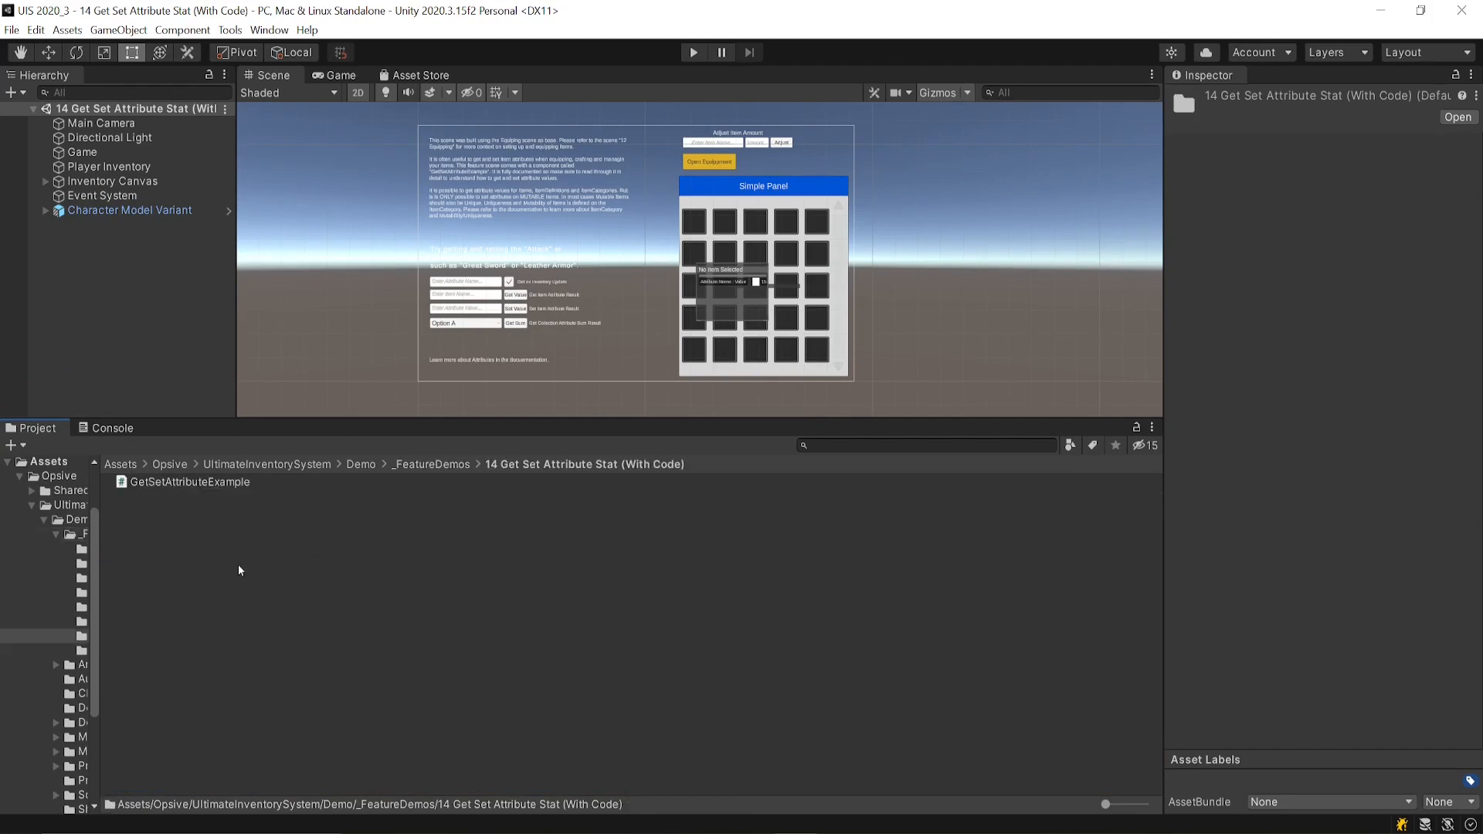
left_click(189, 482)
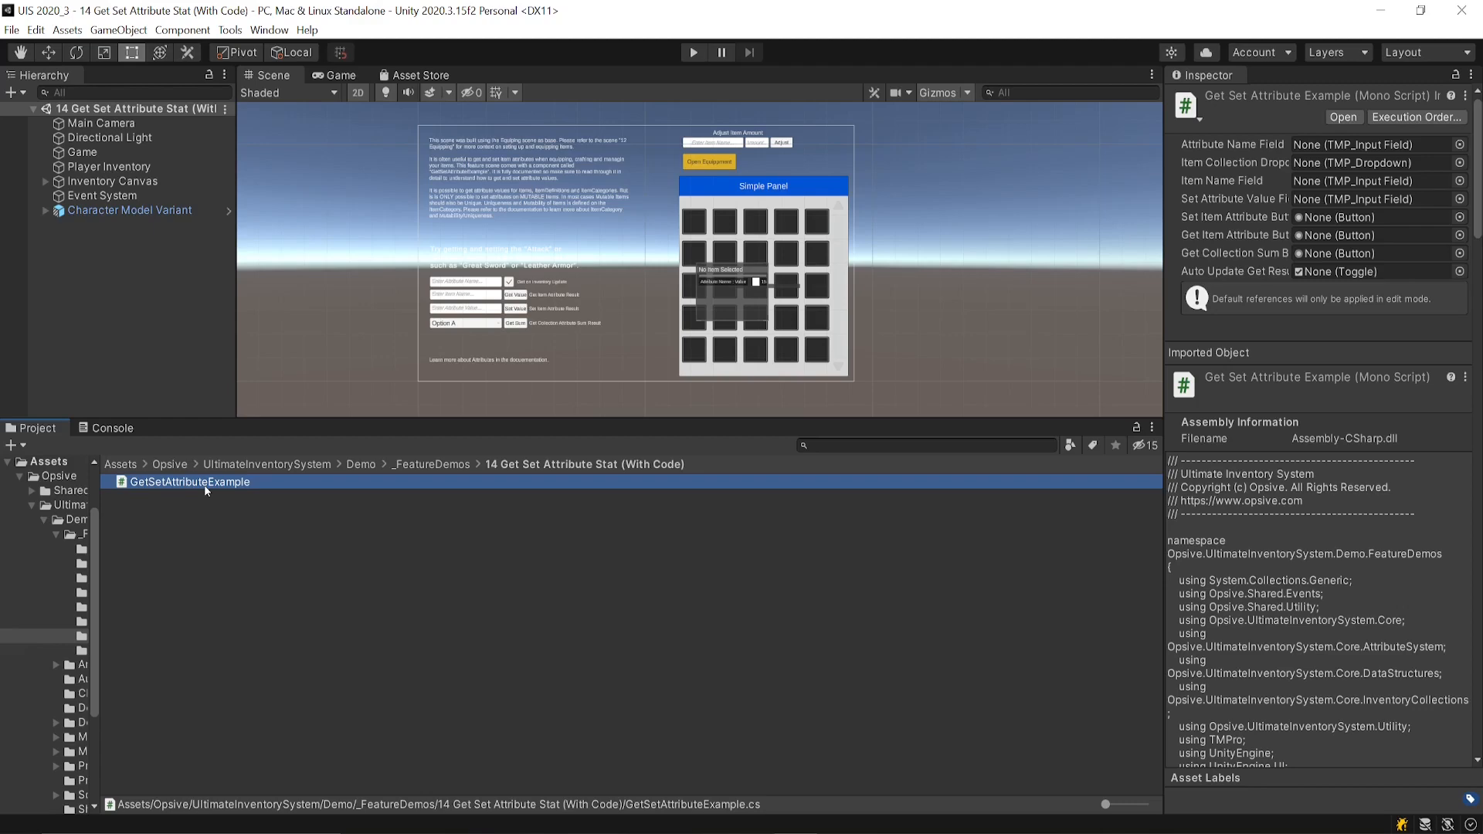
Read GetSetAttributeExample.cs down to the HandleItemAdded and HandleInventoryUpdated methods
scroll("down", 3)
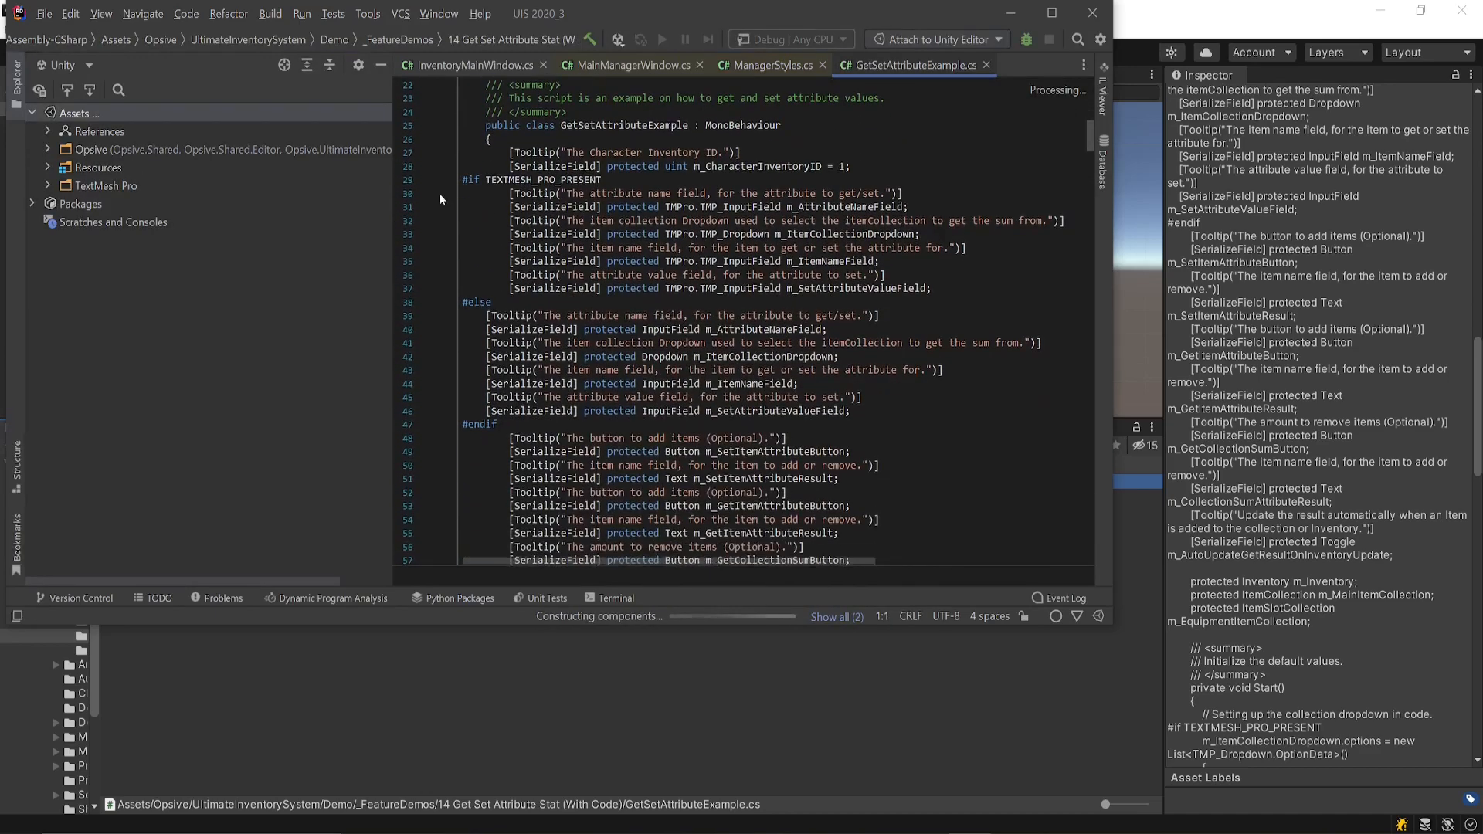
scroll("down", 3)
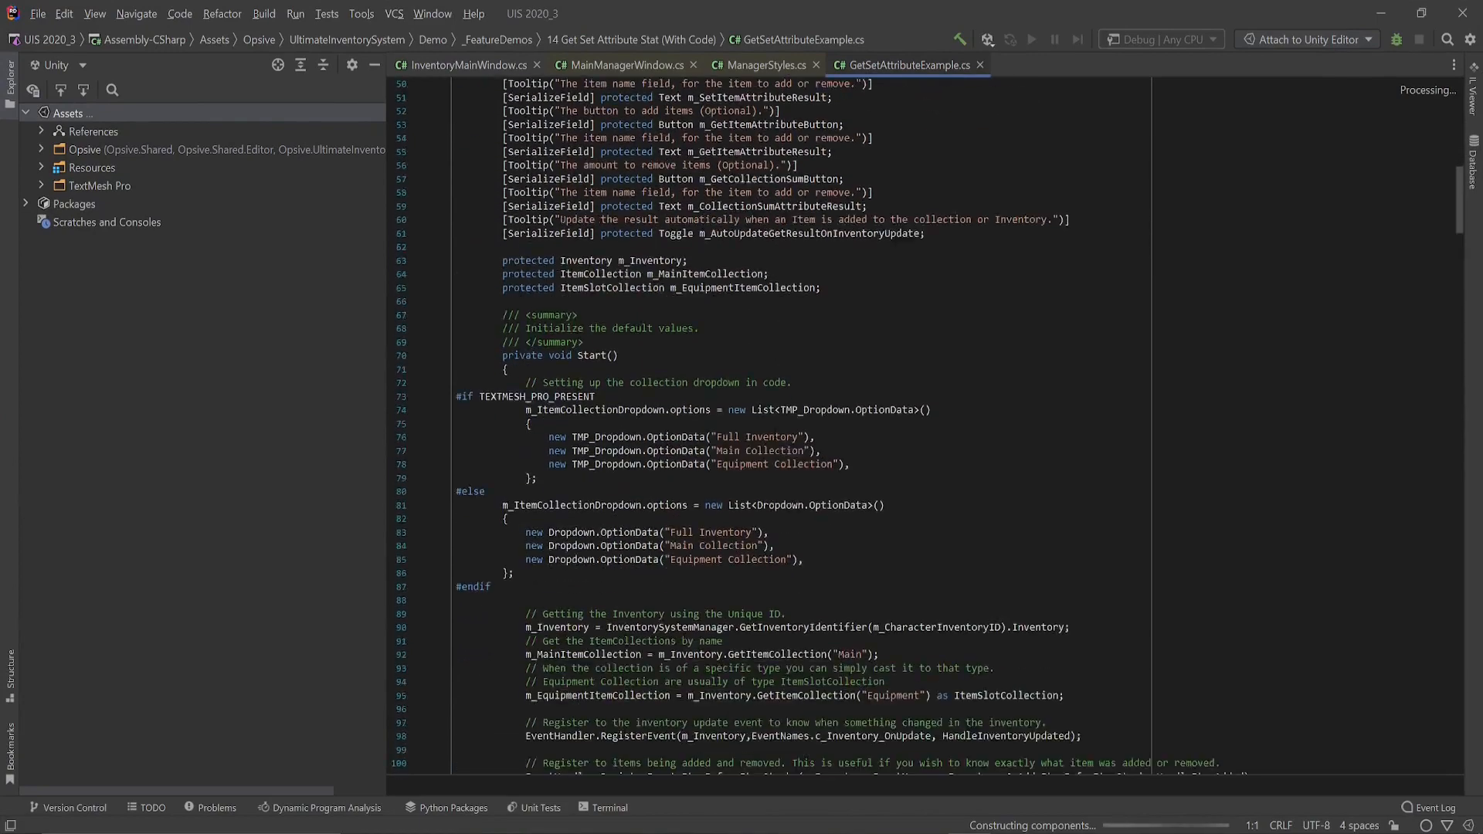
scroll("down", 3)
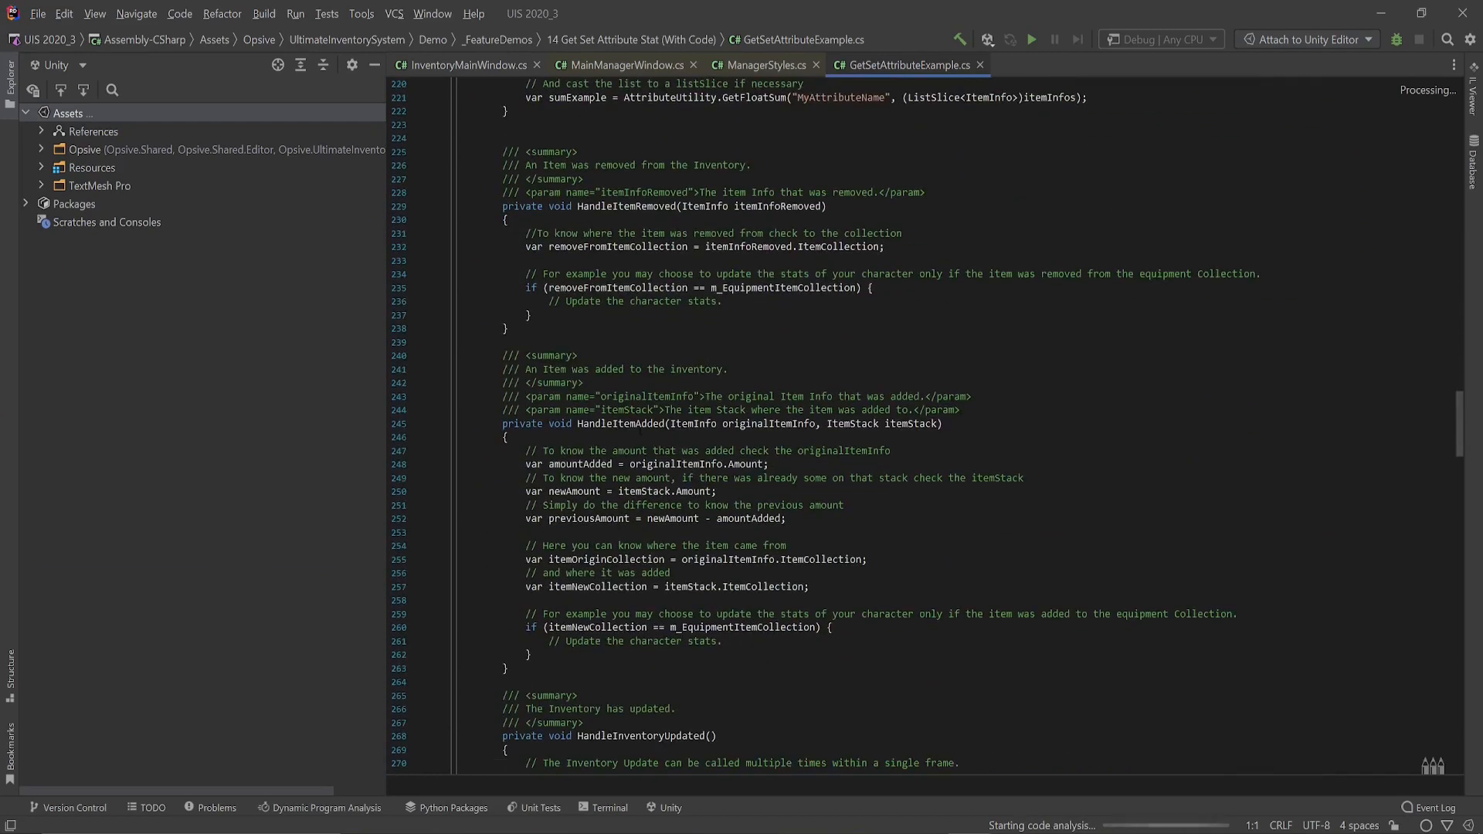
scroll("down", 3)
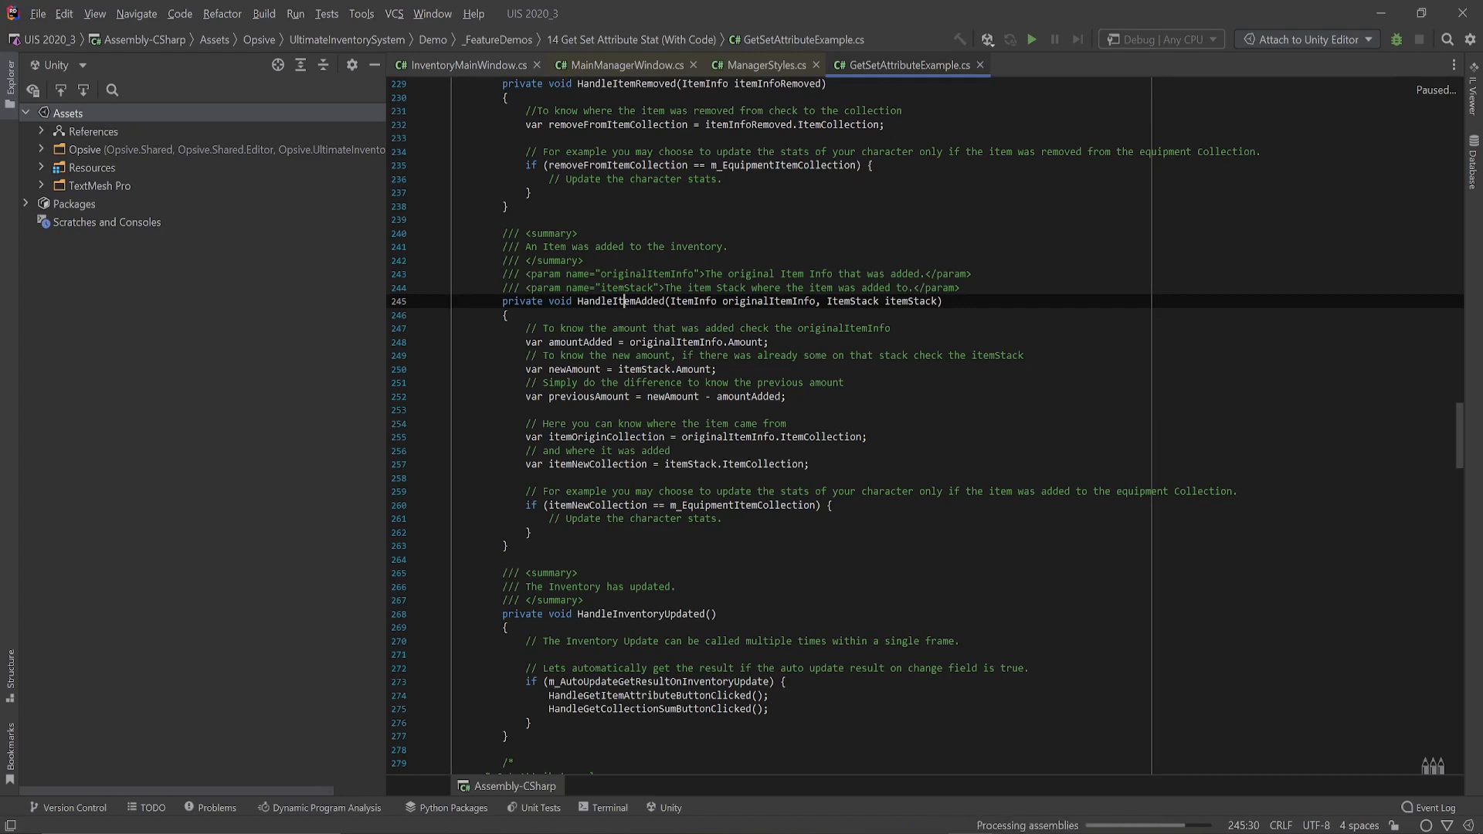
double_click(912, 301)
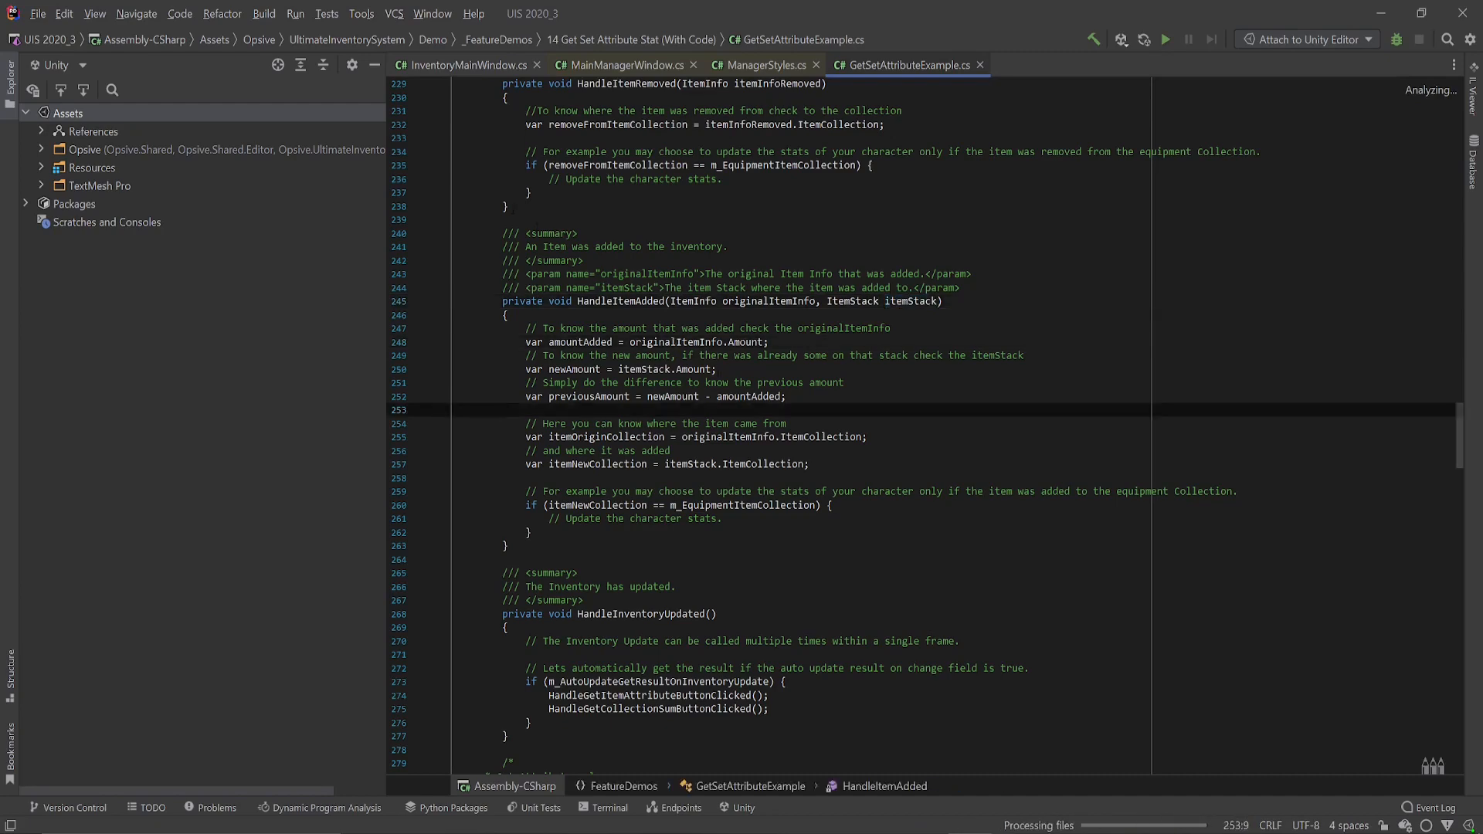
scroll("down", 3)
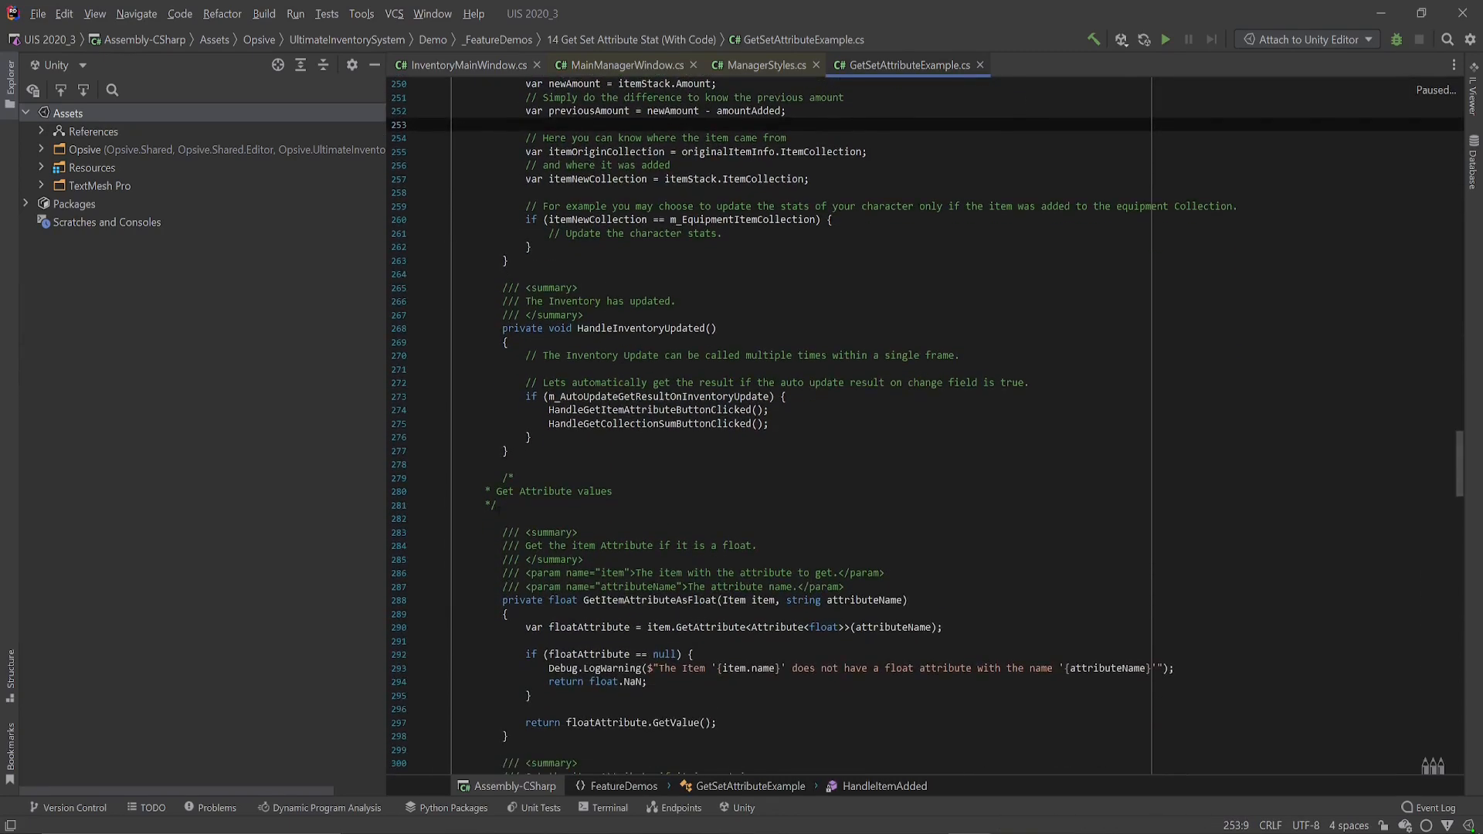